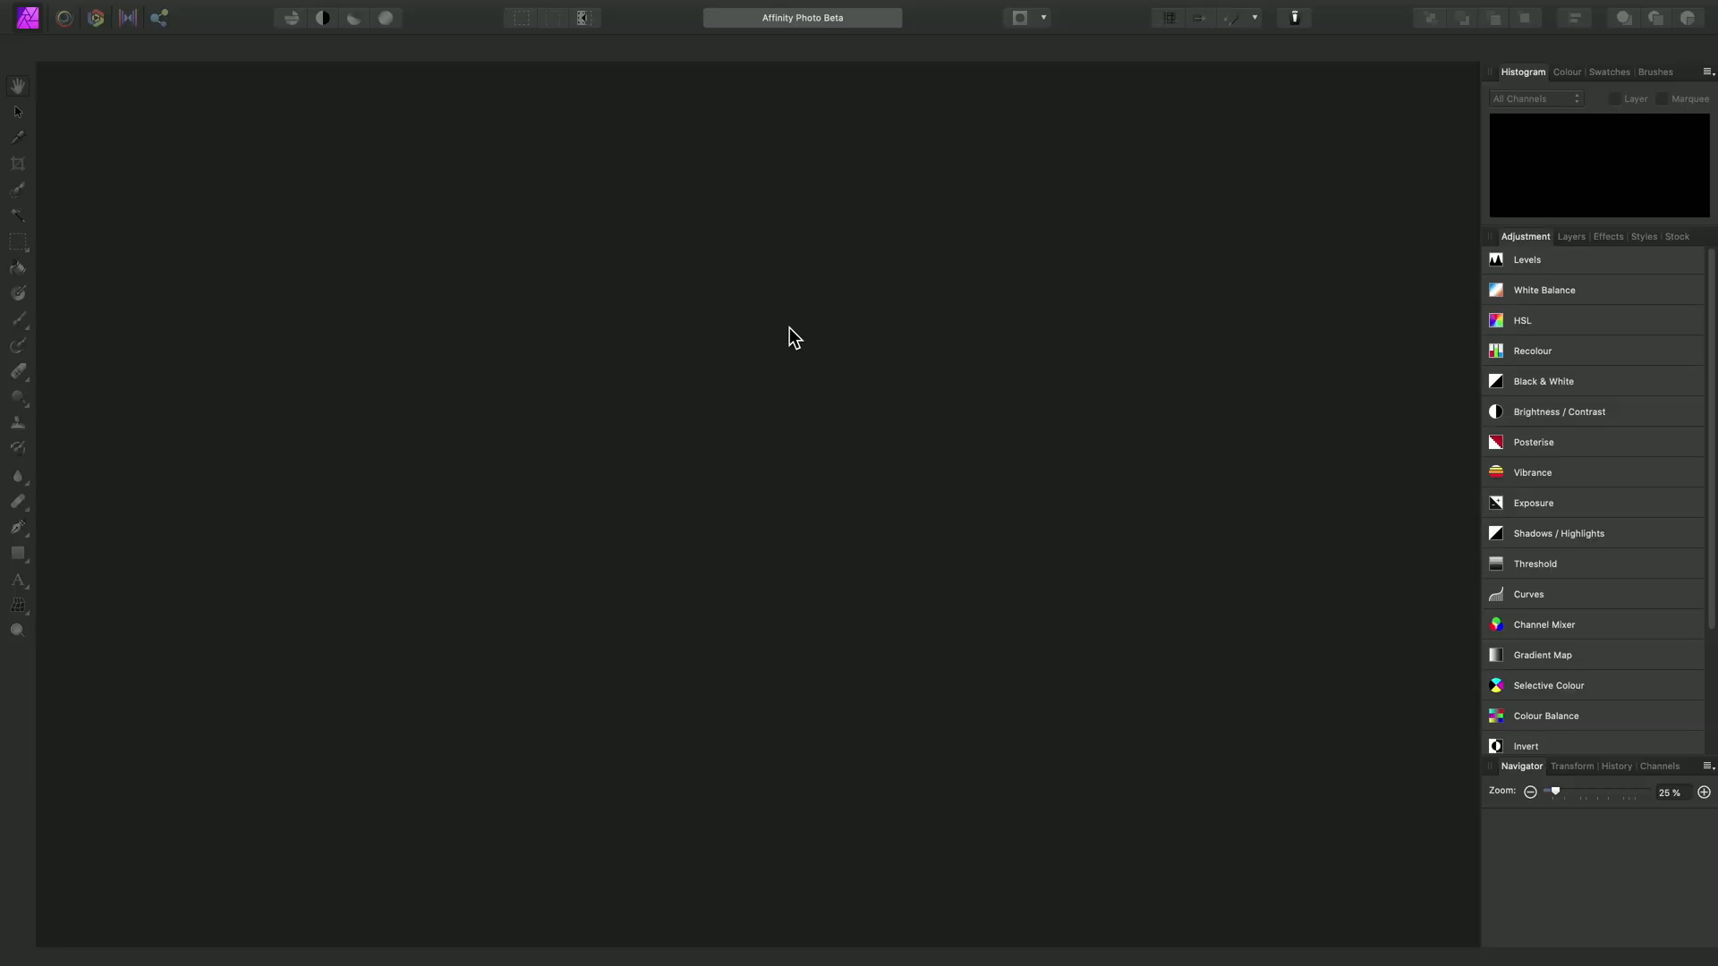
mouse_move(711, 288)
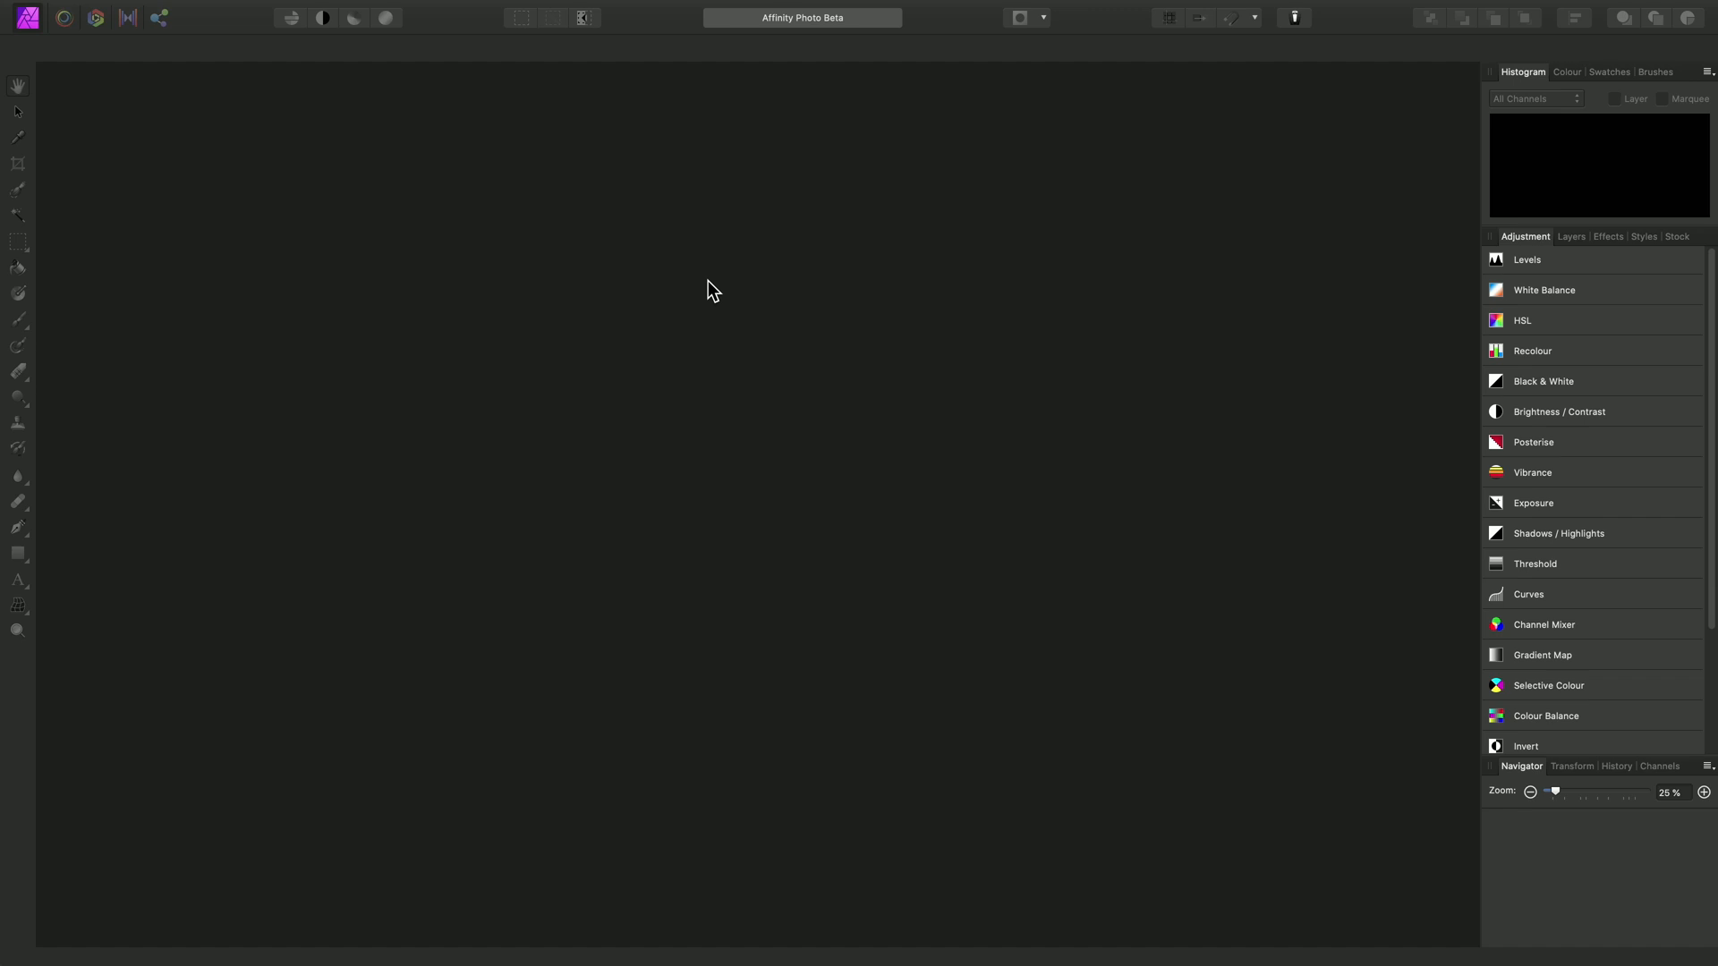
mouse_move(703, 292)
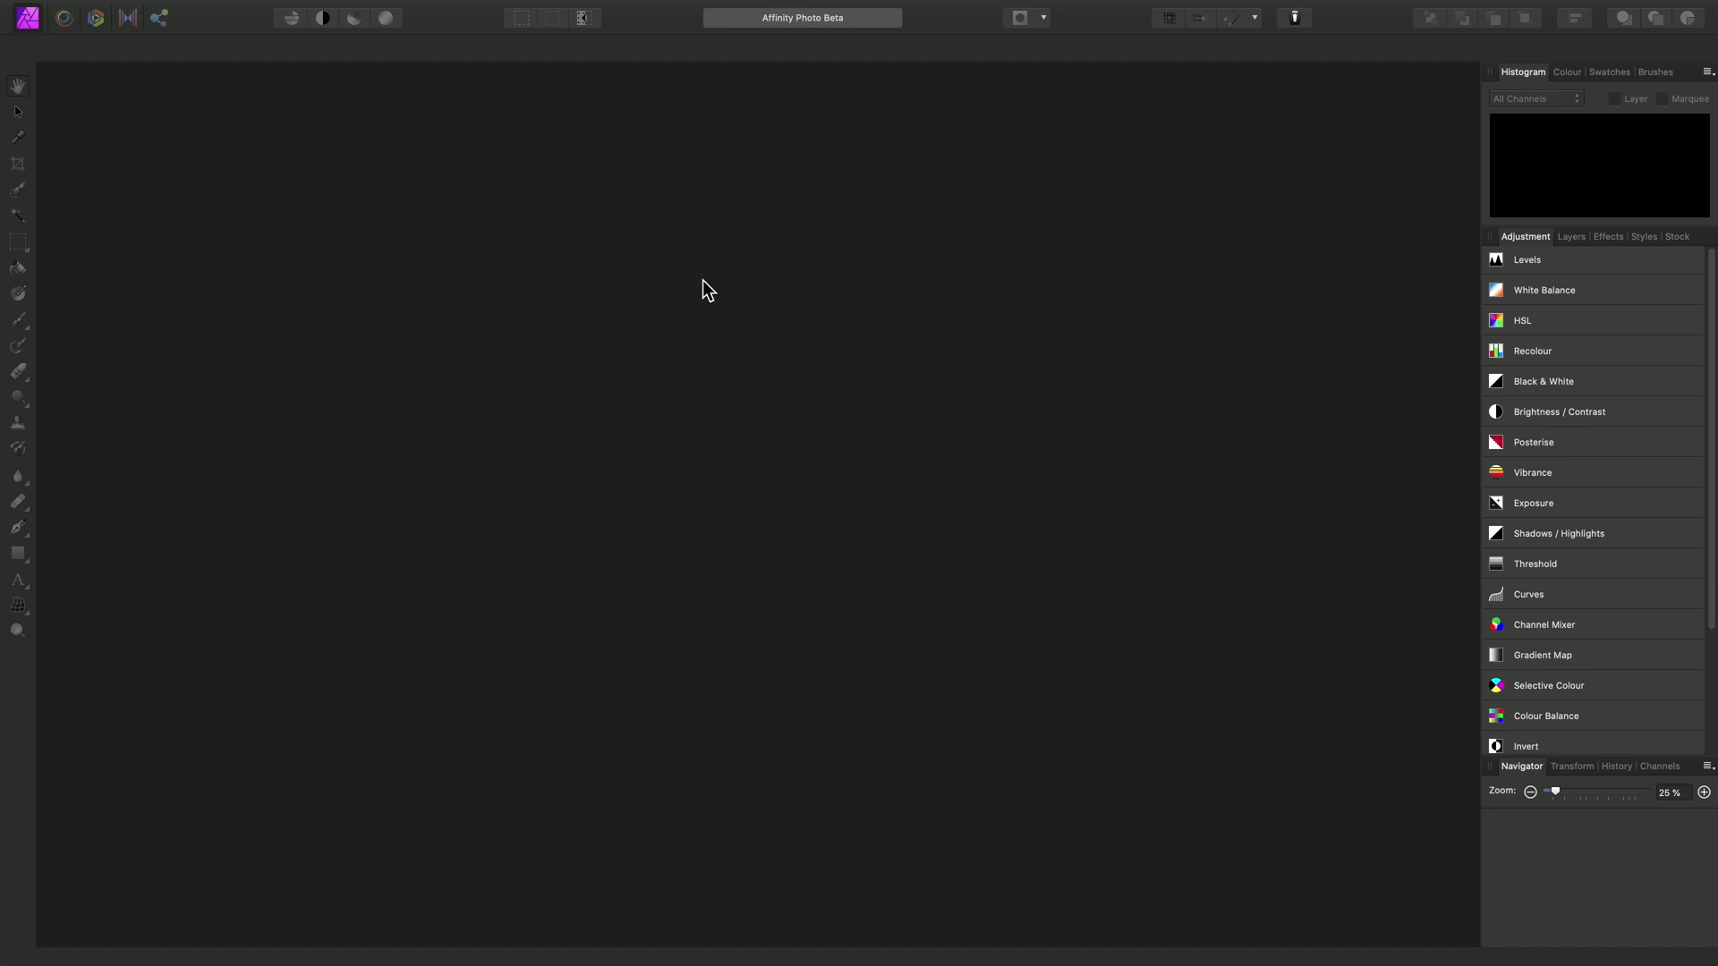
- Choose Preferences from the Affinity Photo Beta menu after glancing at the Edit menu
click(89, 10)
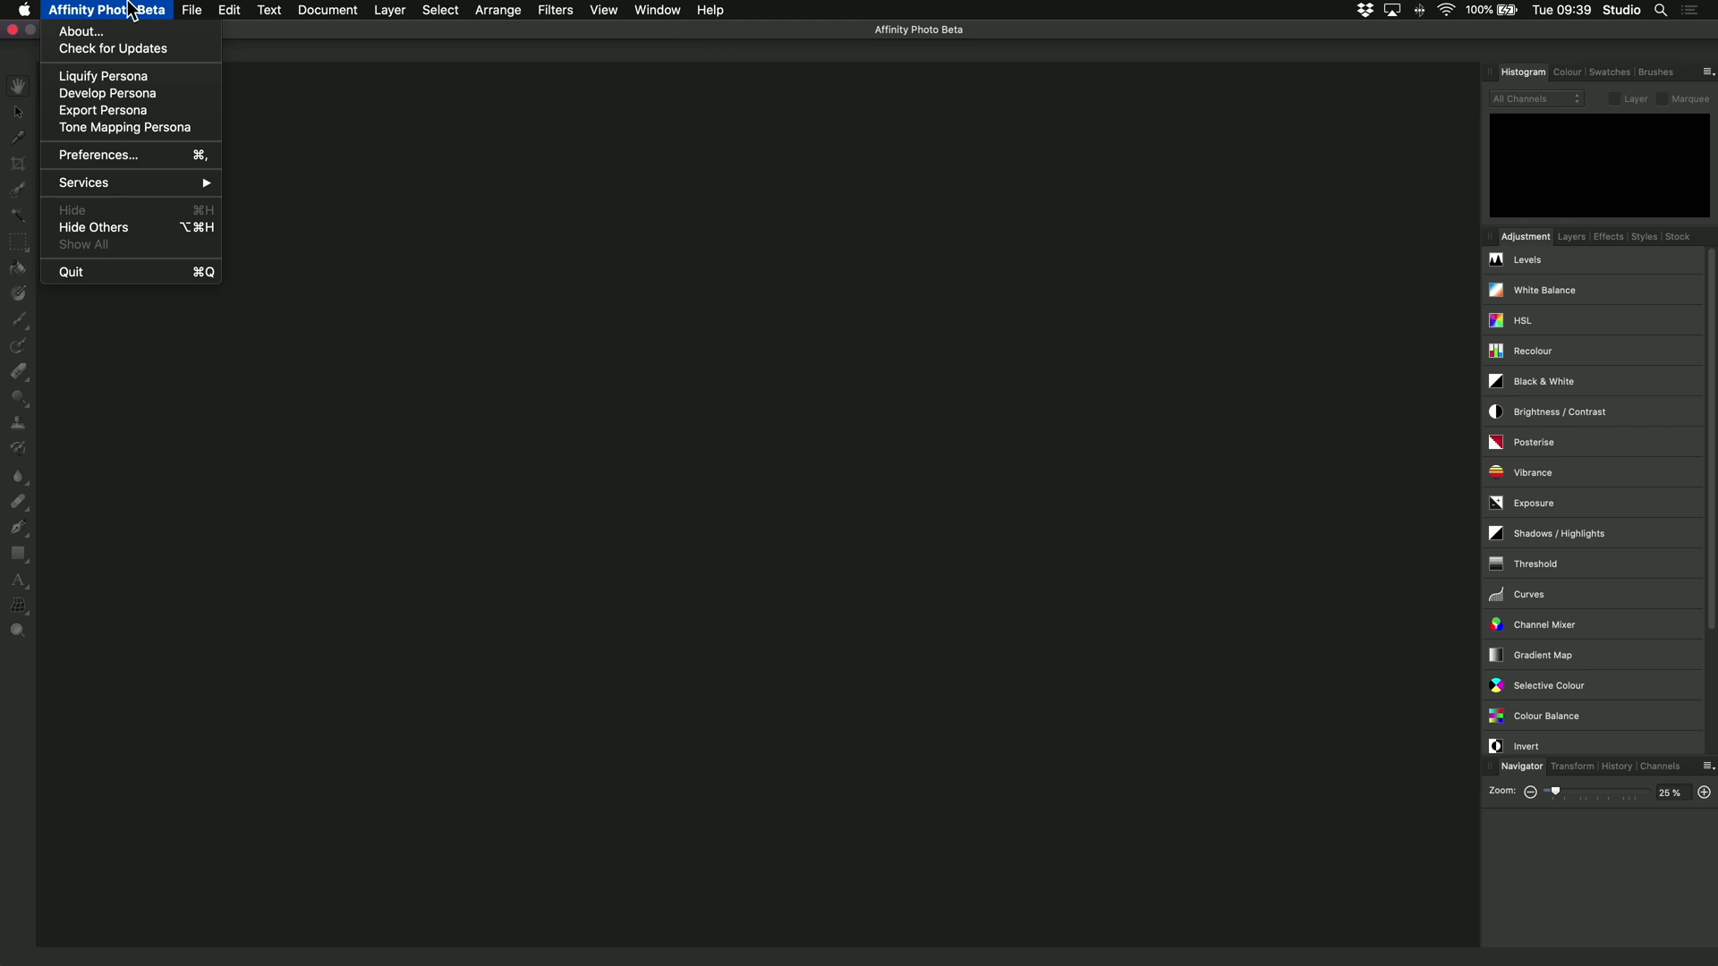
mouse_move(142, 162)
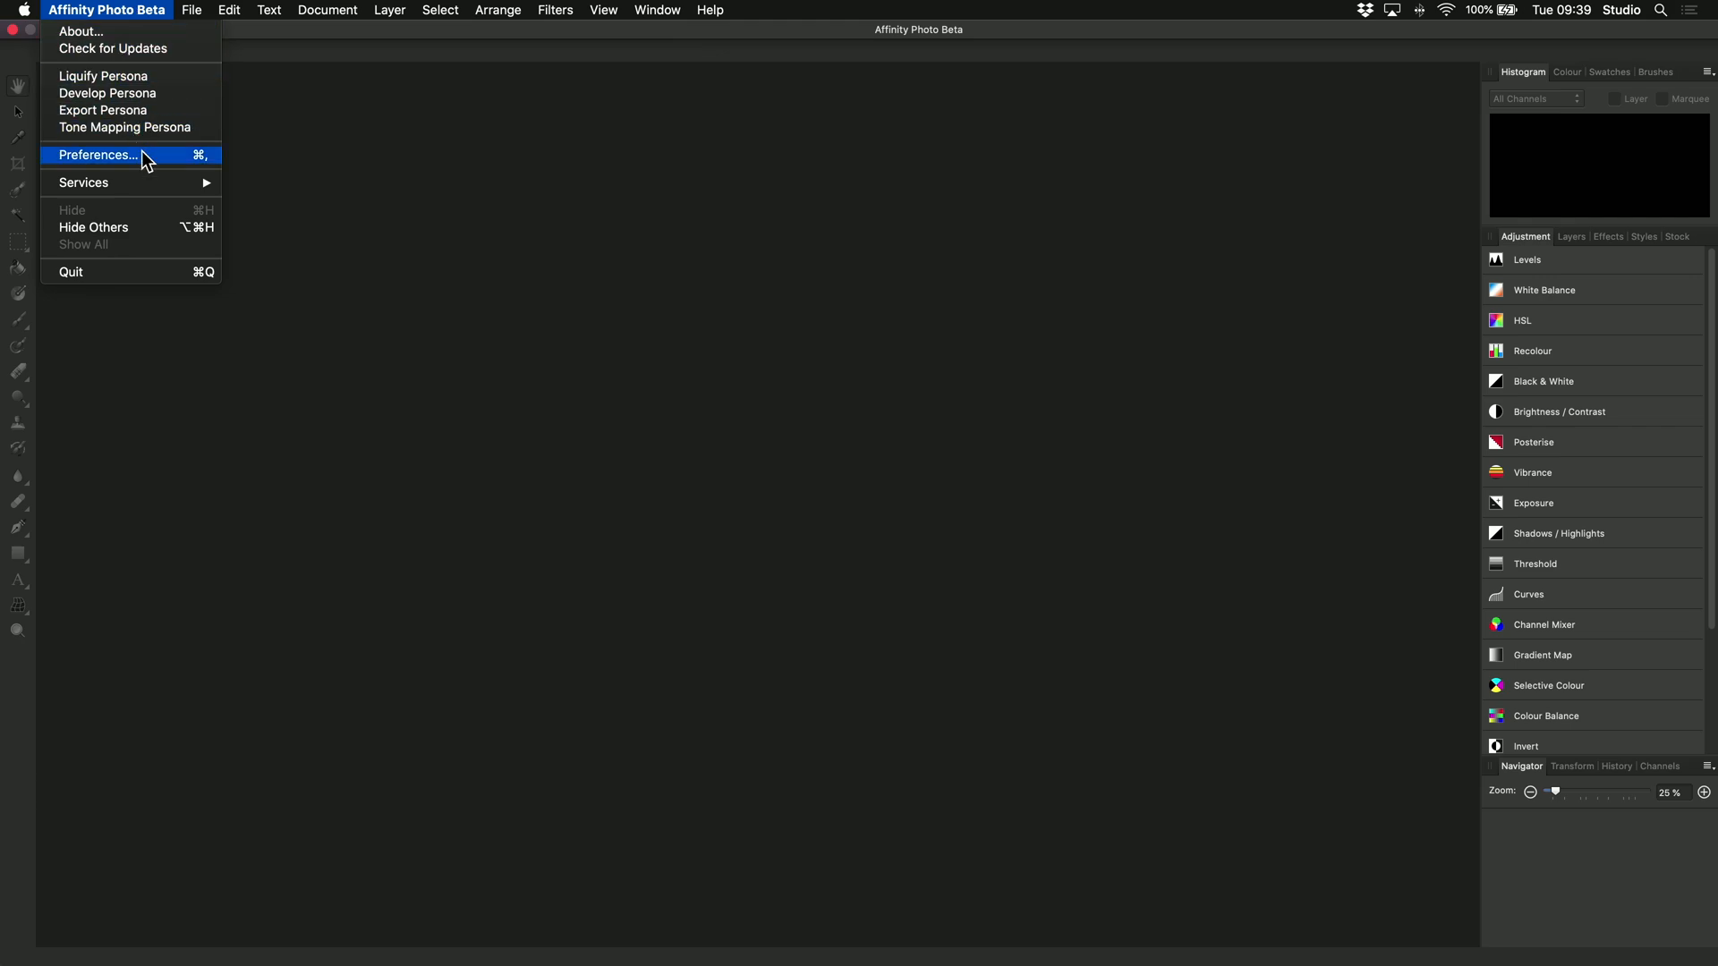
click(230, 10)
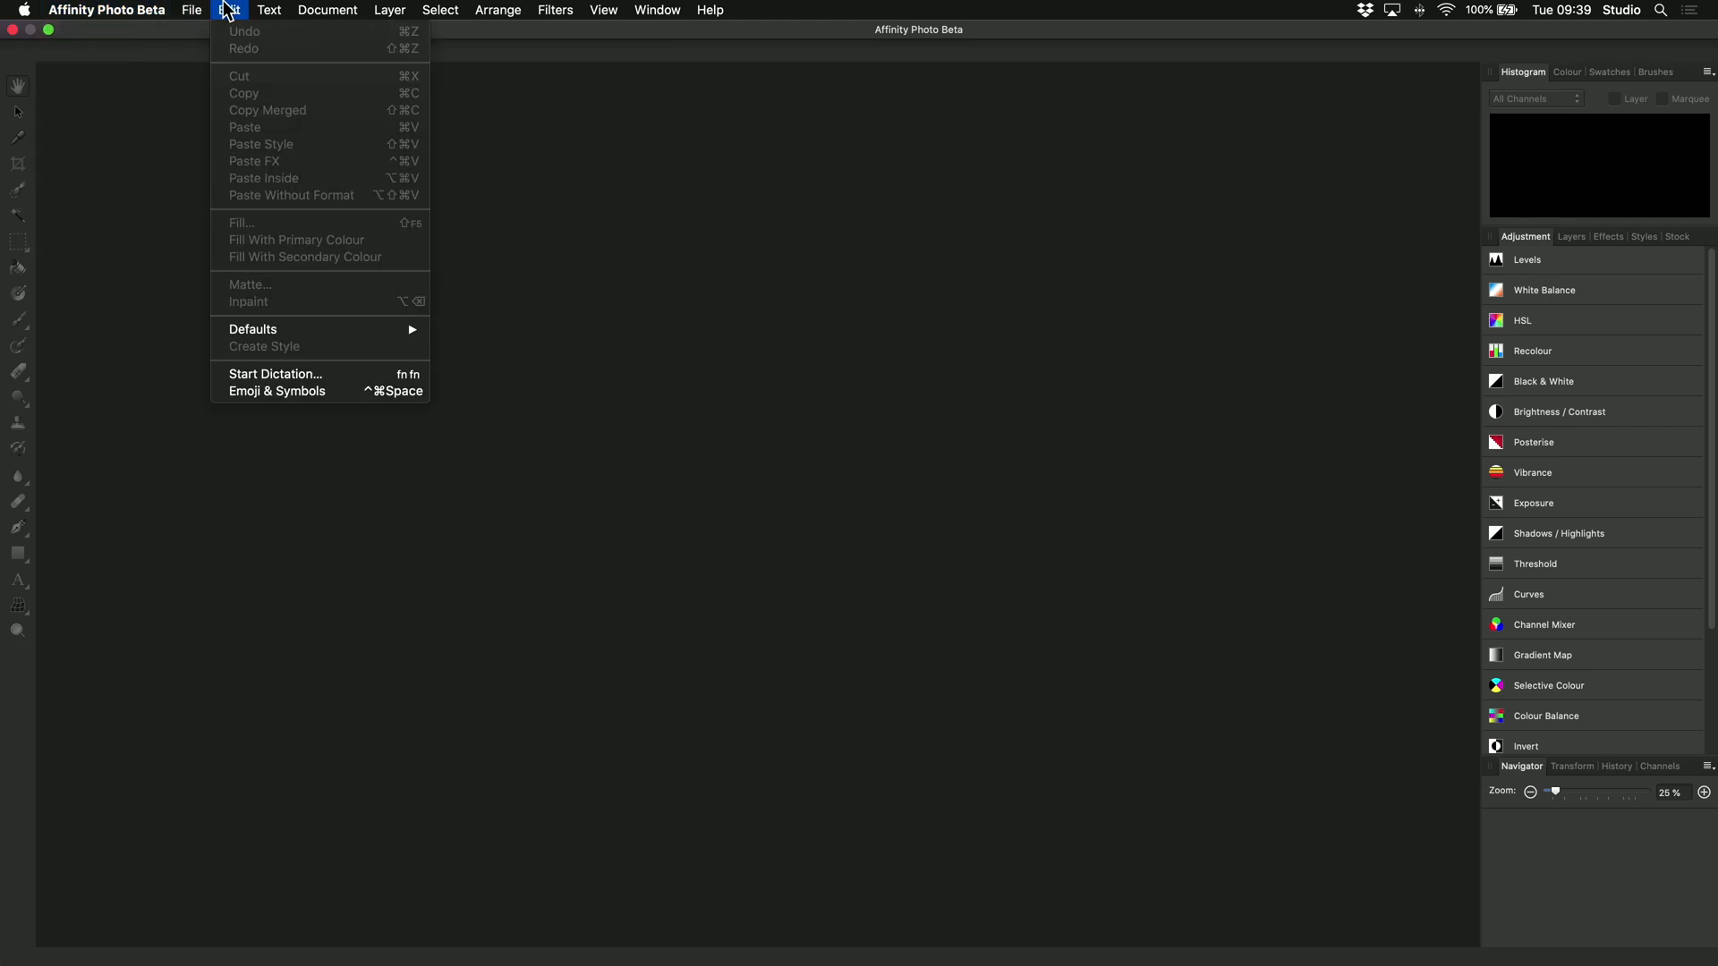
click(117, 10)
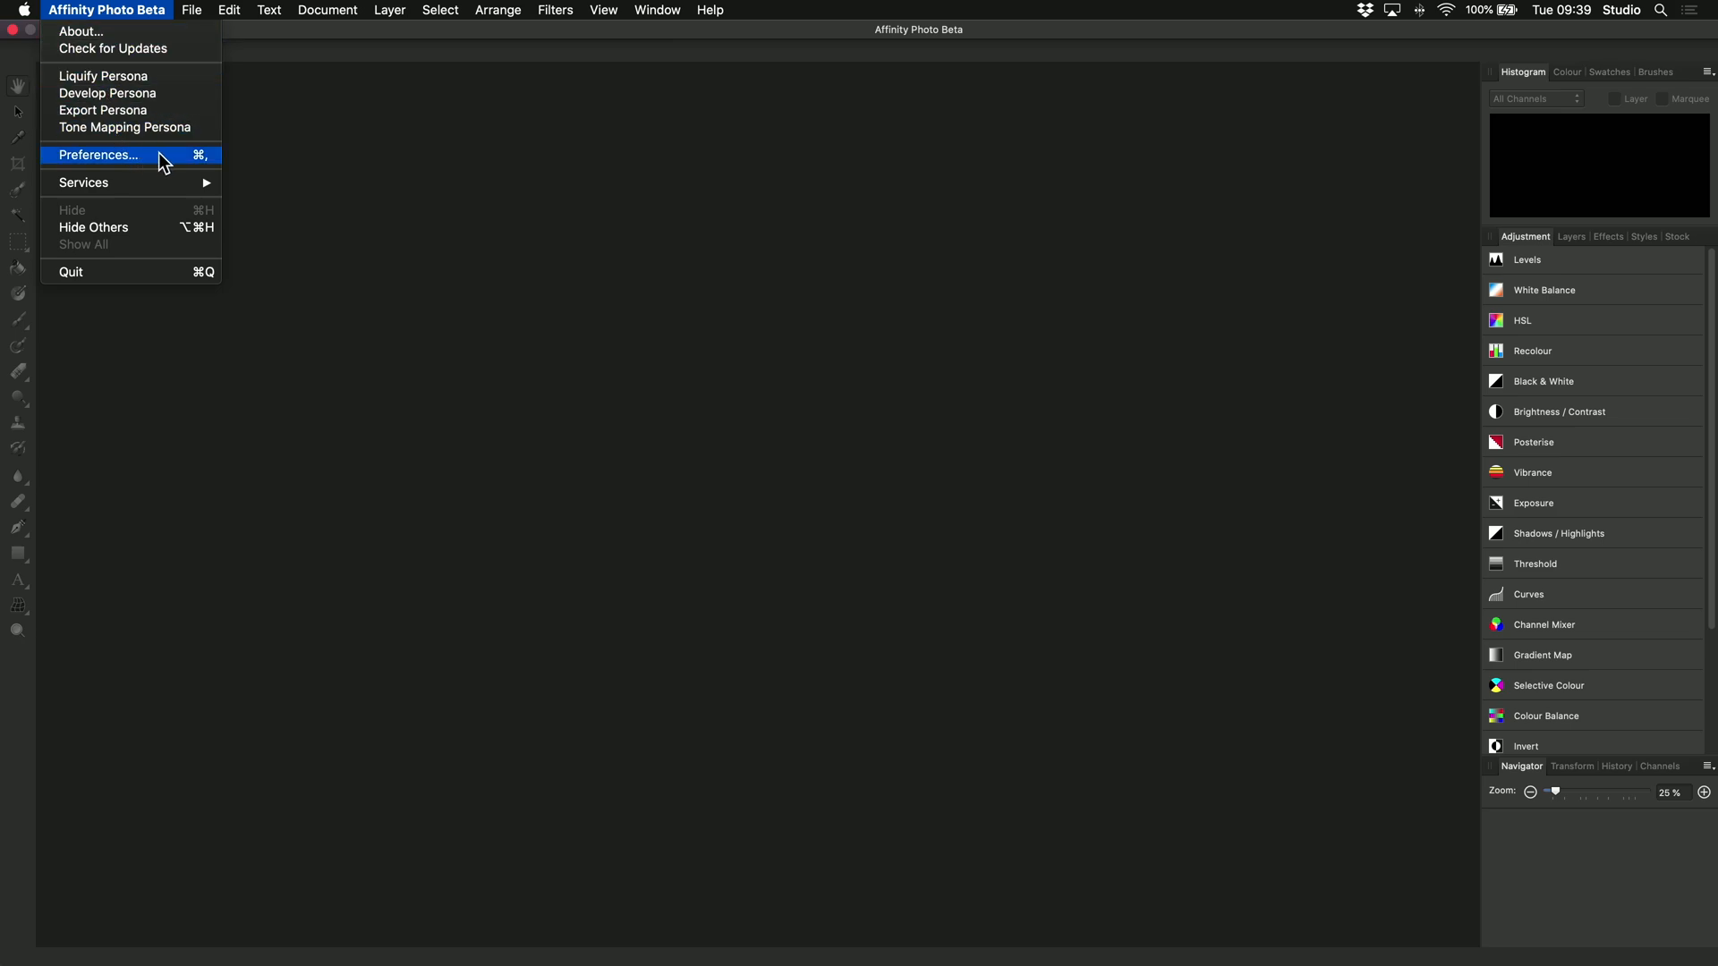
click(98, 155)
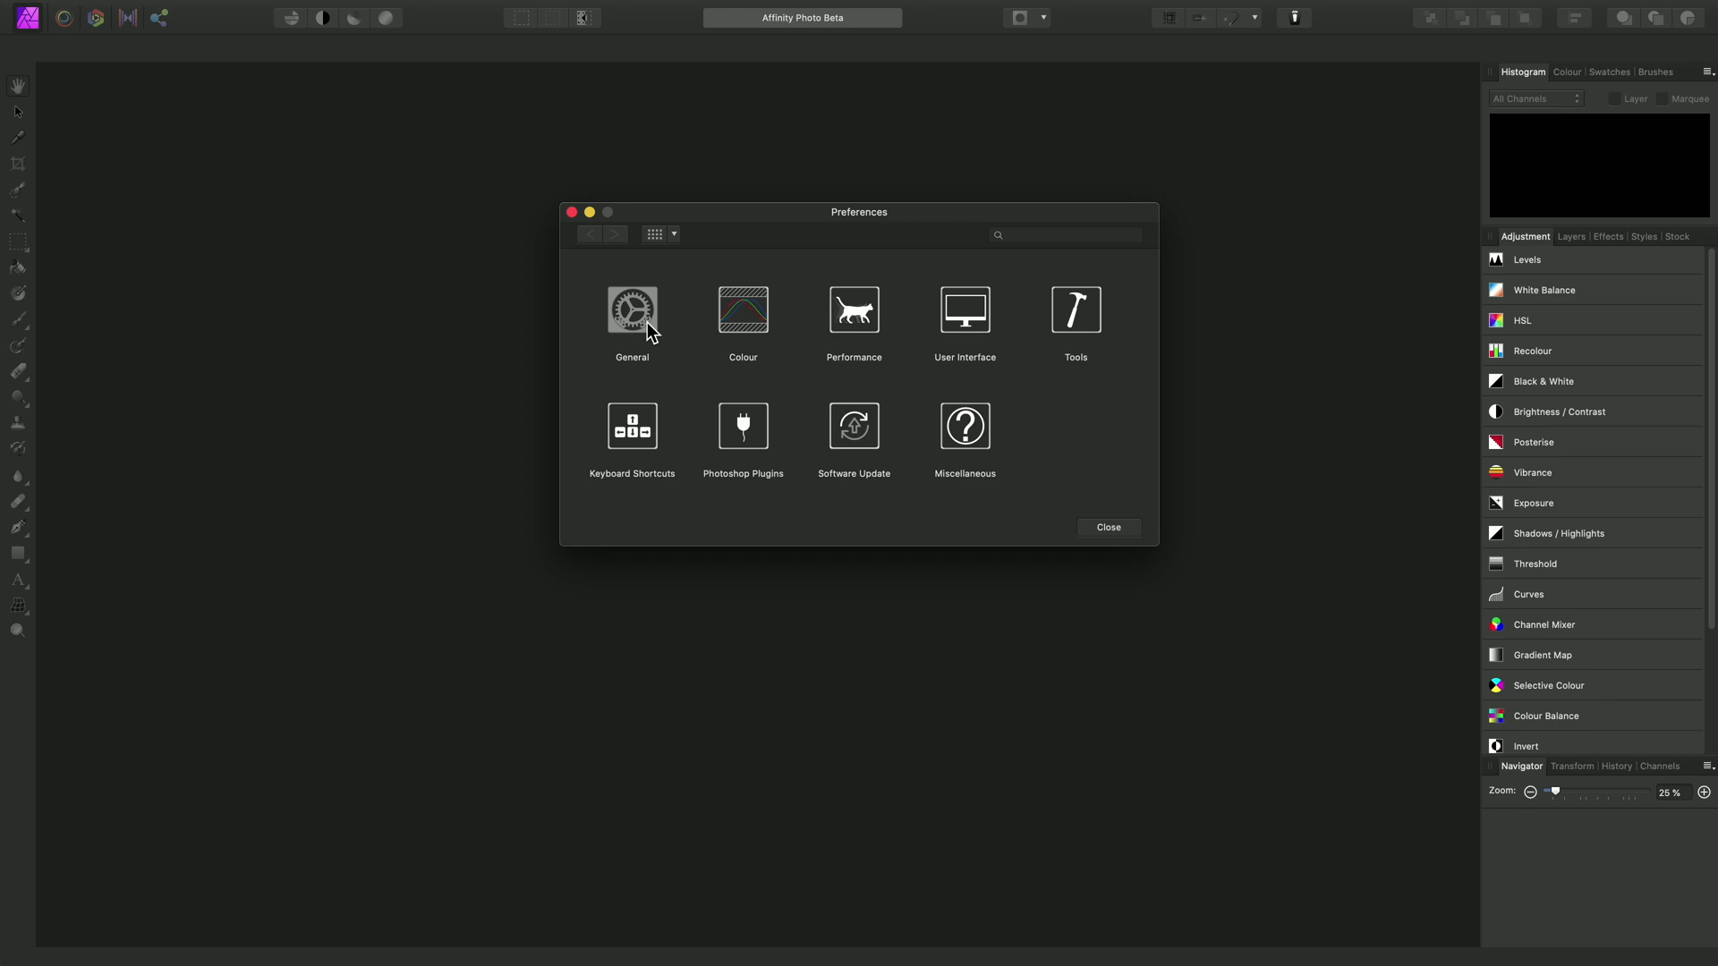
- Enable 'Import PSD smart objects where possible' in the General preferences
click(632, 310)
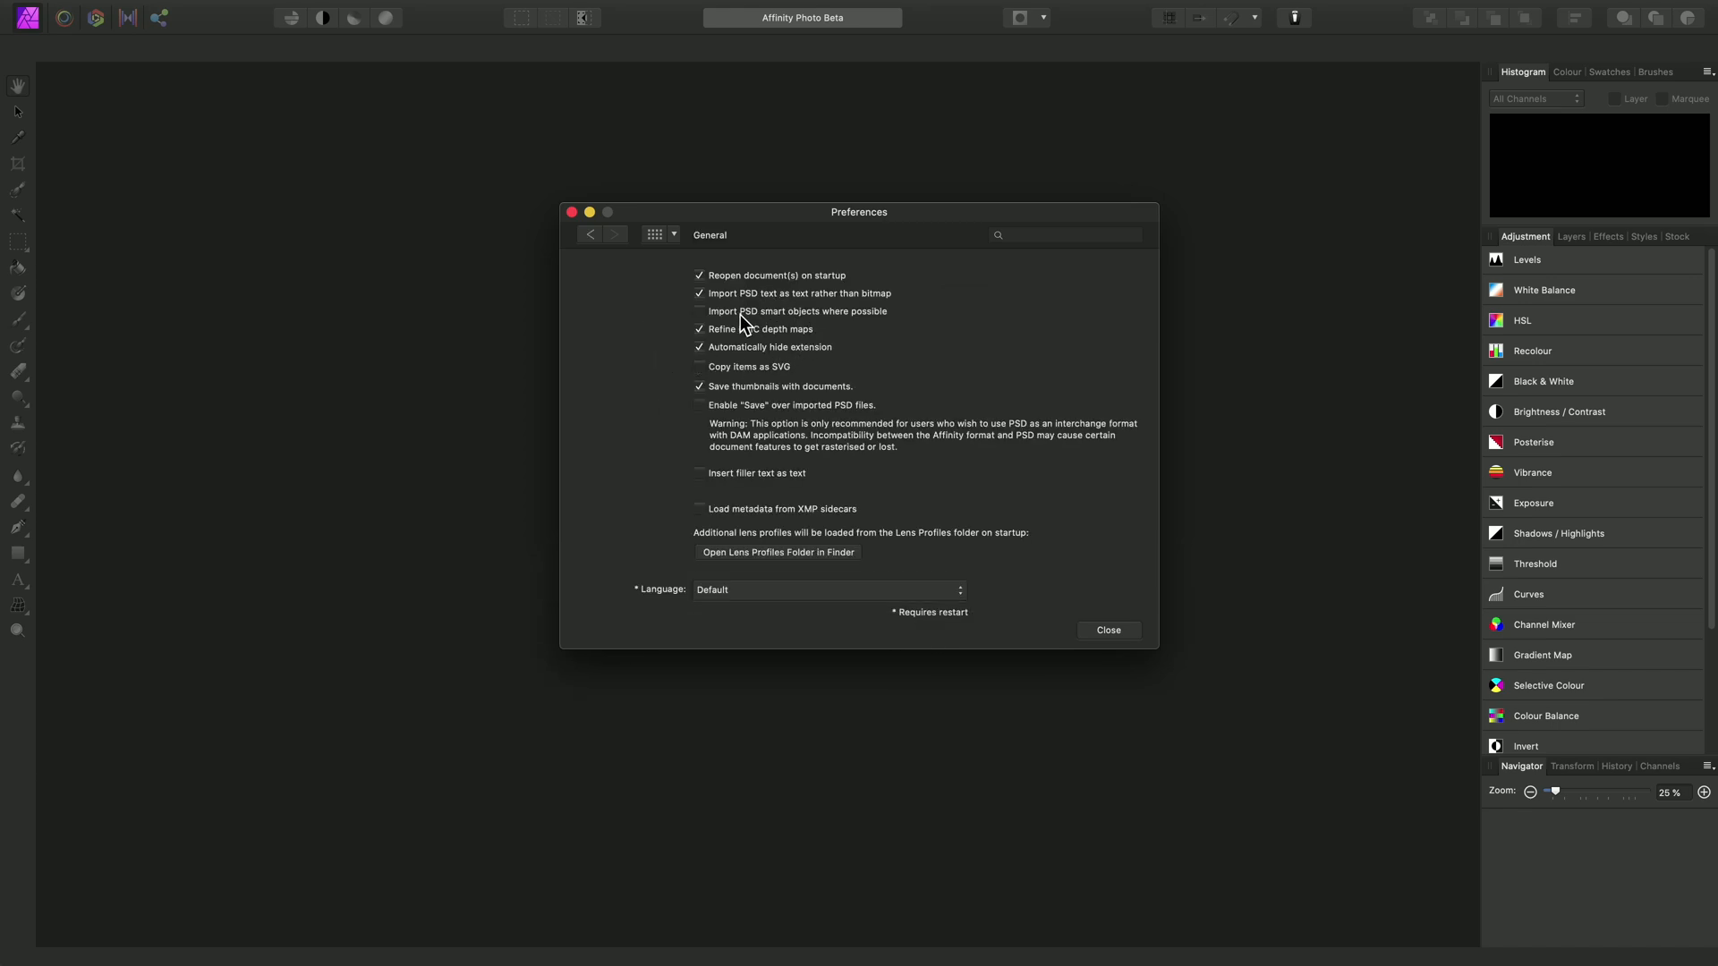
mouse_move(772, 327)
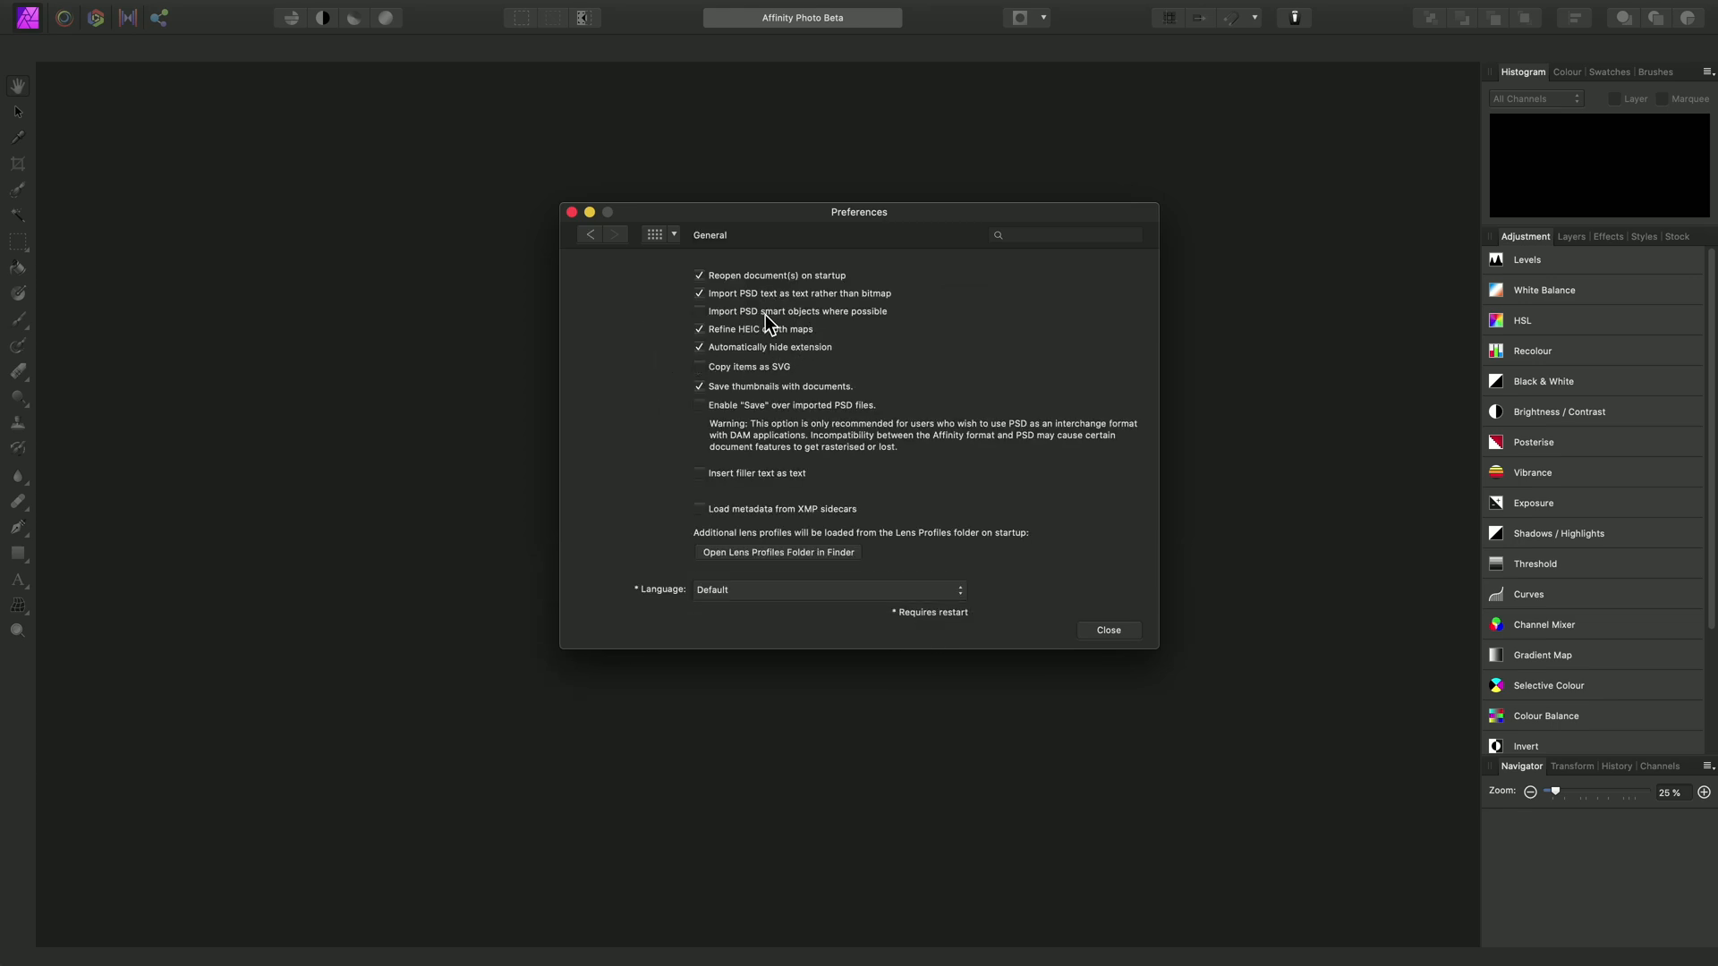
click(699, 311)
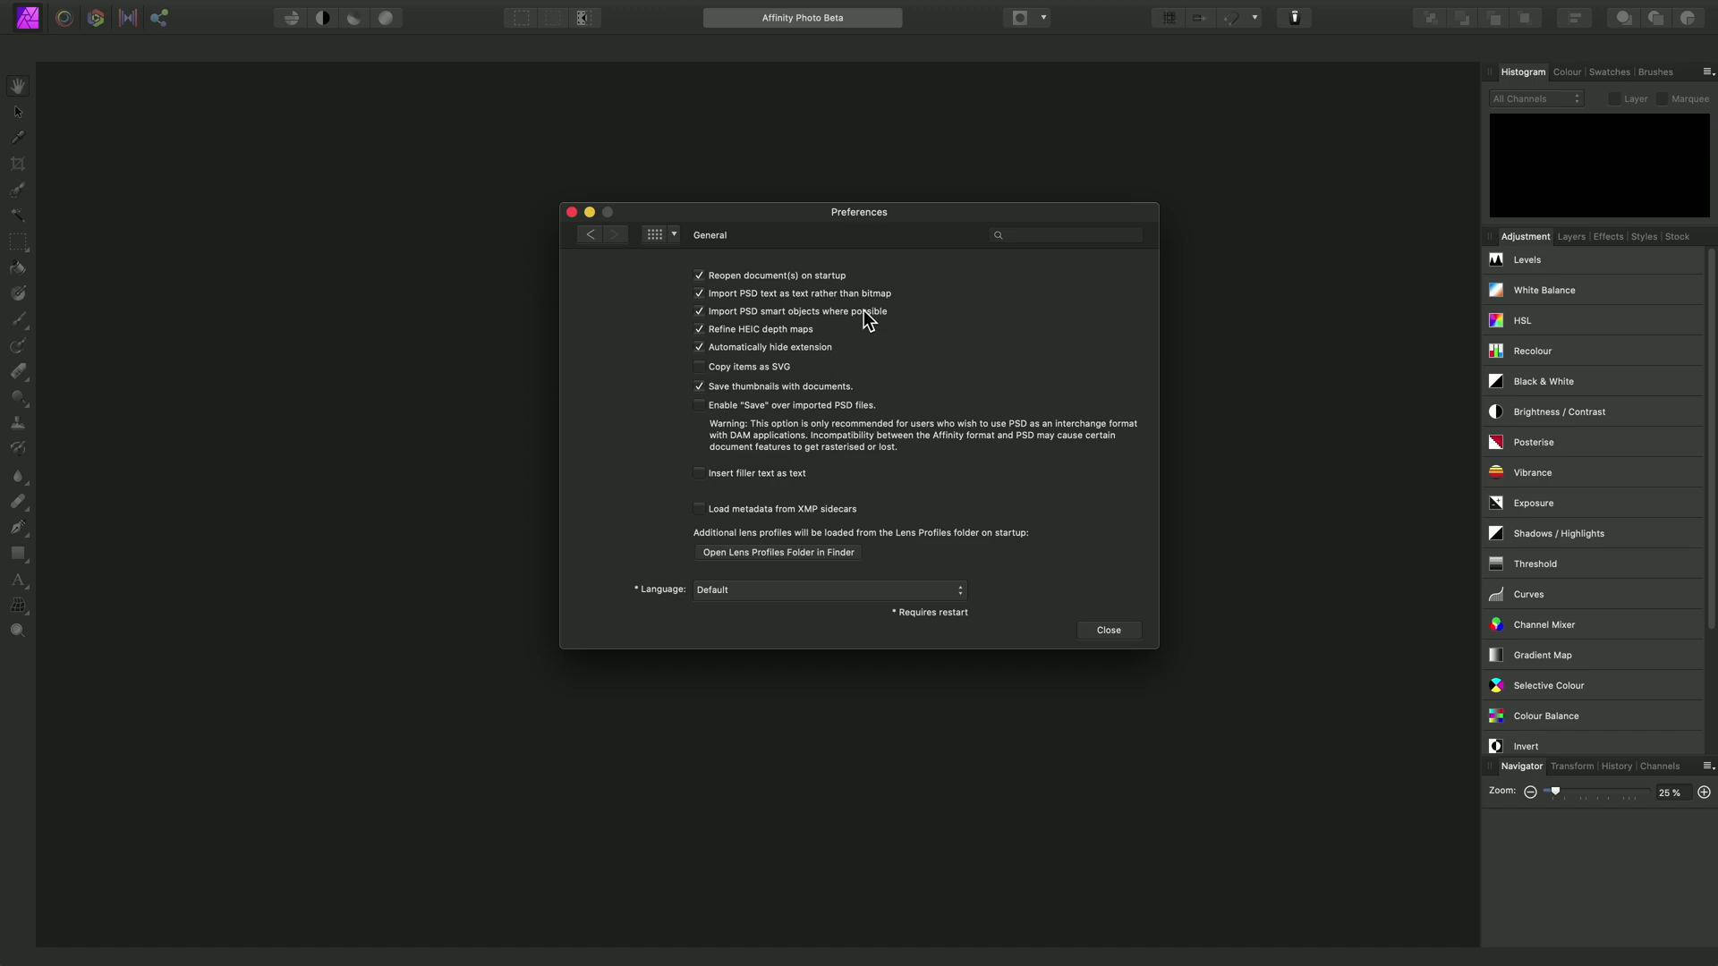
mouse_move(1109, 630)
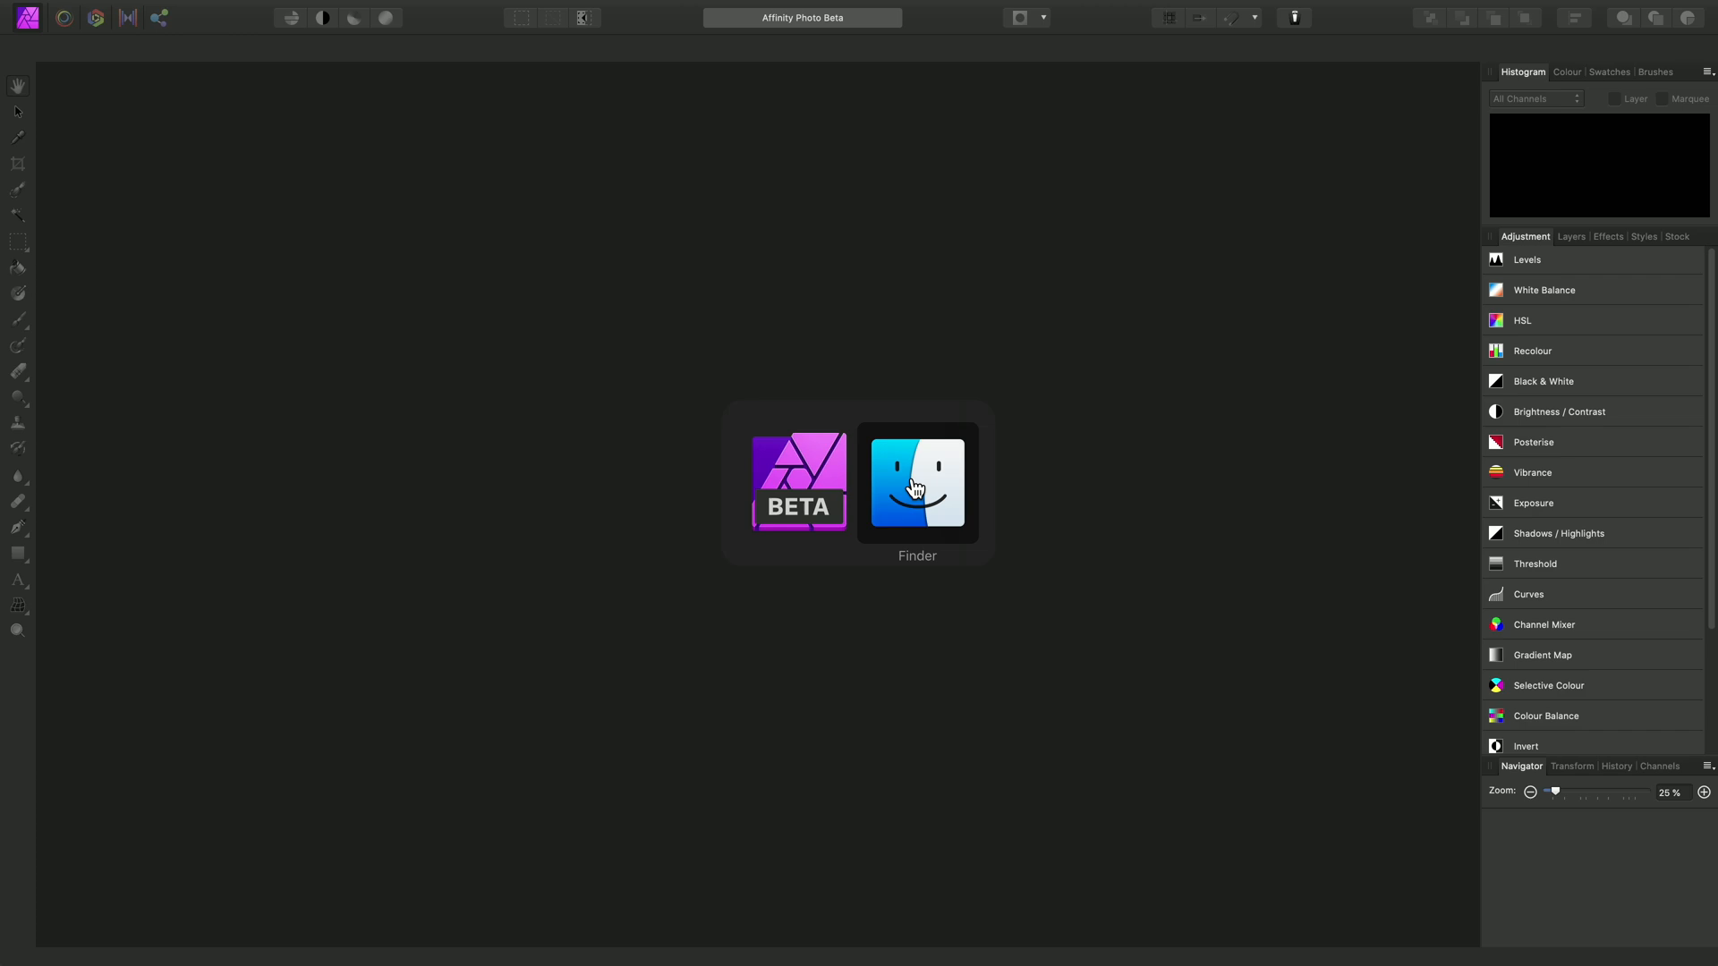
- Drag Billboard 7.psd from Finder onto Affinity Photo to open it
click(917, 483)
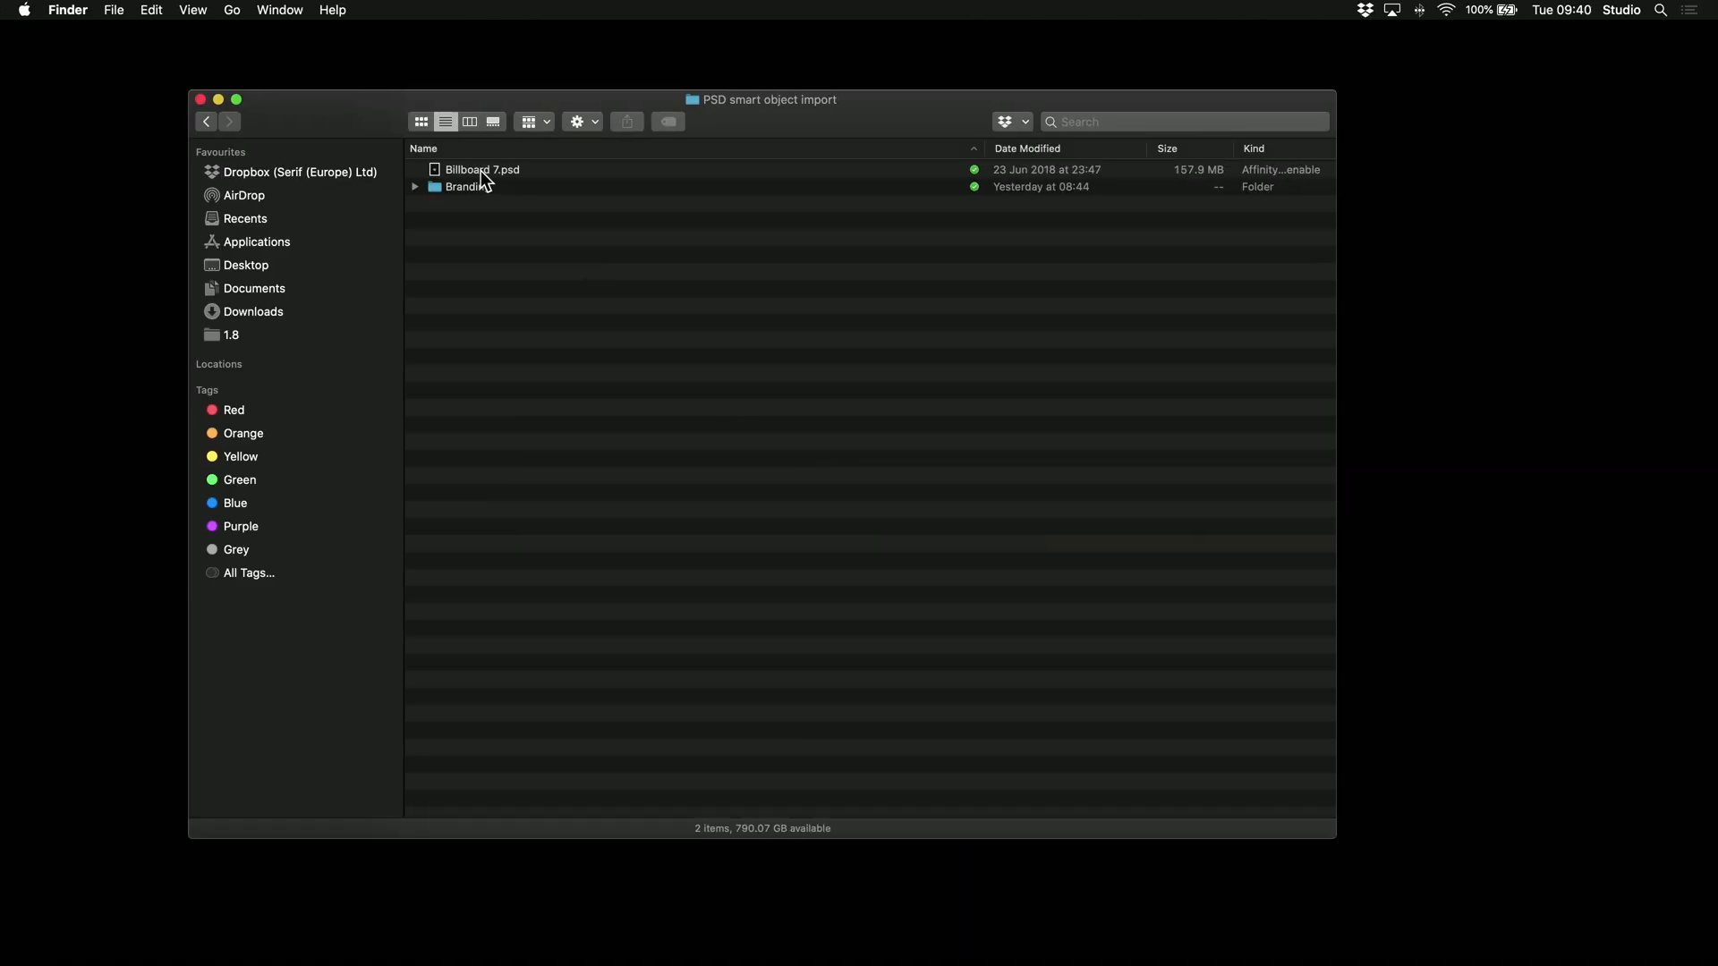
drag(481, 170, 636, 238)
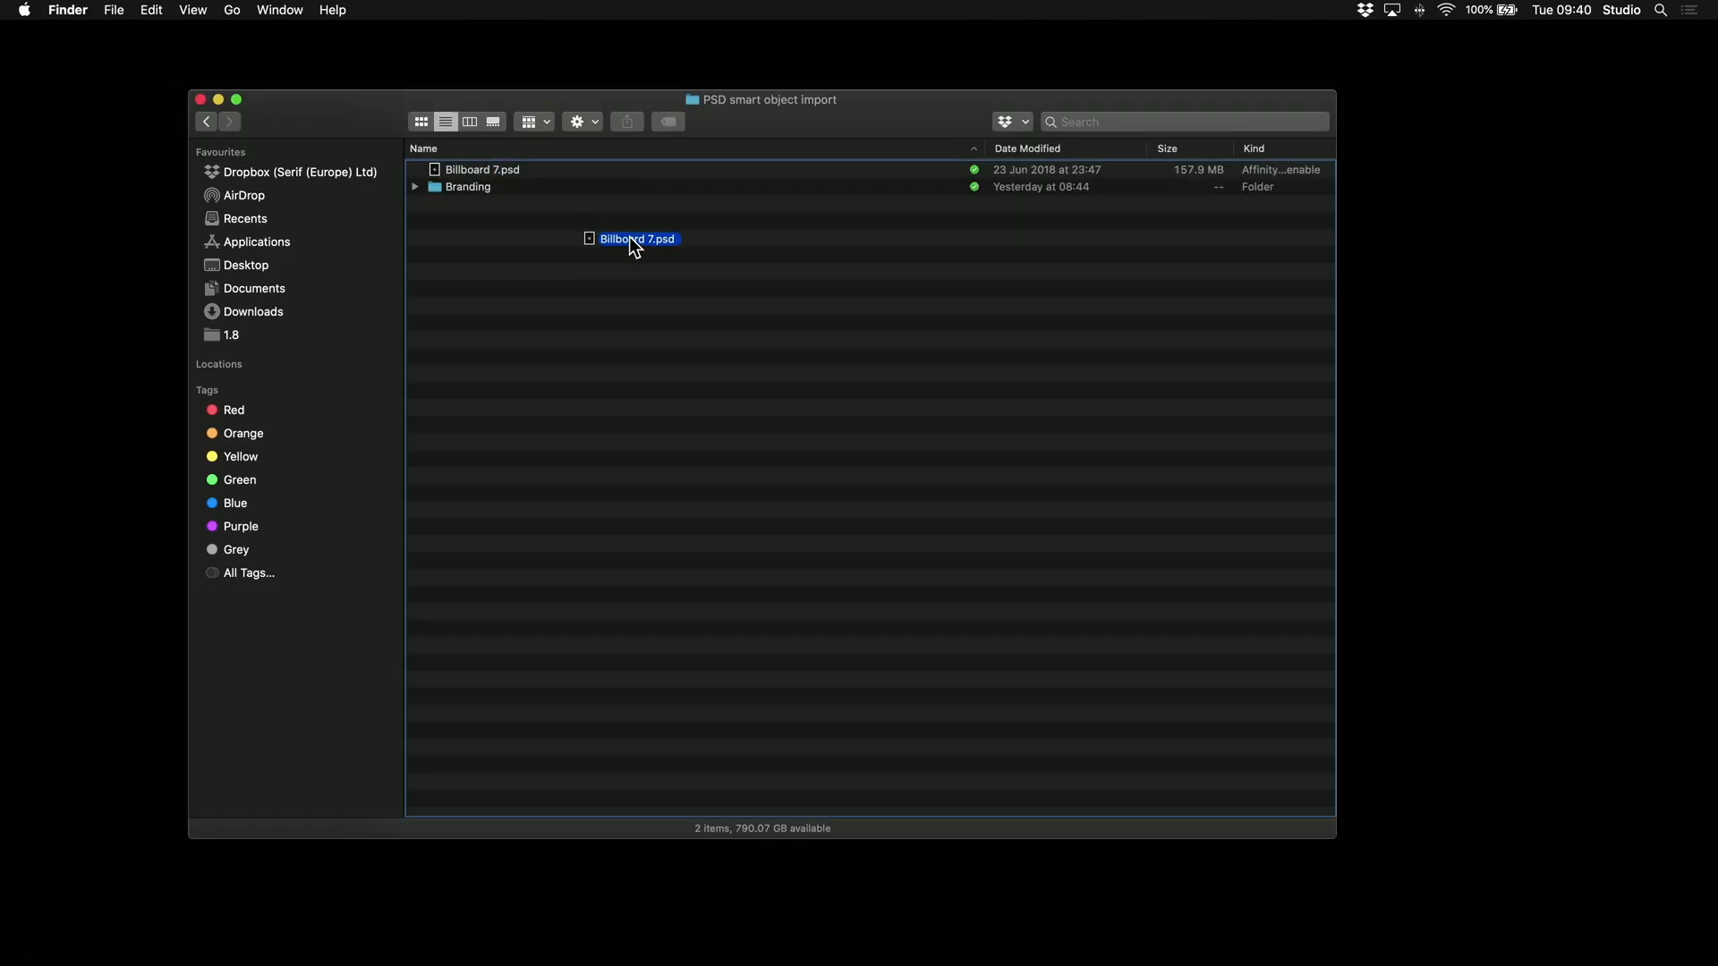
drag(634, 239, 915, 483)
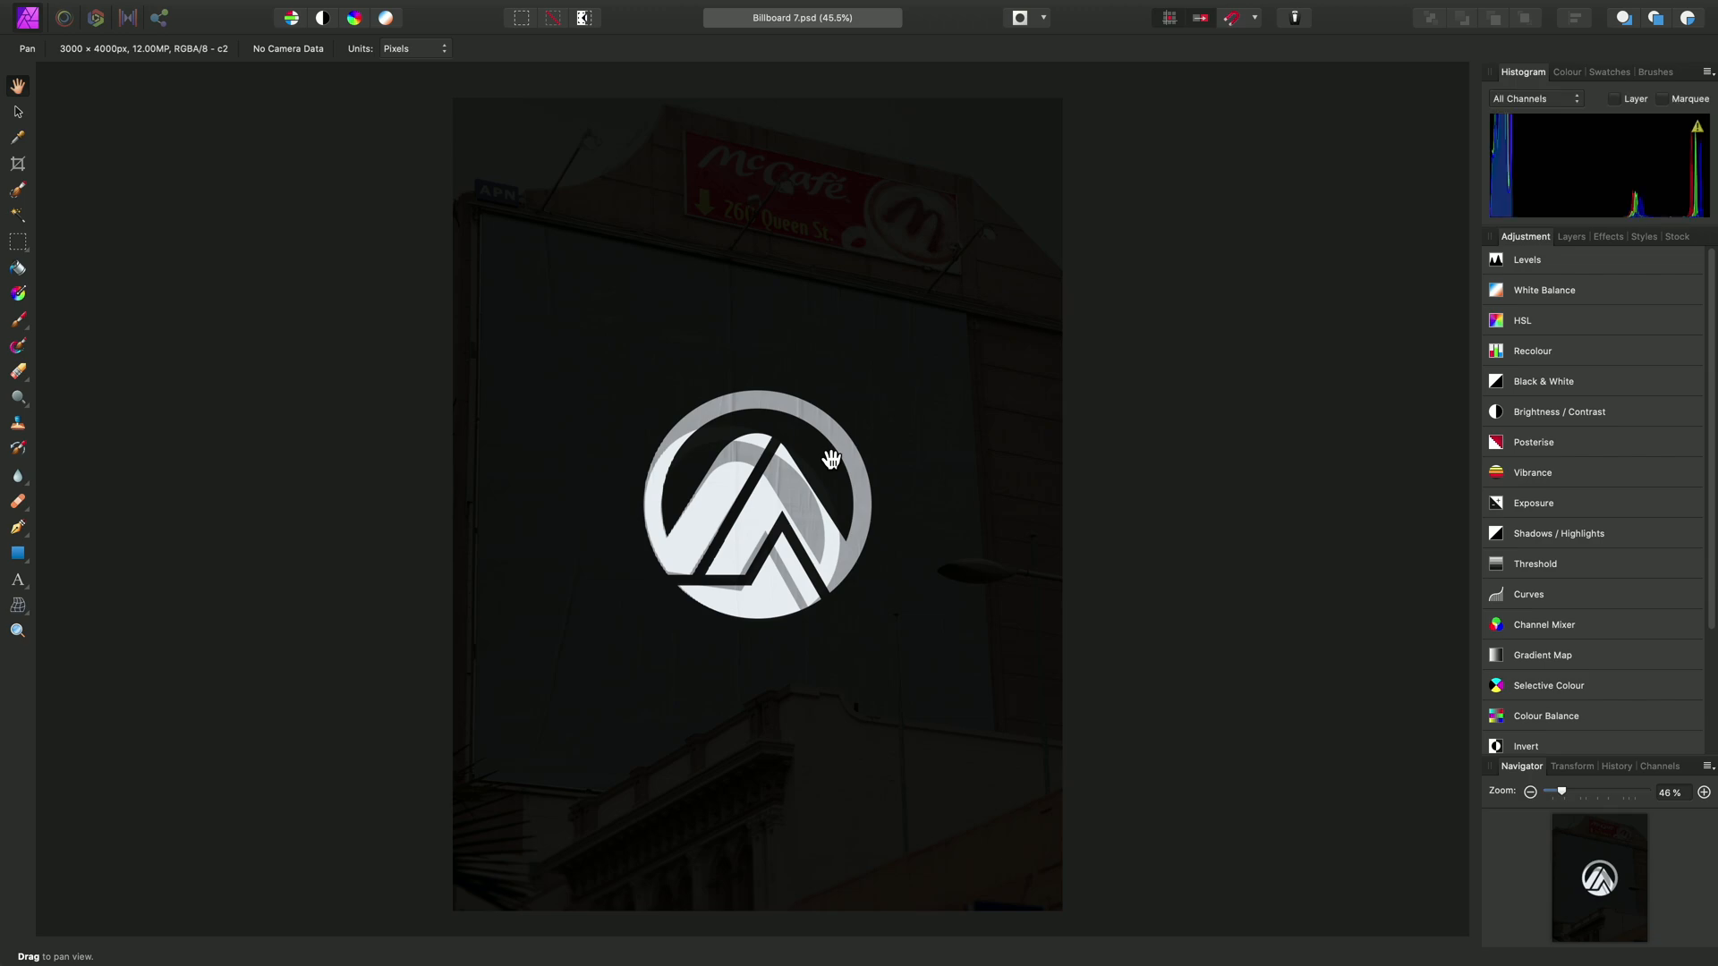
mouse_move(1085, 472)
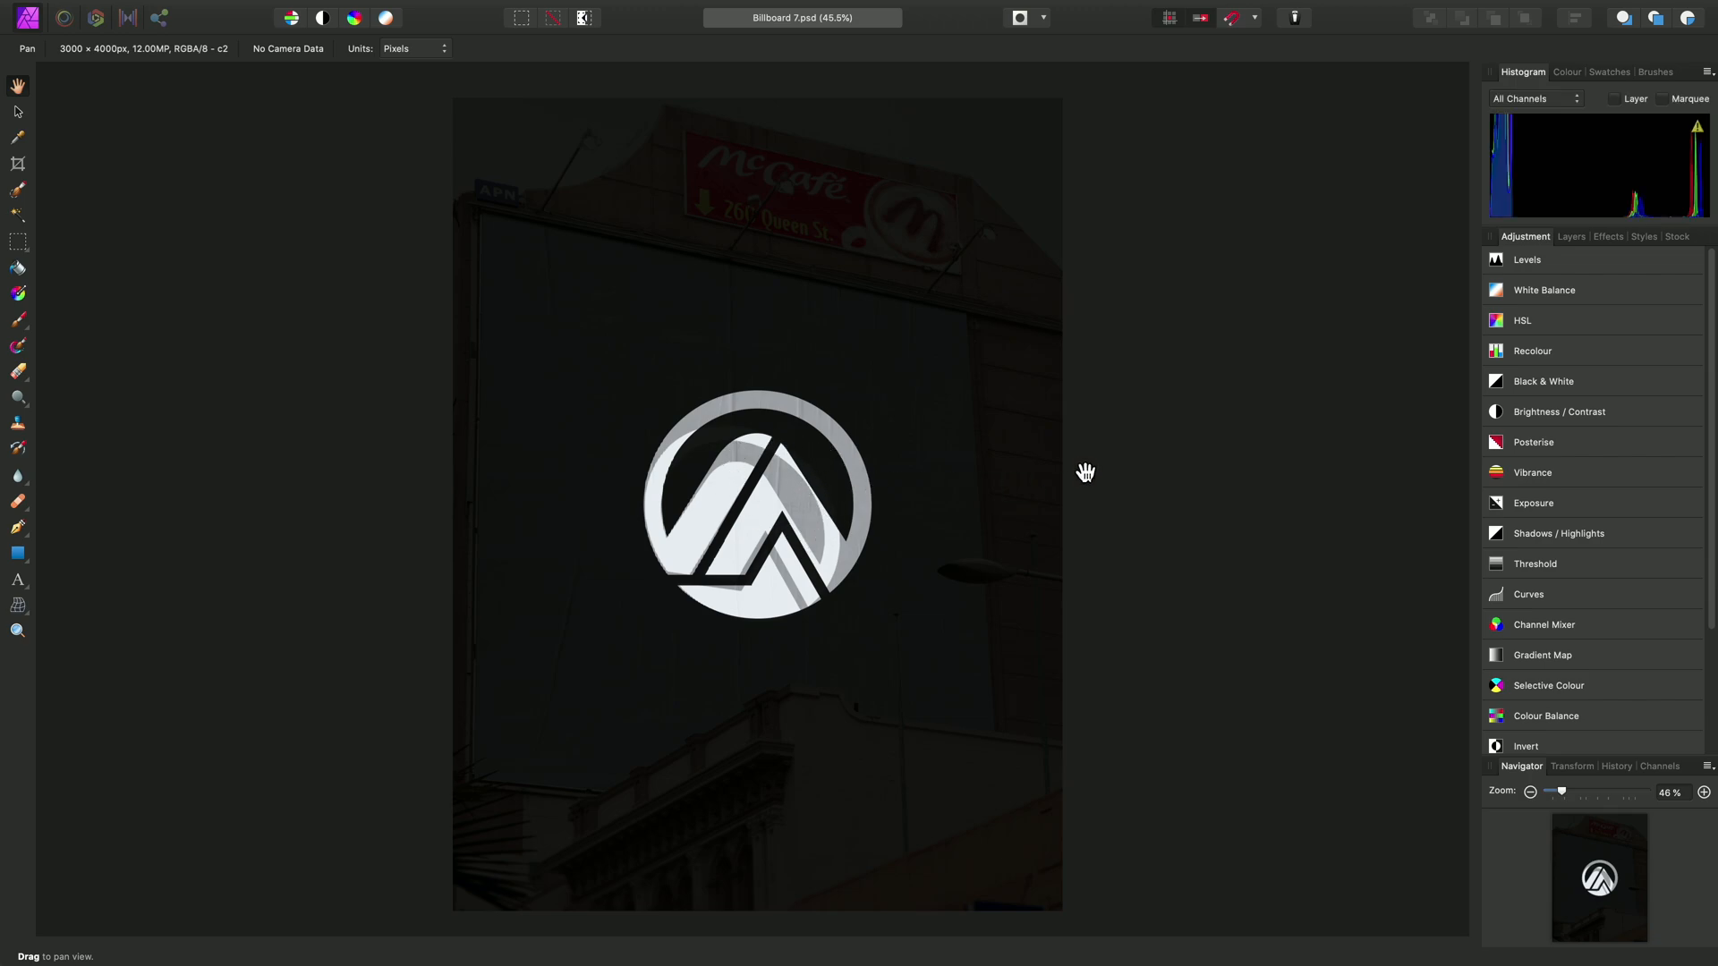
- Show the Layers panel listing the billboard mockup's groups
click(1572, 236)
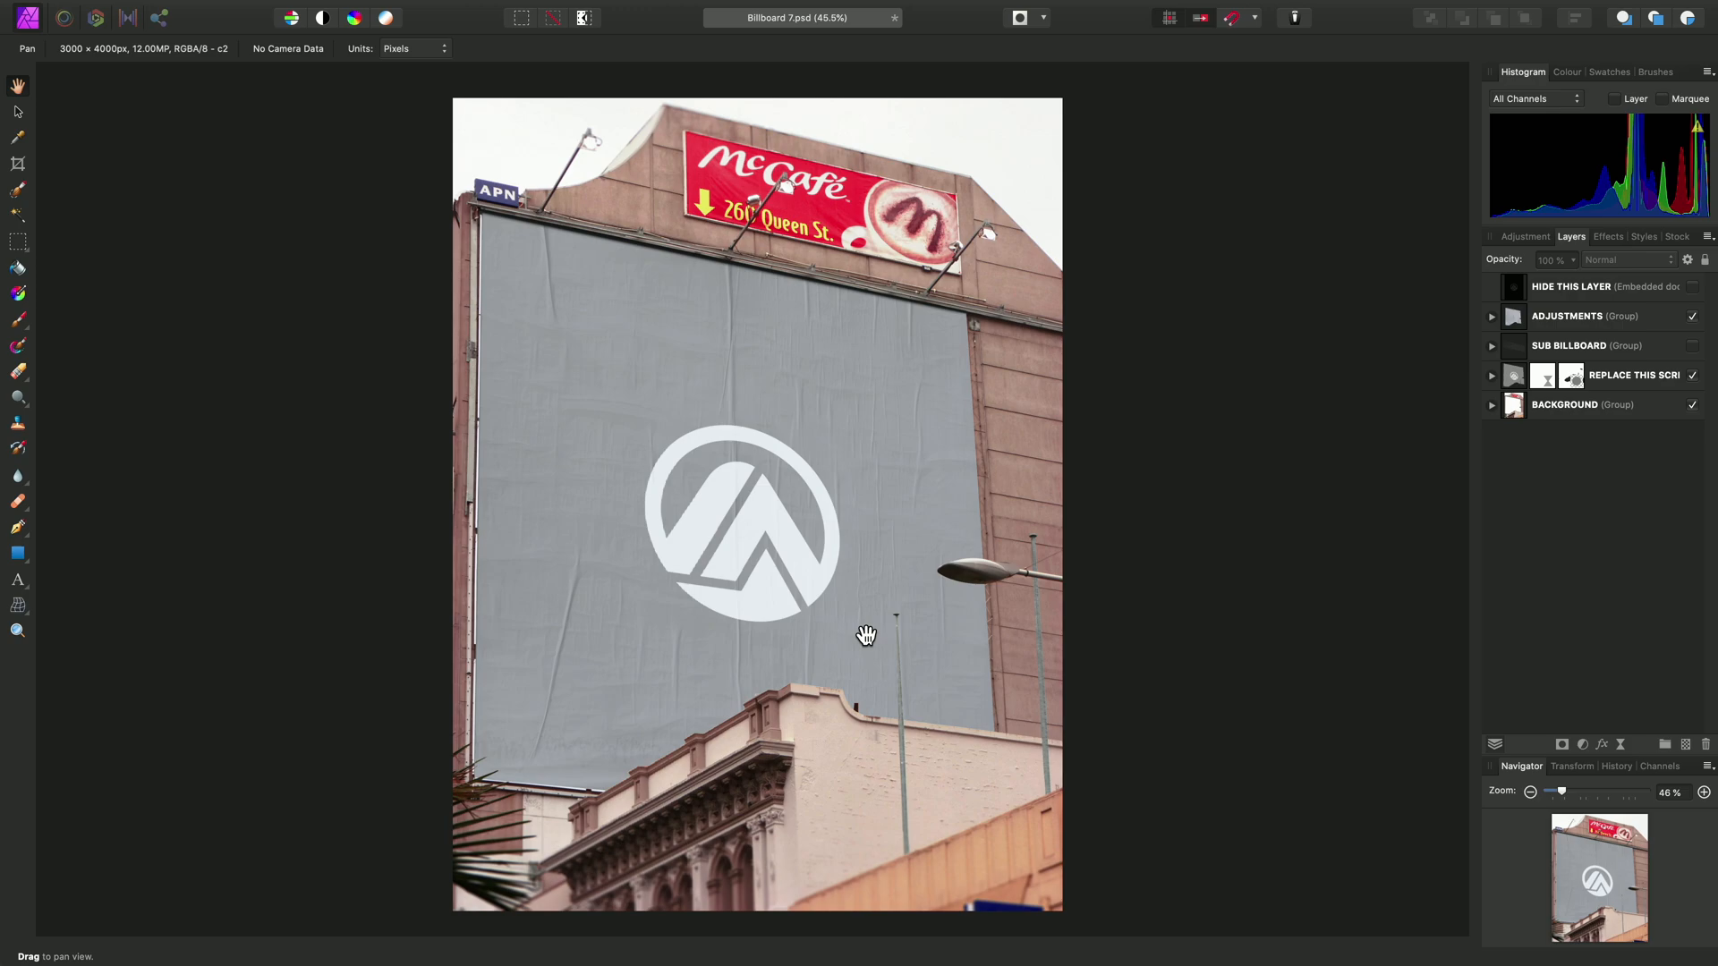
mouse_move(786, 564)
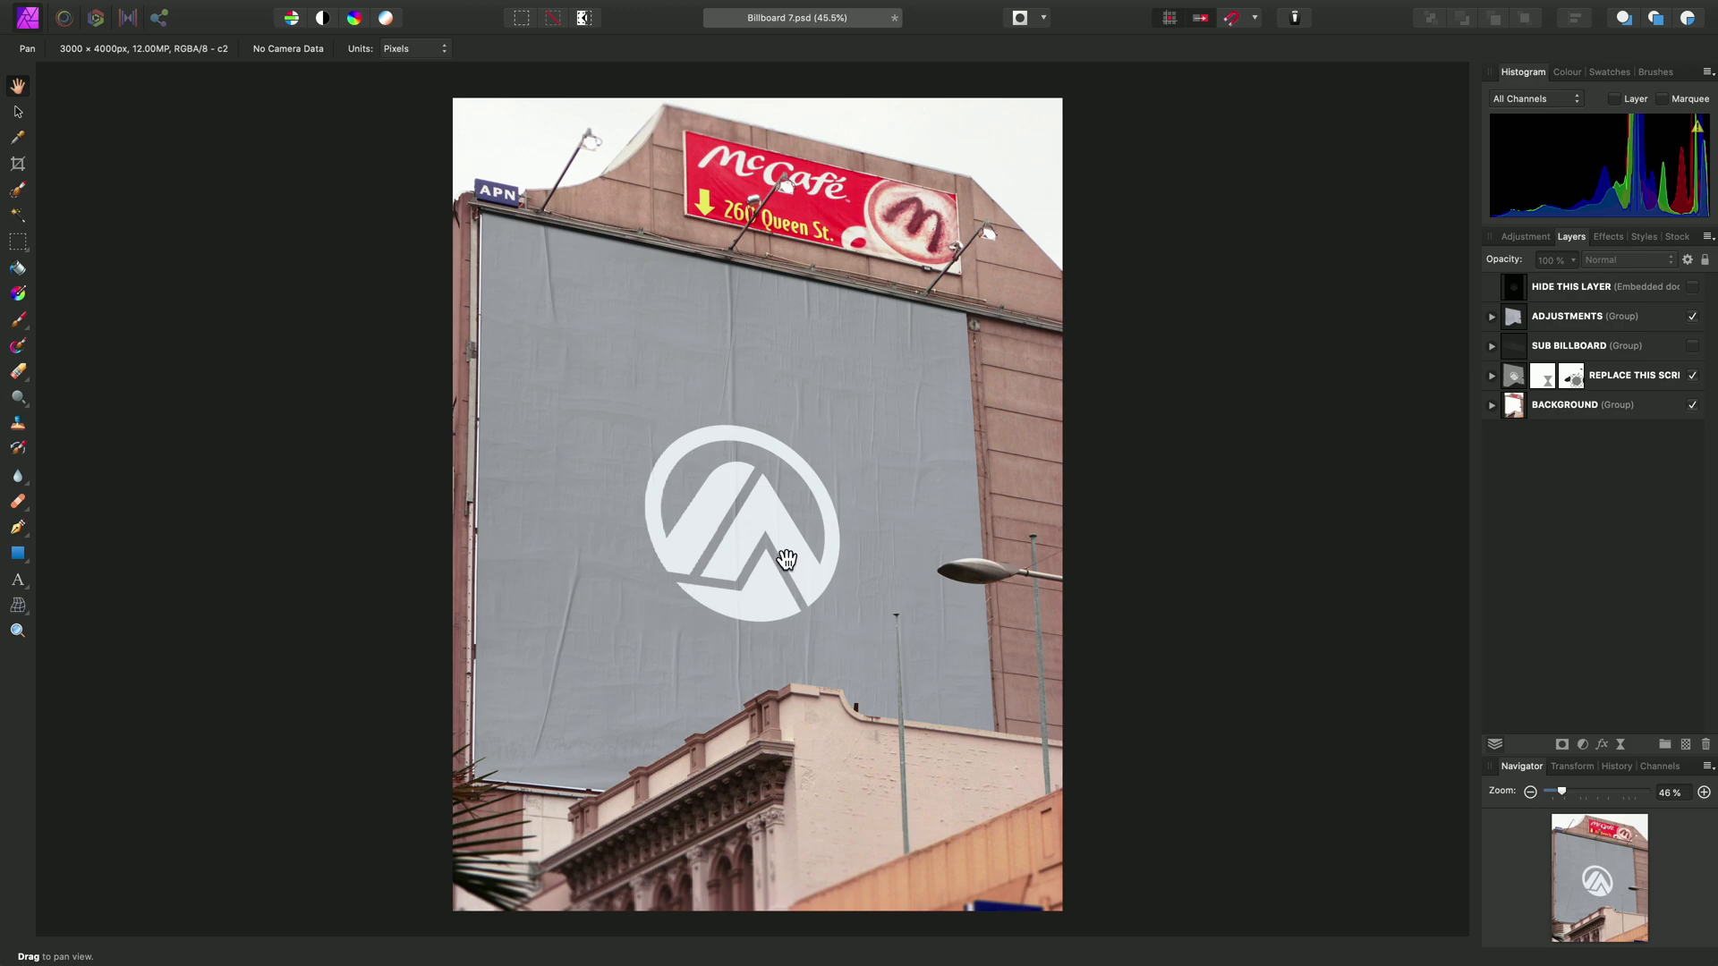
mouse_move(813, 644)
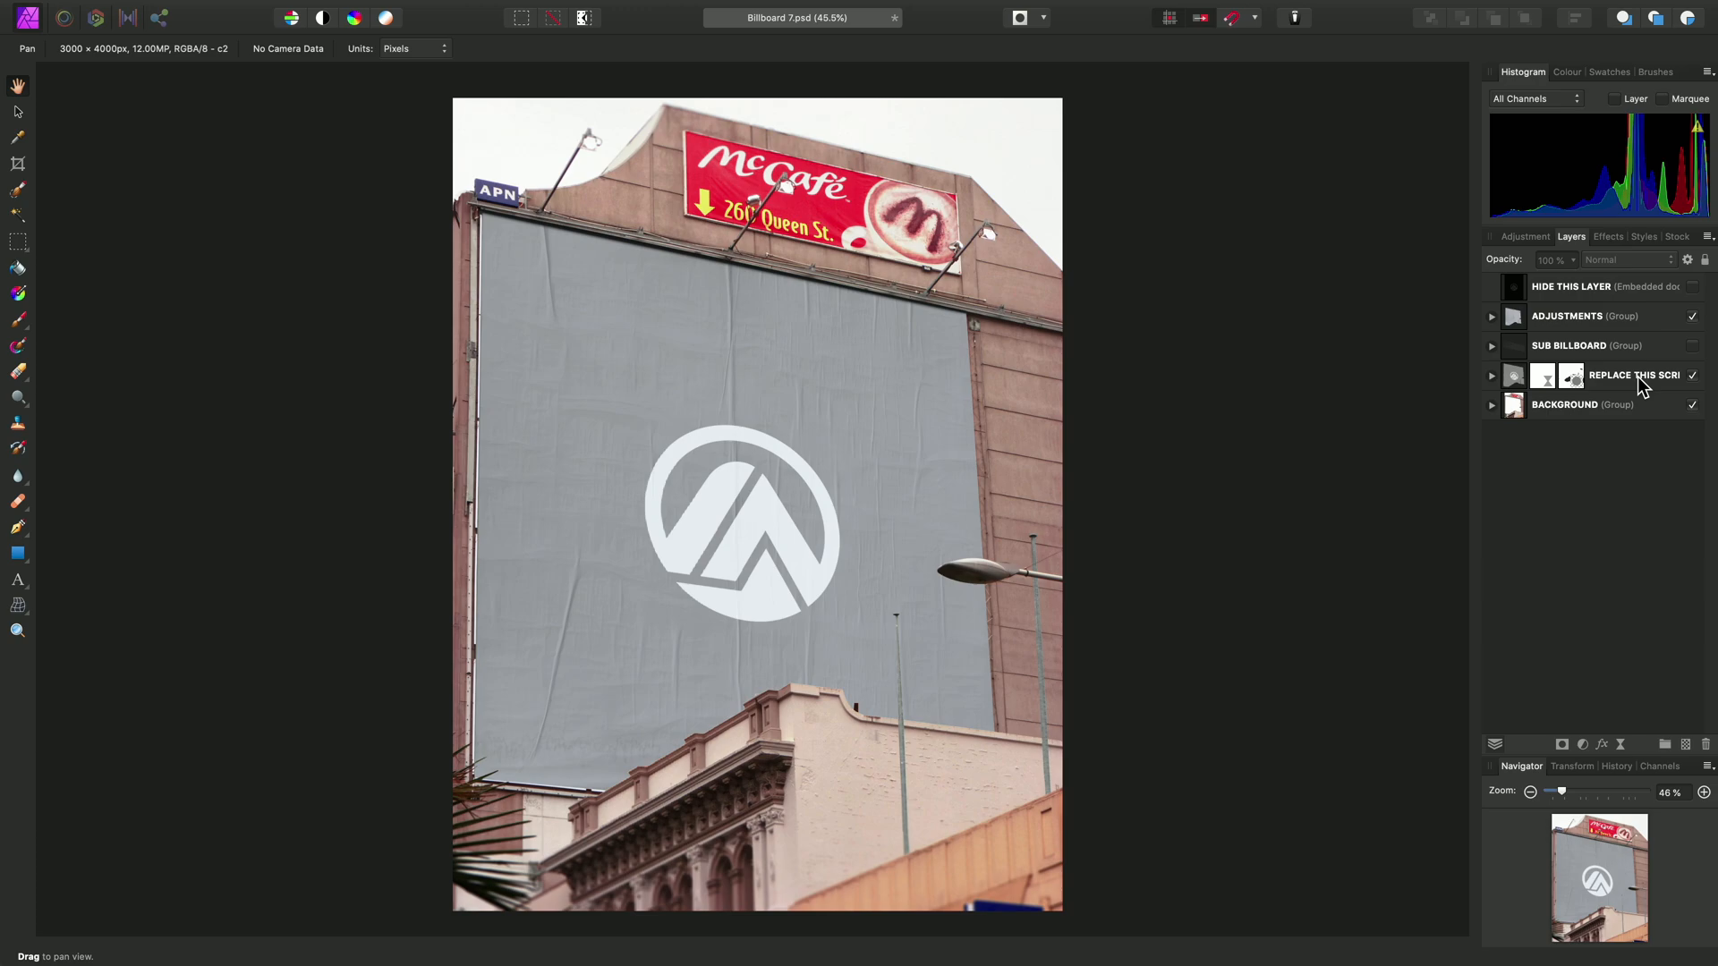
- Expand the REPLACE THIS SCREEN layer to show its Perspective and Mask children
click(1491, 375)
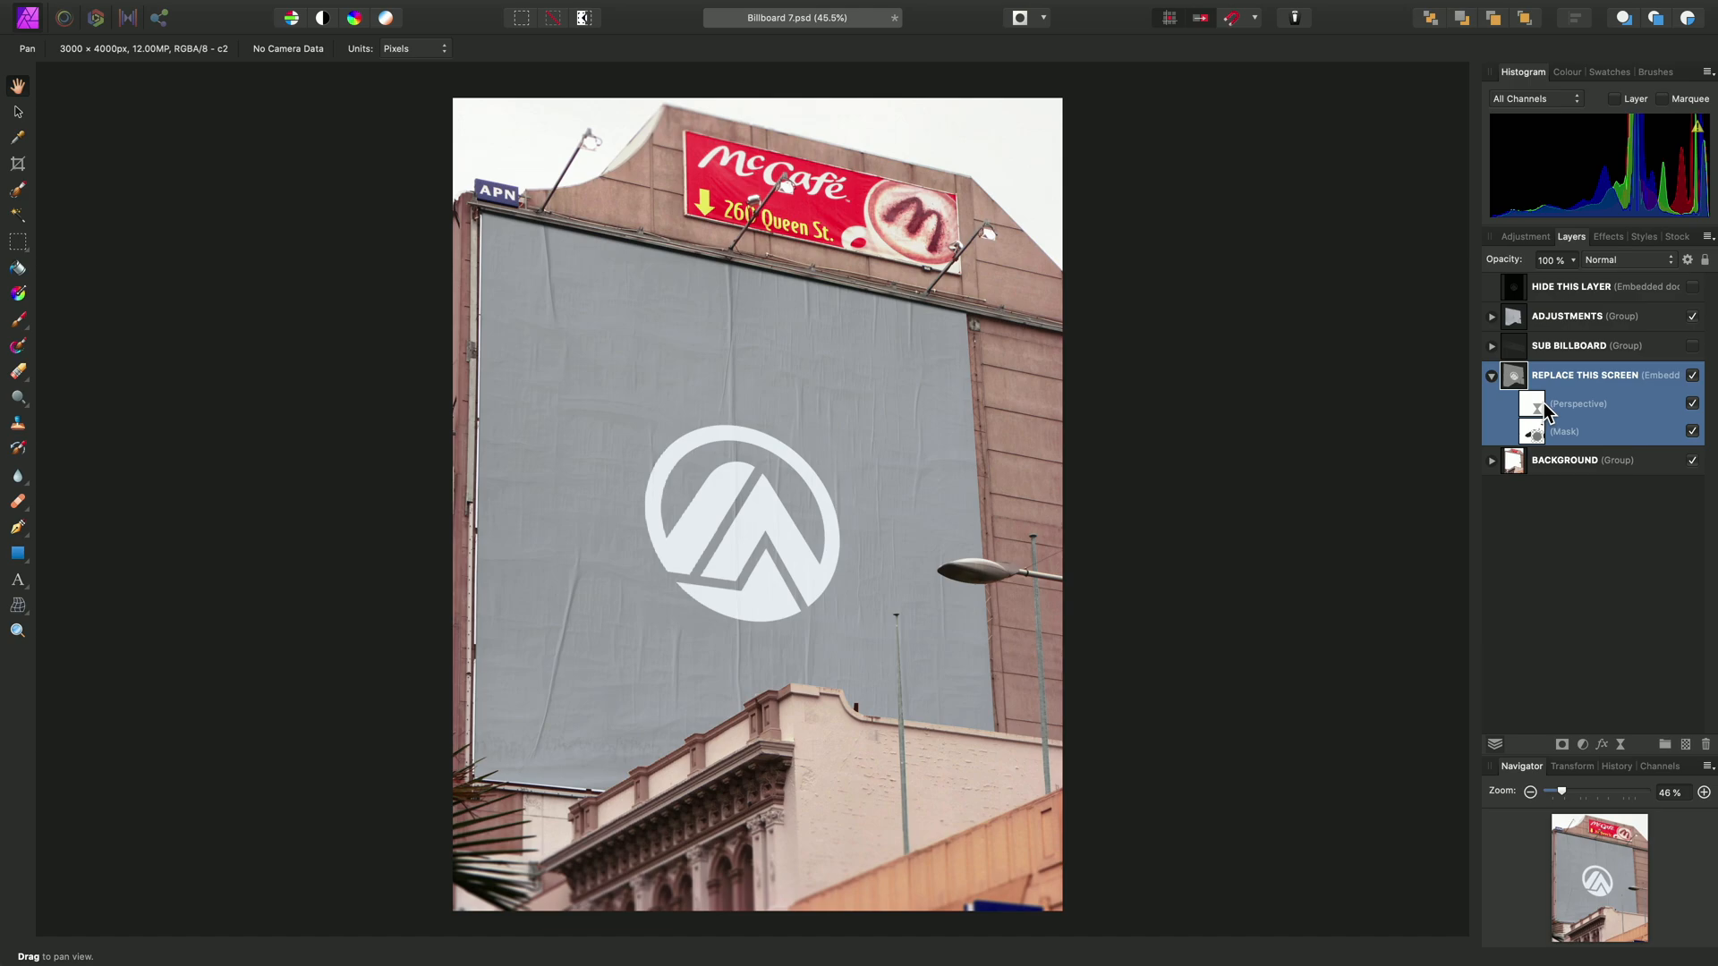
mouse_move(1562, 400)
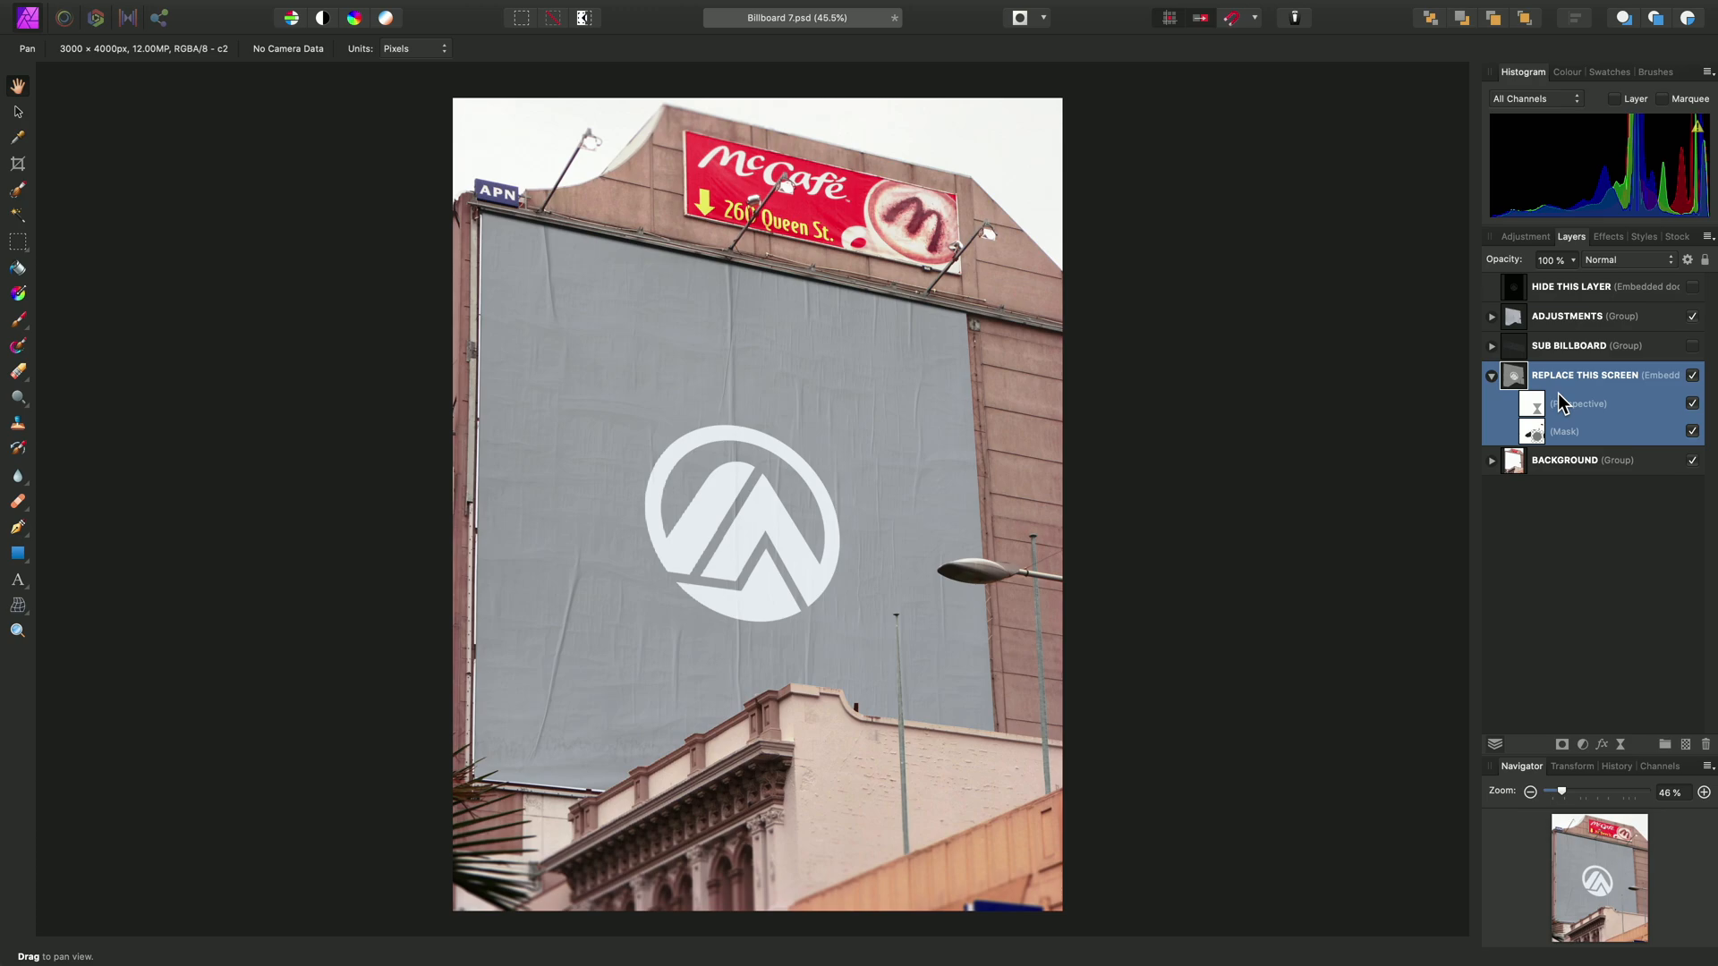
mouse_move(1551, 396)
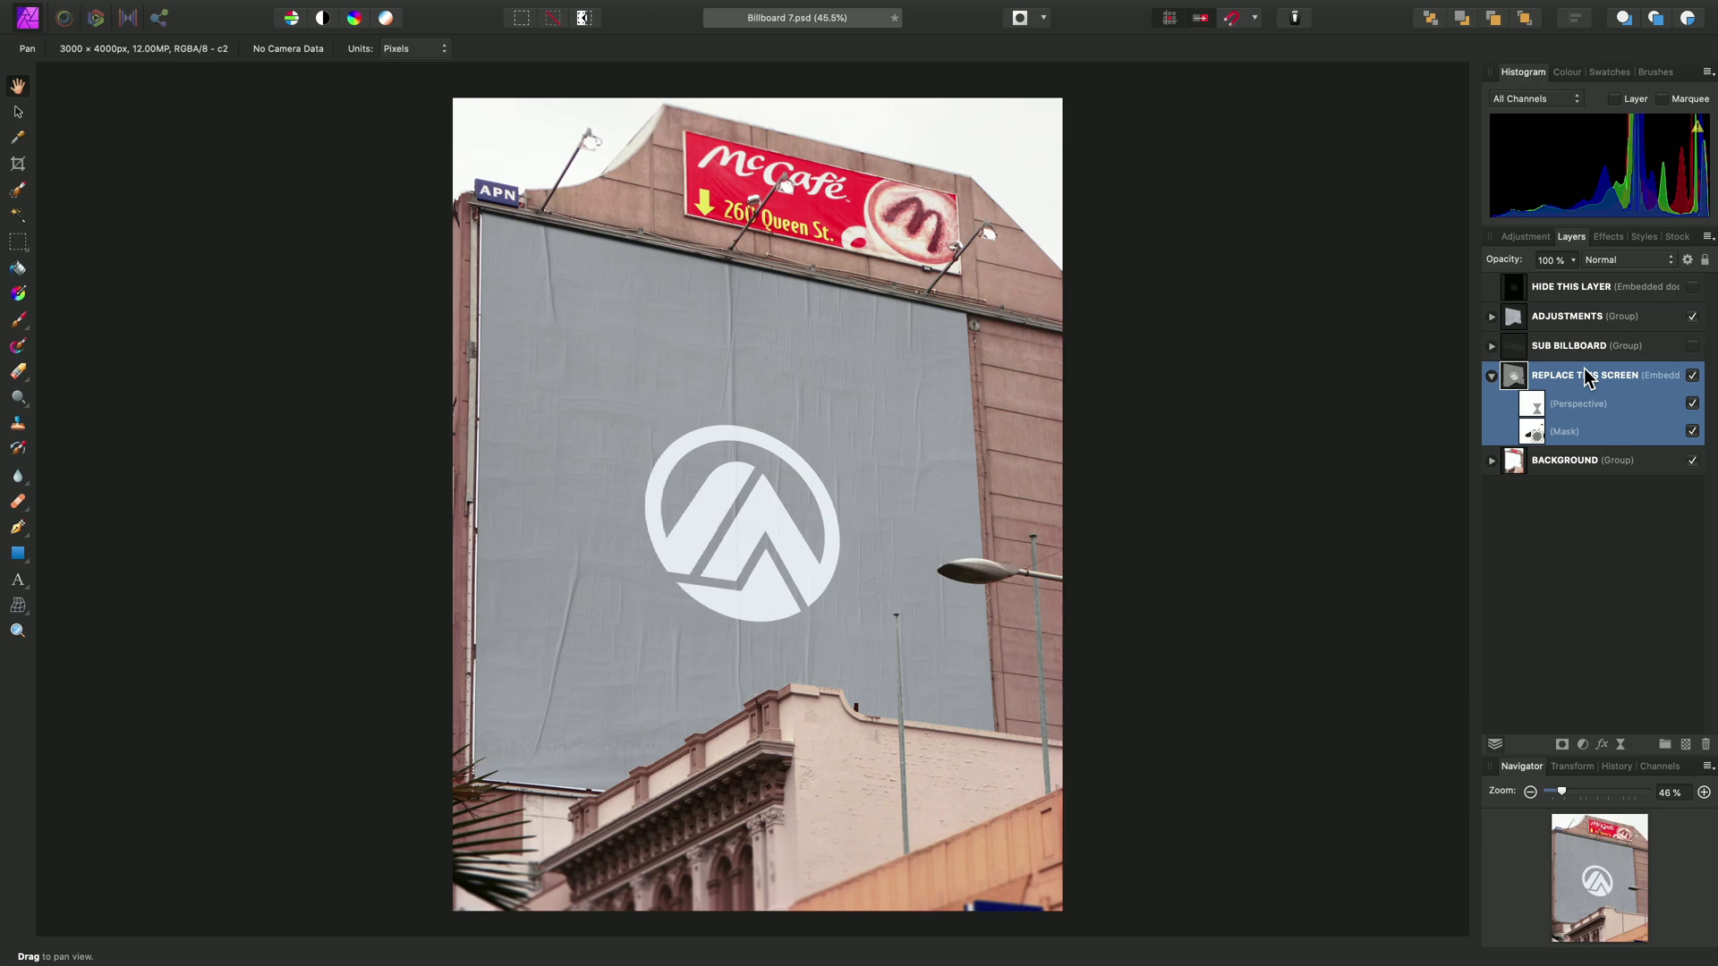
mouse_move(1661, 380)
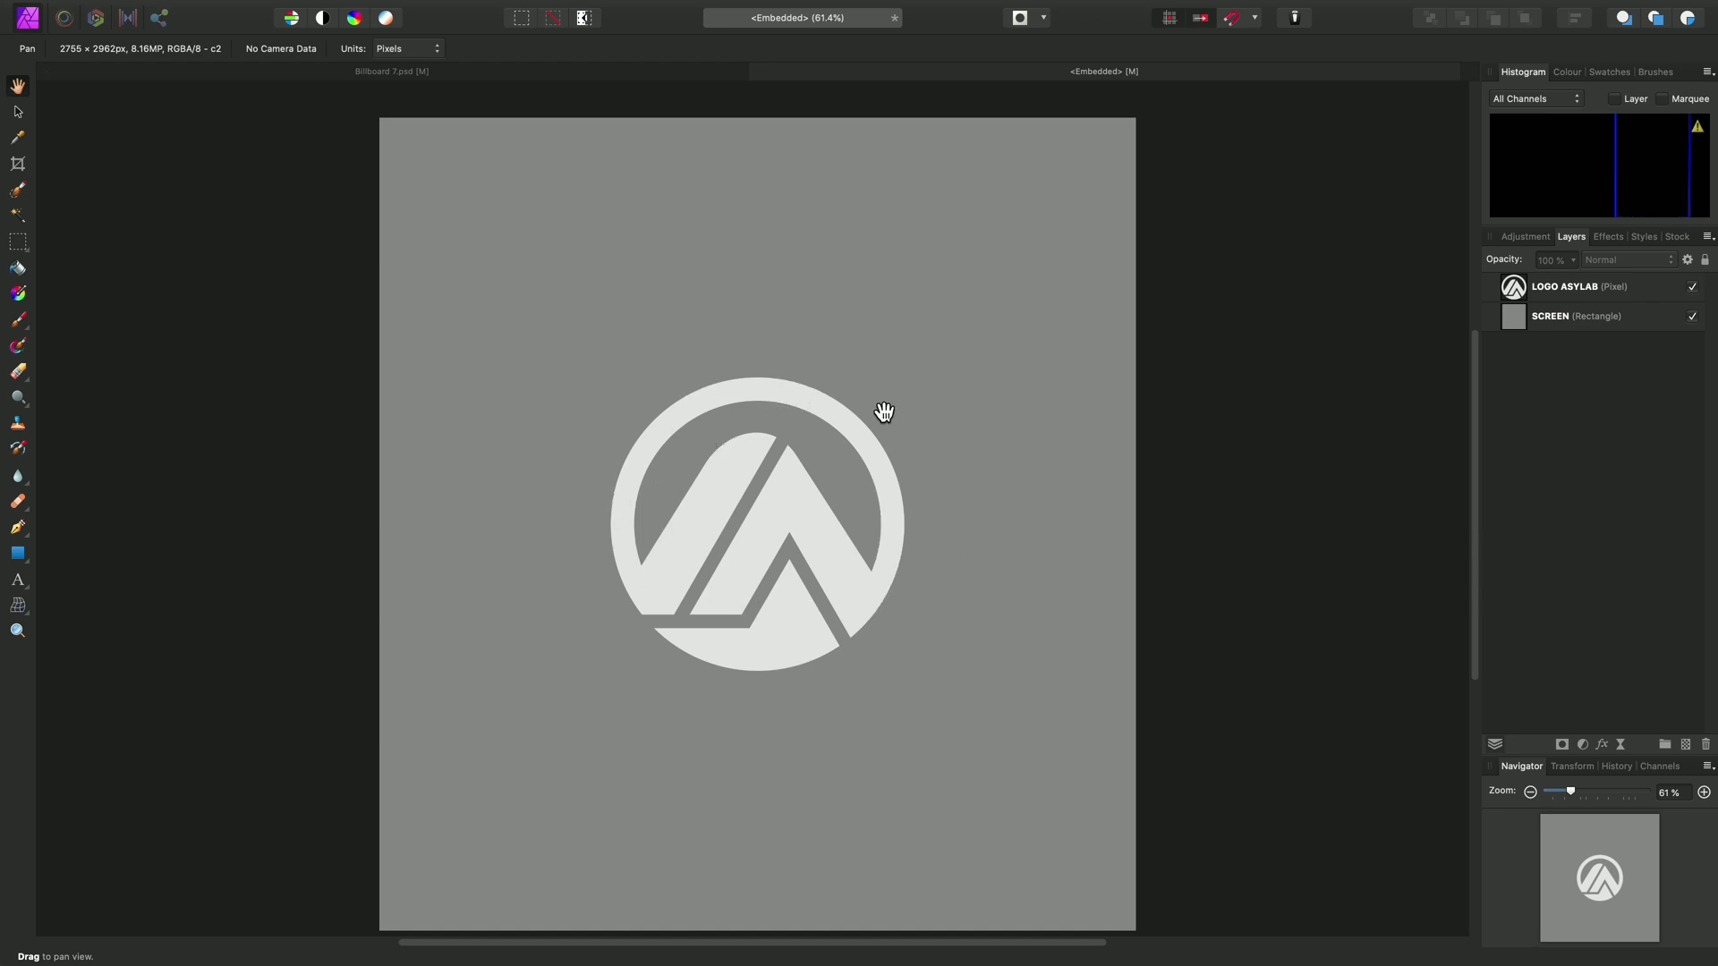
mouse_move(760, 74)
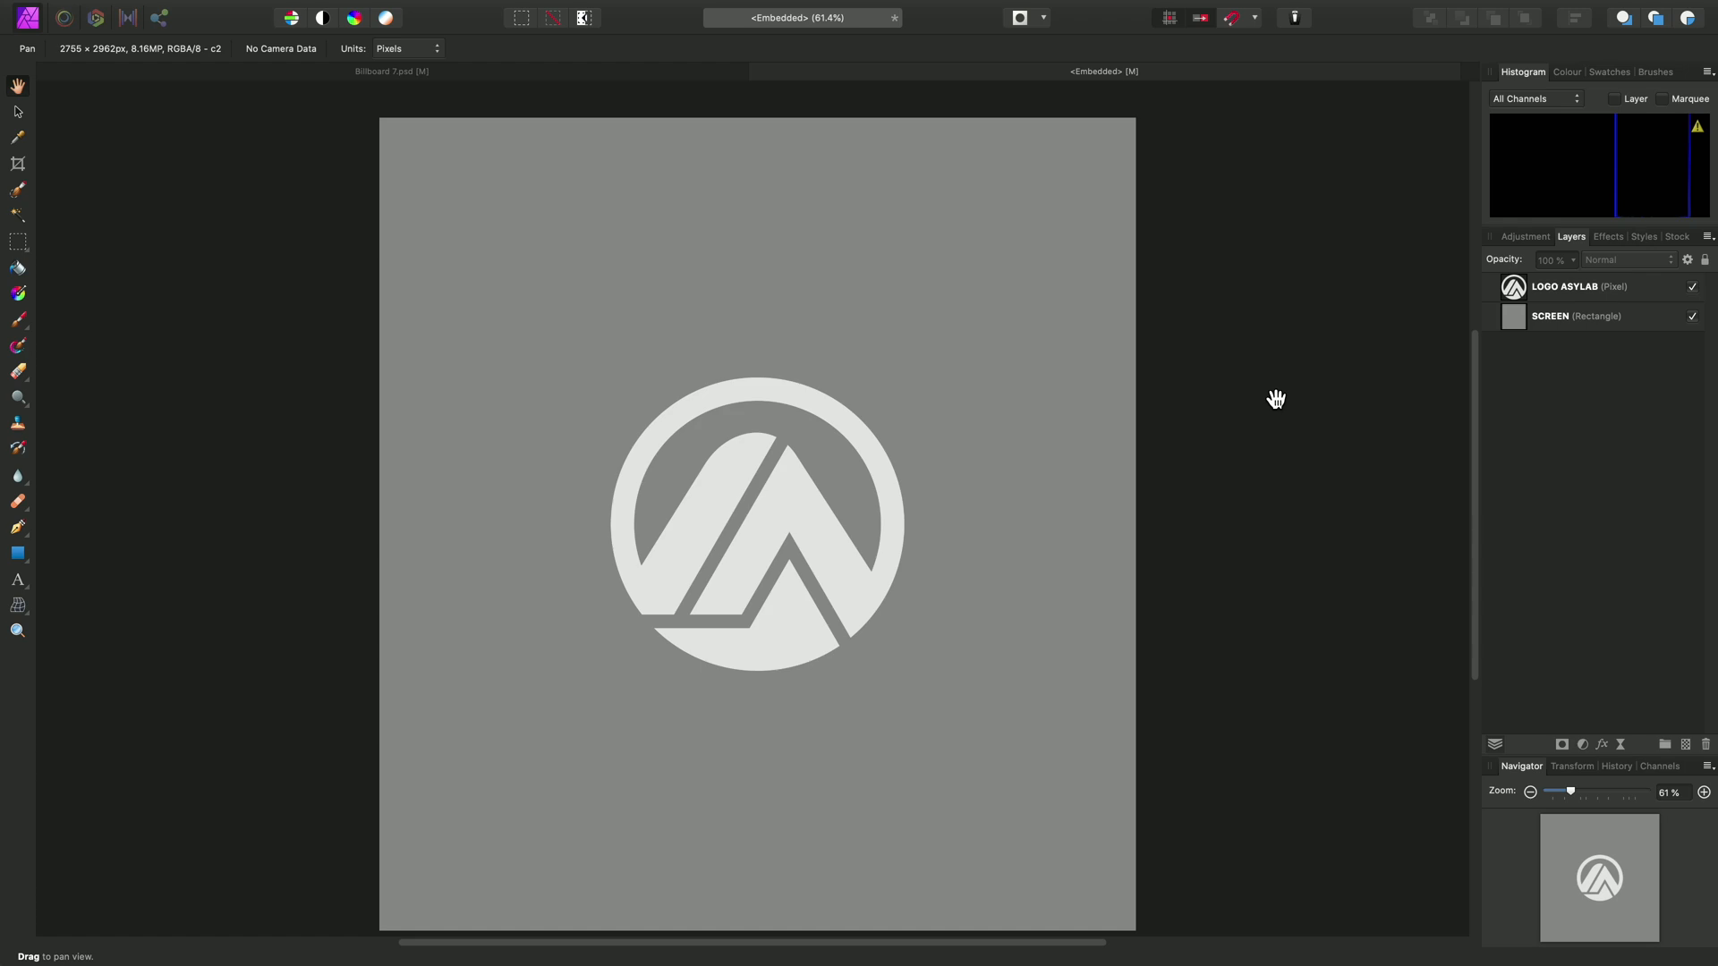
mouse_move(1118, 436)
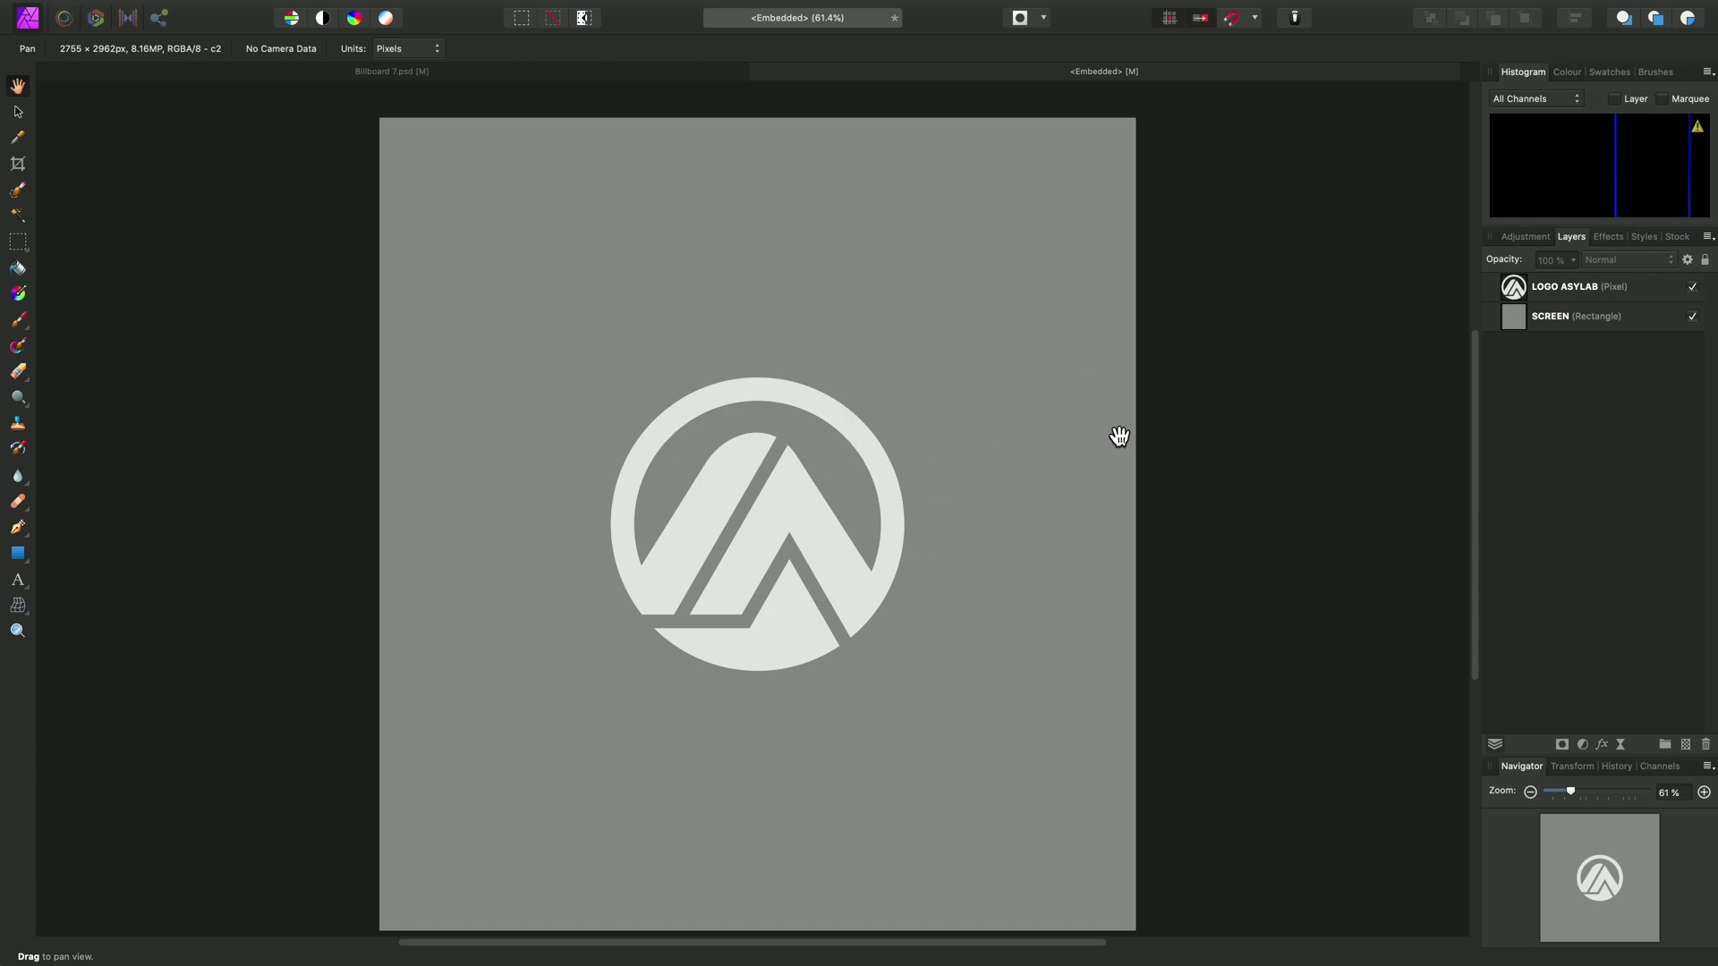
- Open the REPLACE THIS SCREEN embedded document in its own tab via Edit Document
click(1575, 286)
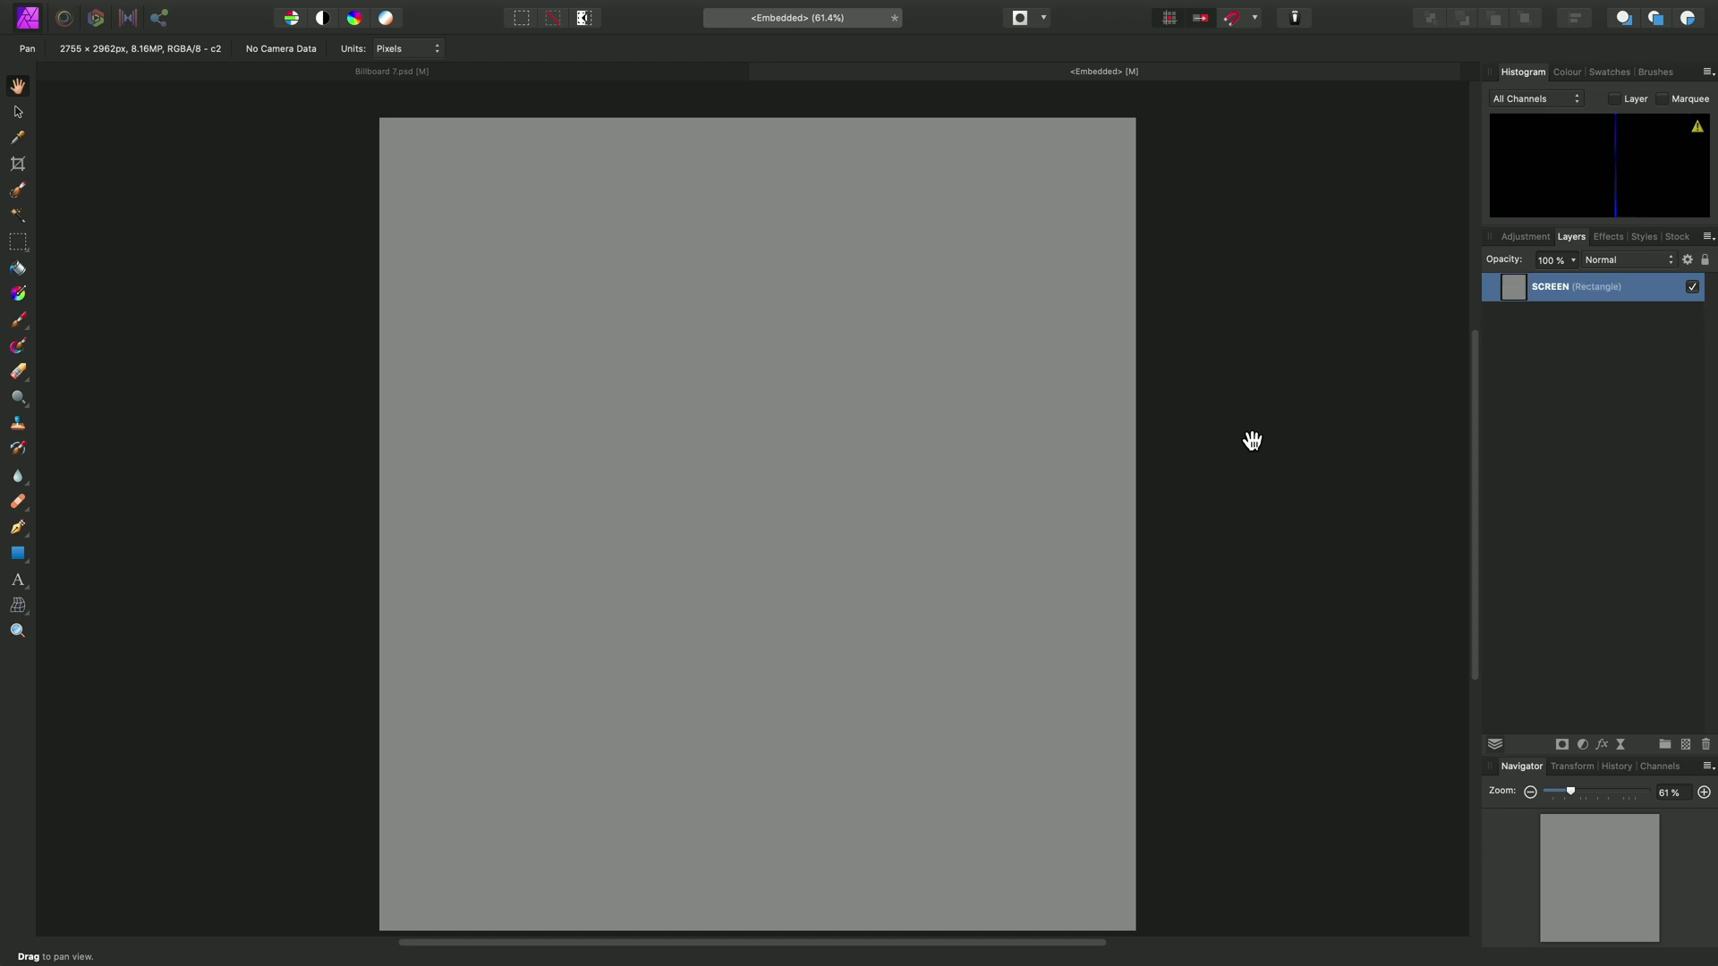
mouse_move(754, 539)
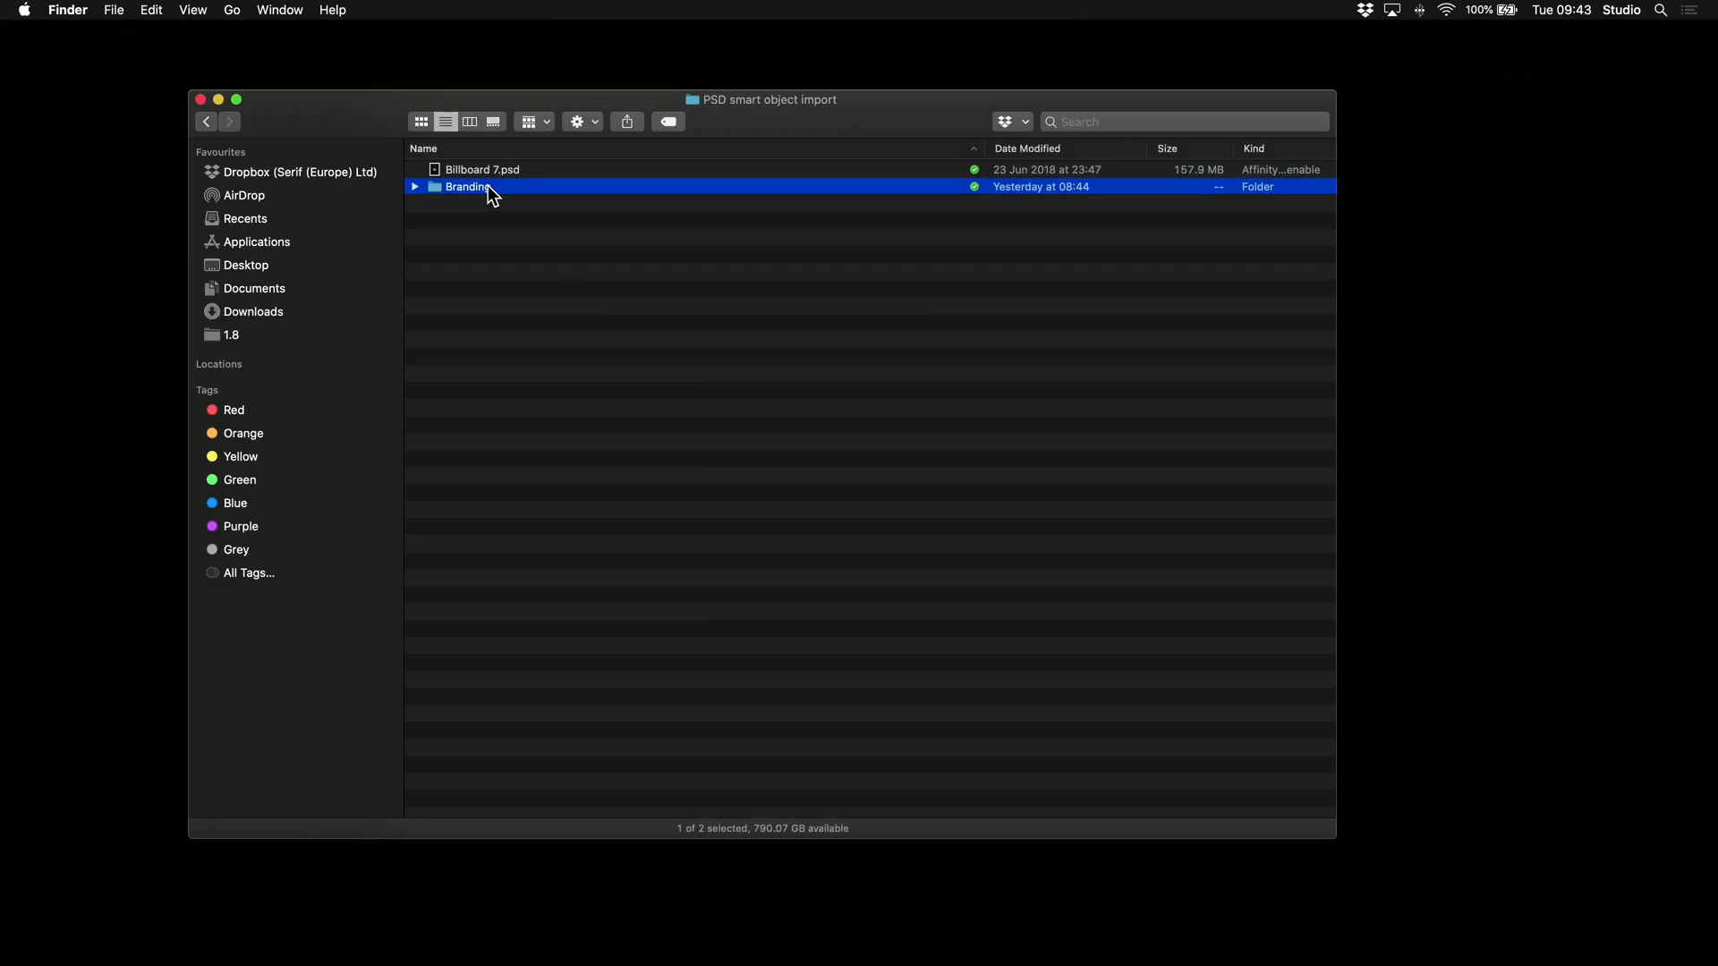
- Open the Branding folder and drag affinity_logo_black.png toward the screen document
double_click(467, 187)
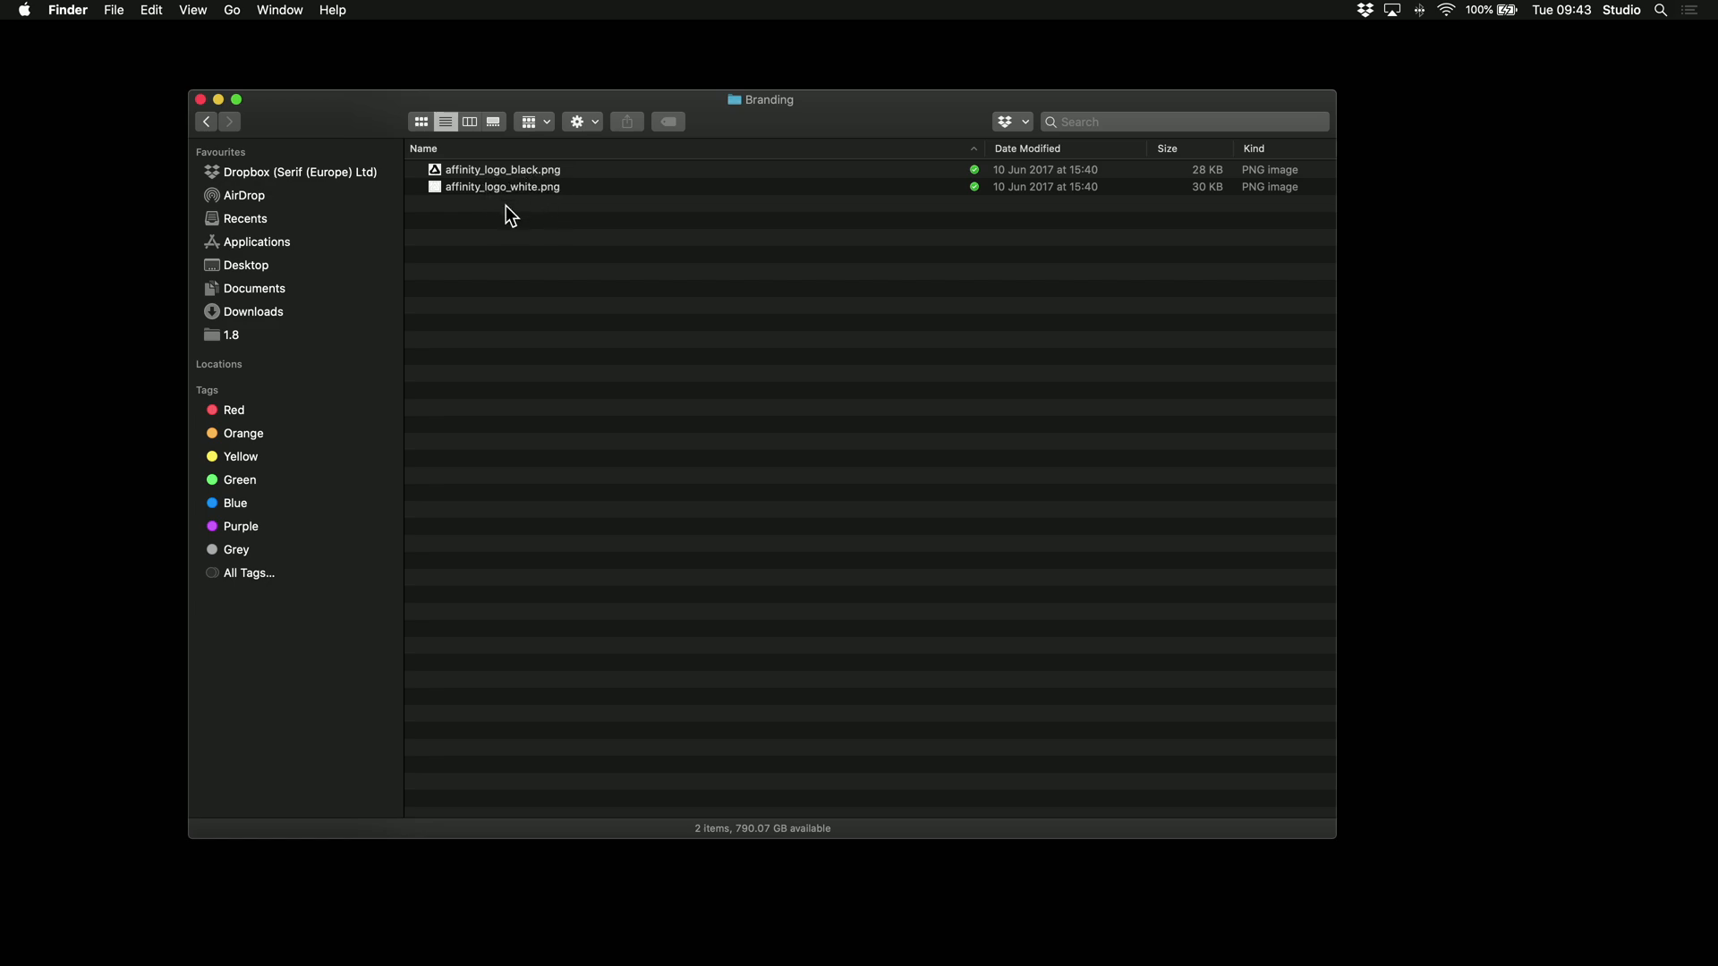
mouse_move(544, 189)
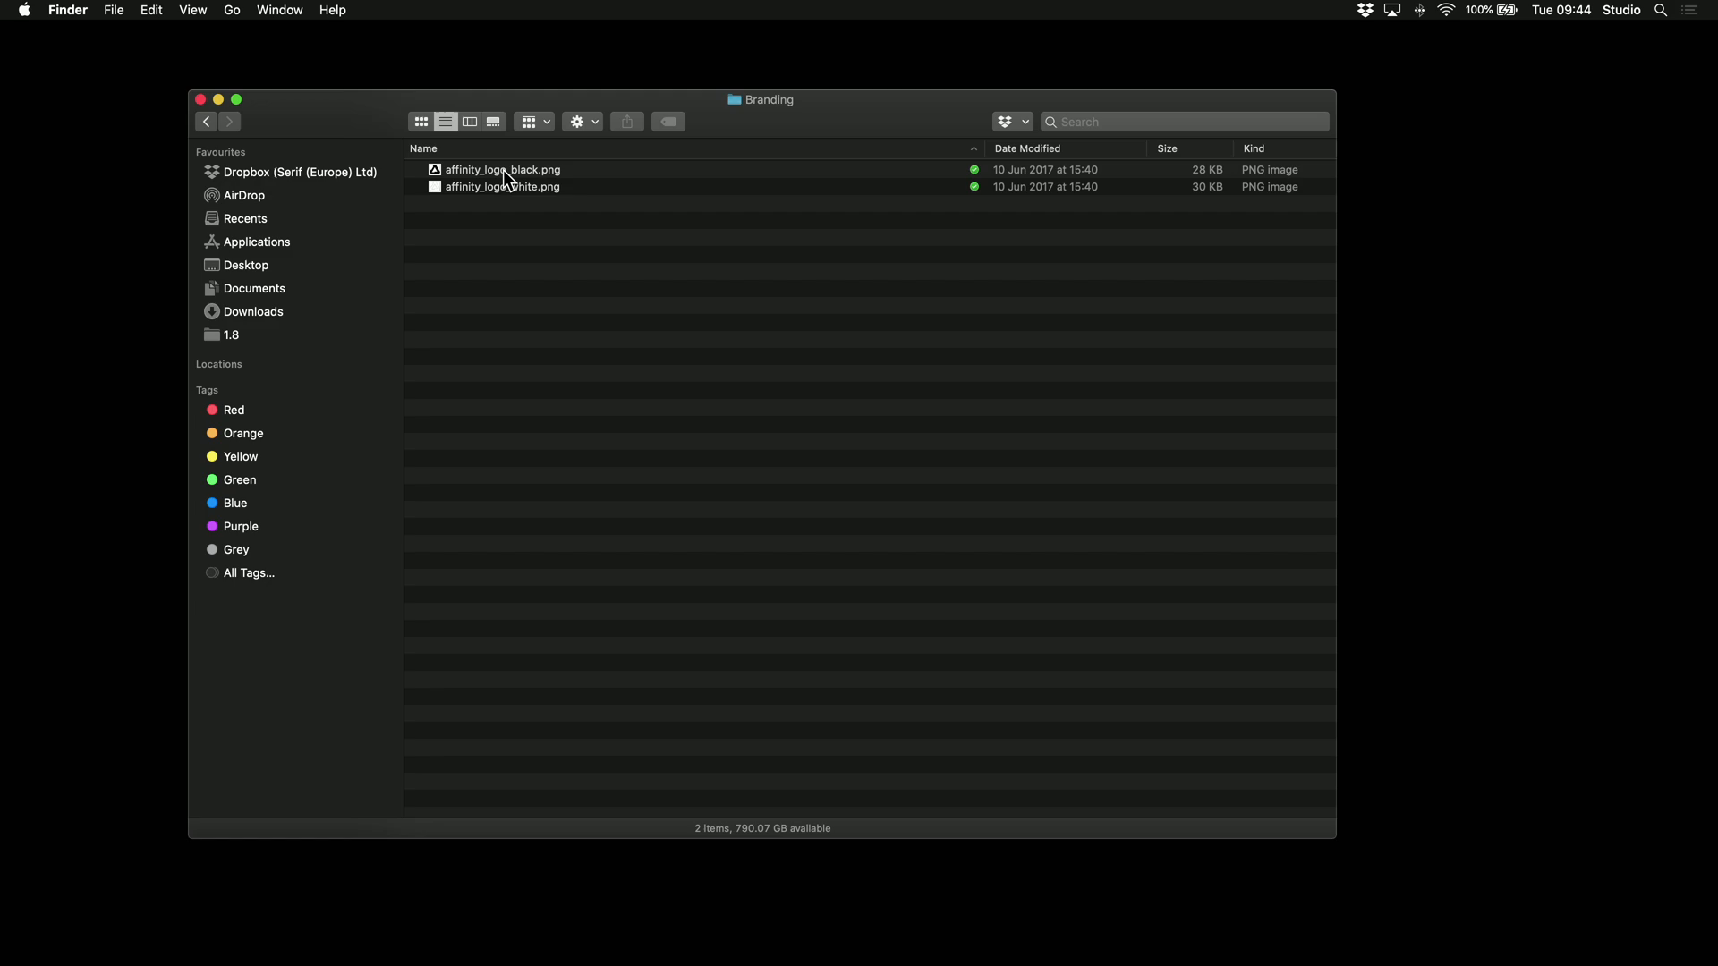
drag(502, 169, 917, 482)
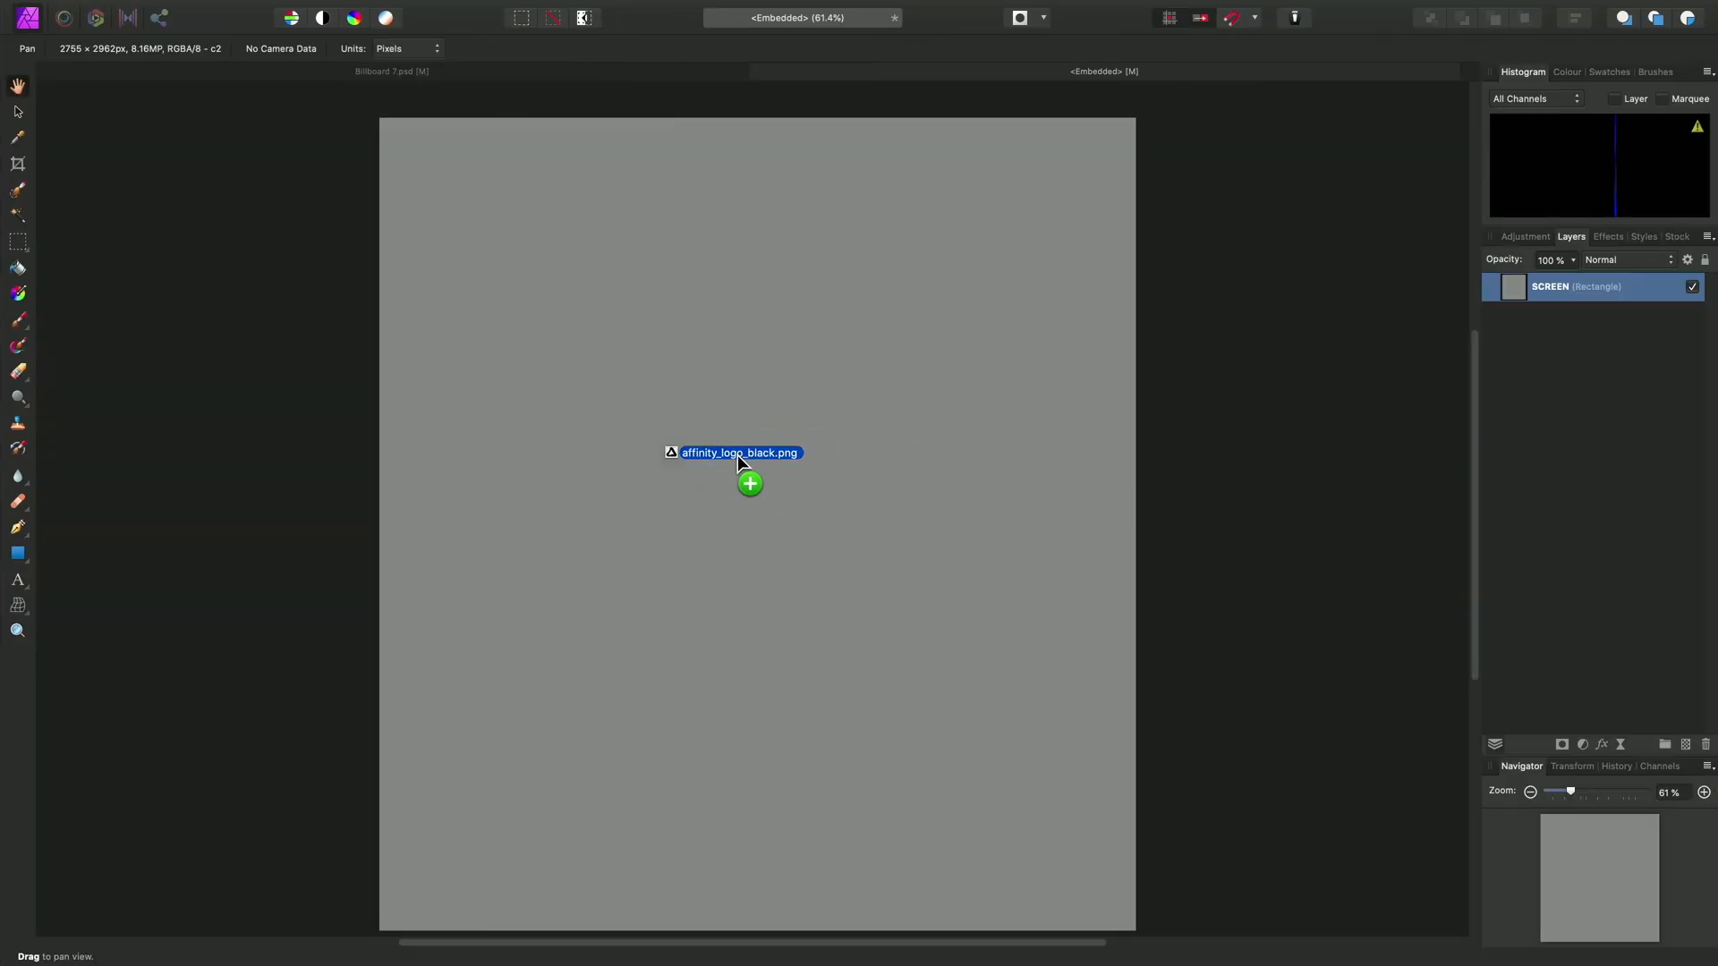
- Drop the black logo onto the screen document and nudge it toward centre
drag(740, 453, 756, 493)
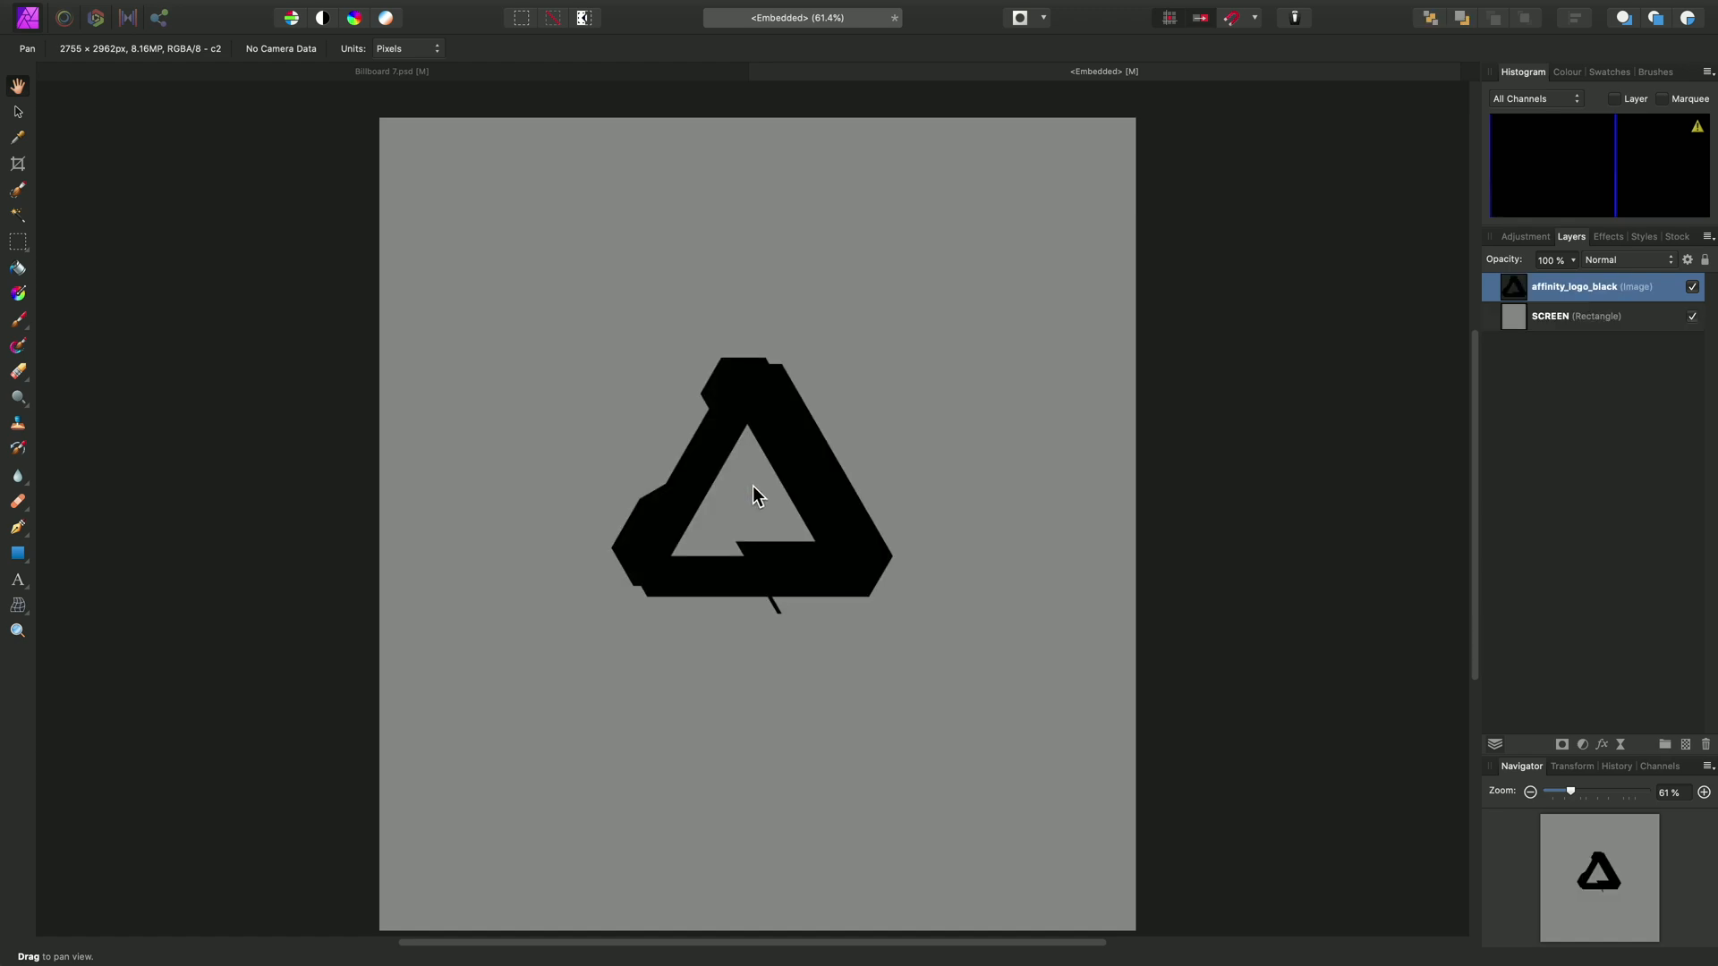
mouse_move(788, 491)
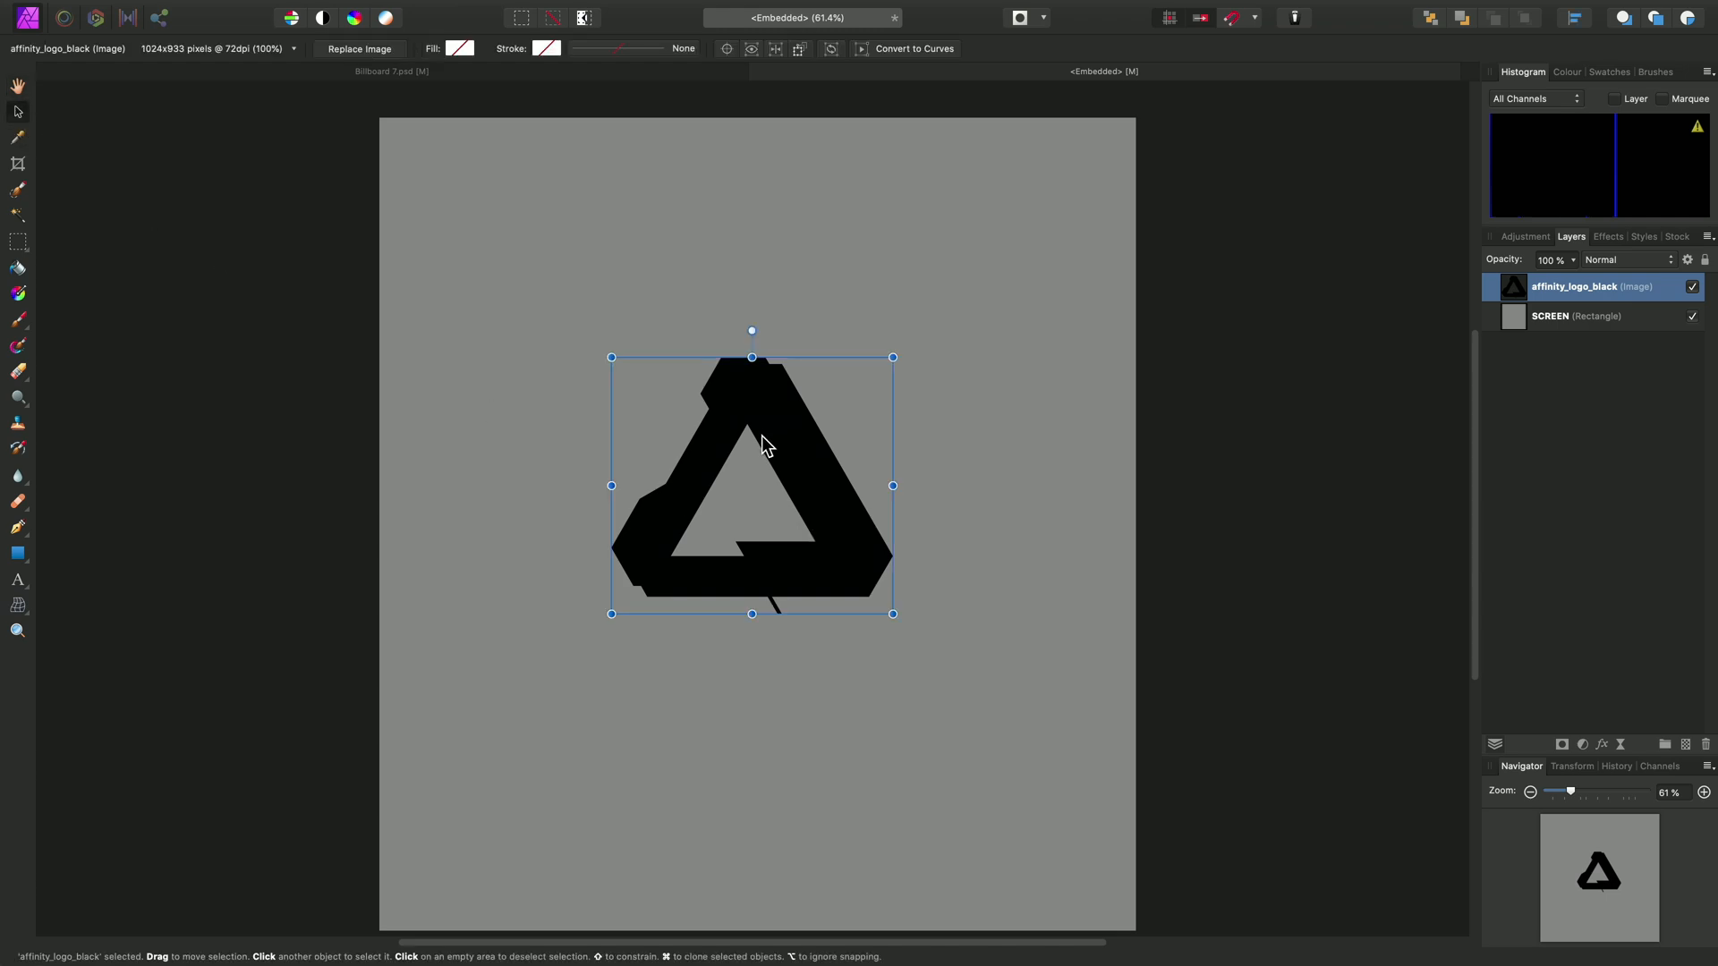
mouse_move(772, 439)
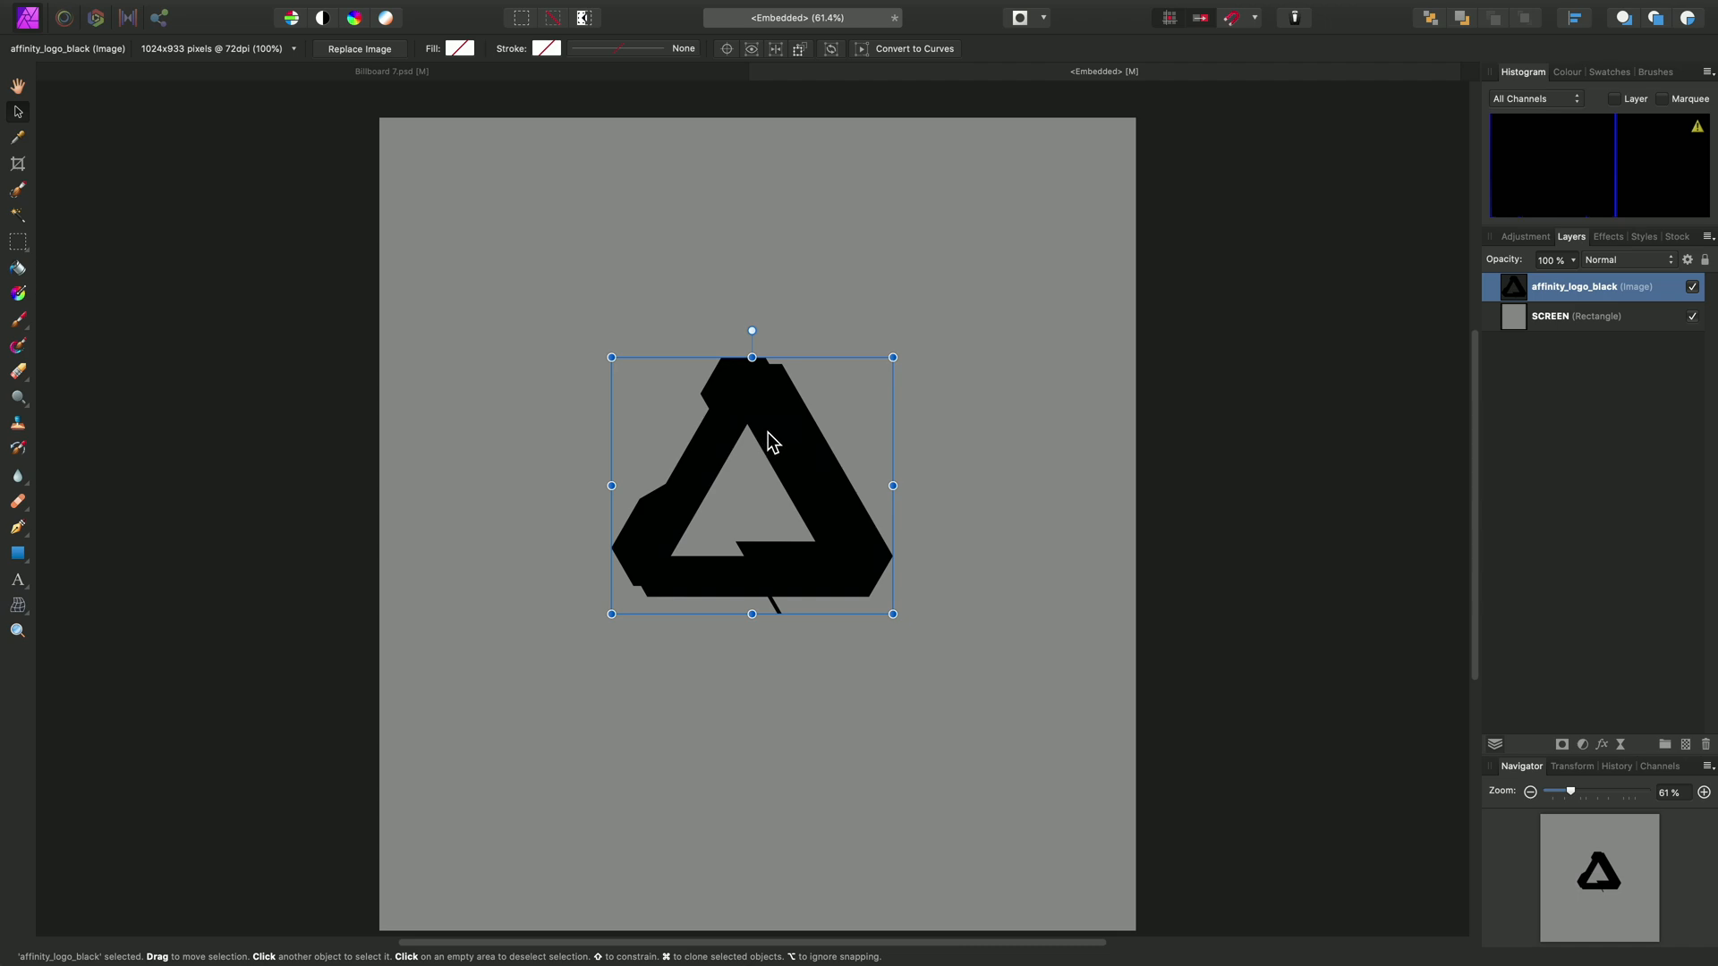
mouse_move(820, 430)
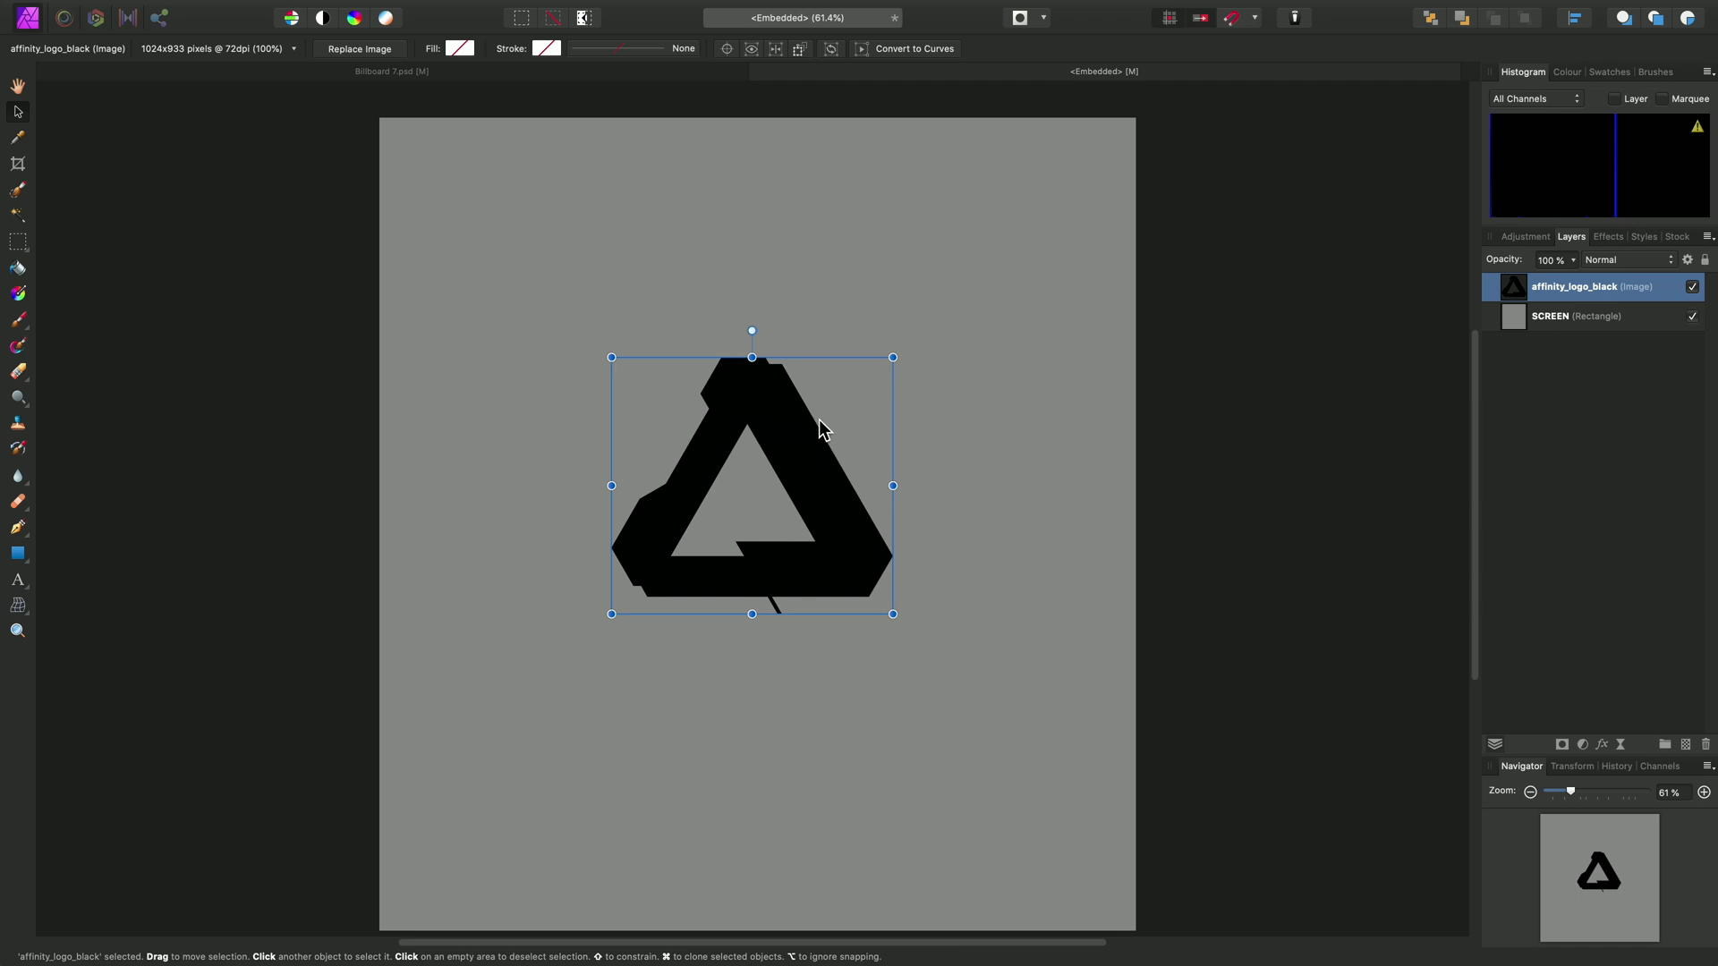
mouse_move(1230, 20)
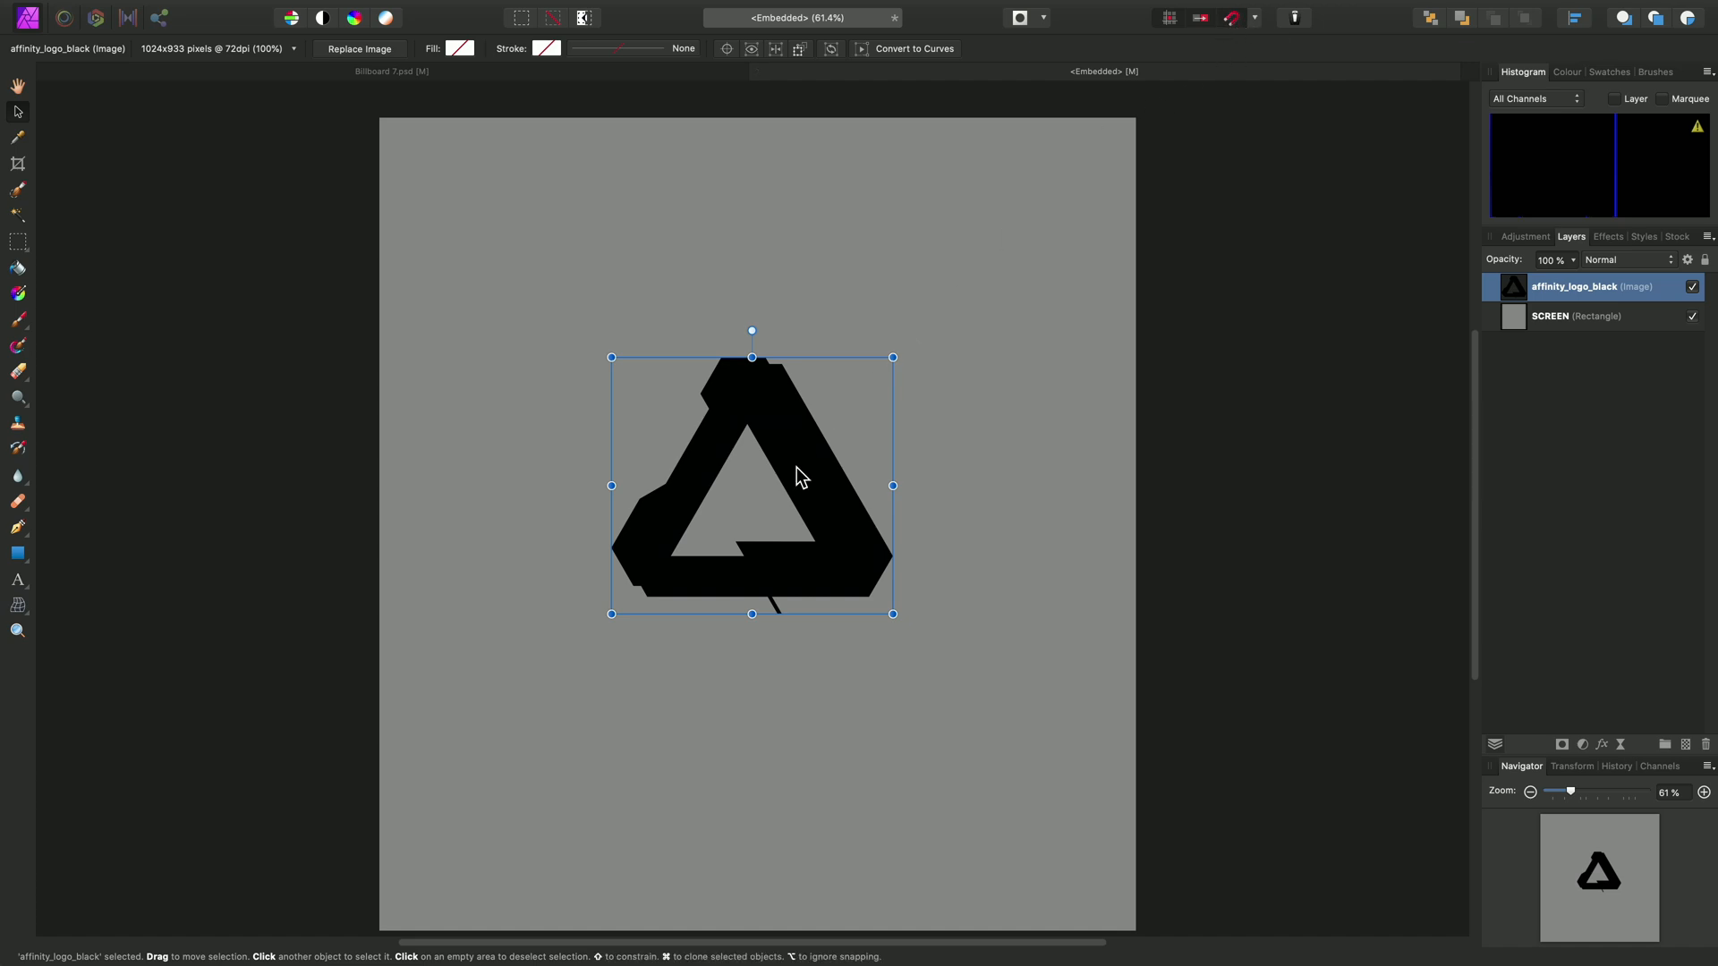
drag(800, 476, 786, 465)
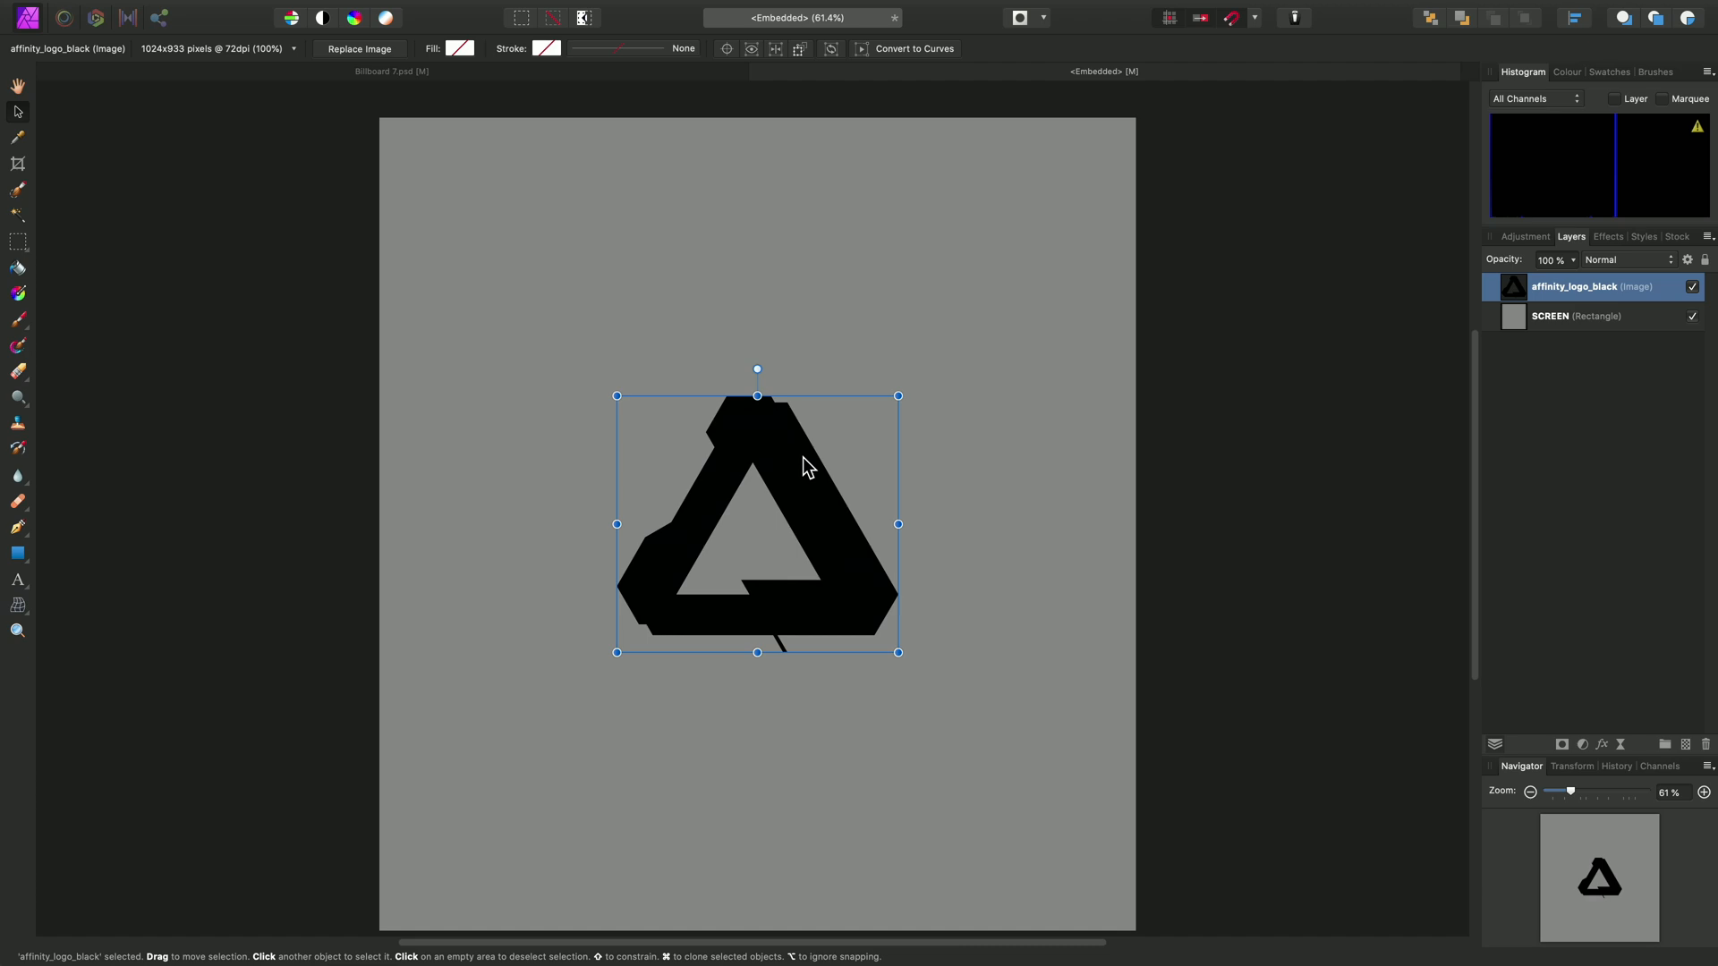
mouse_move(836, 447)
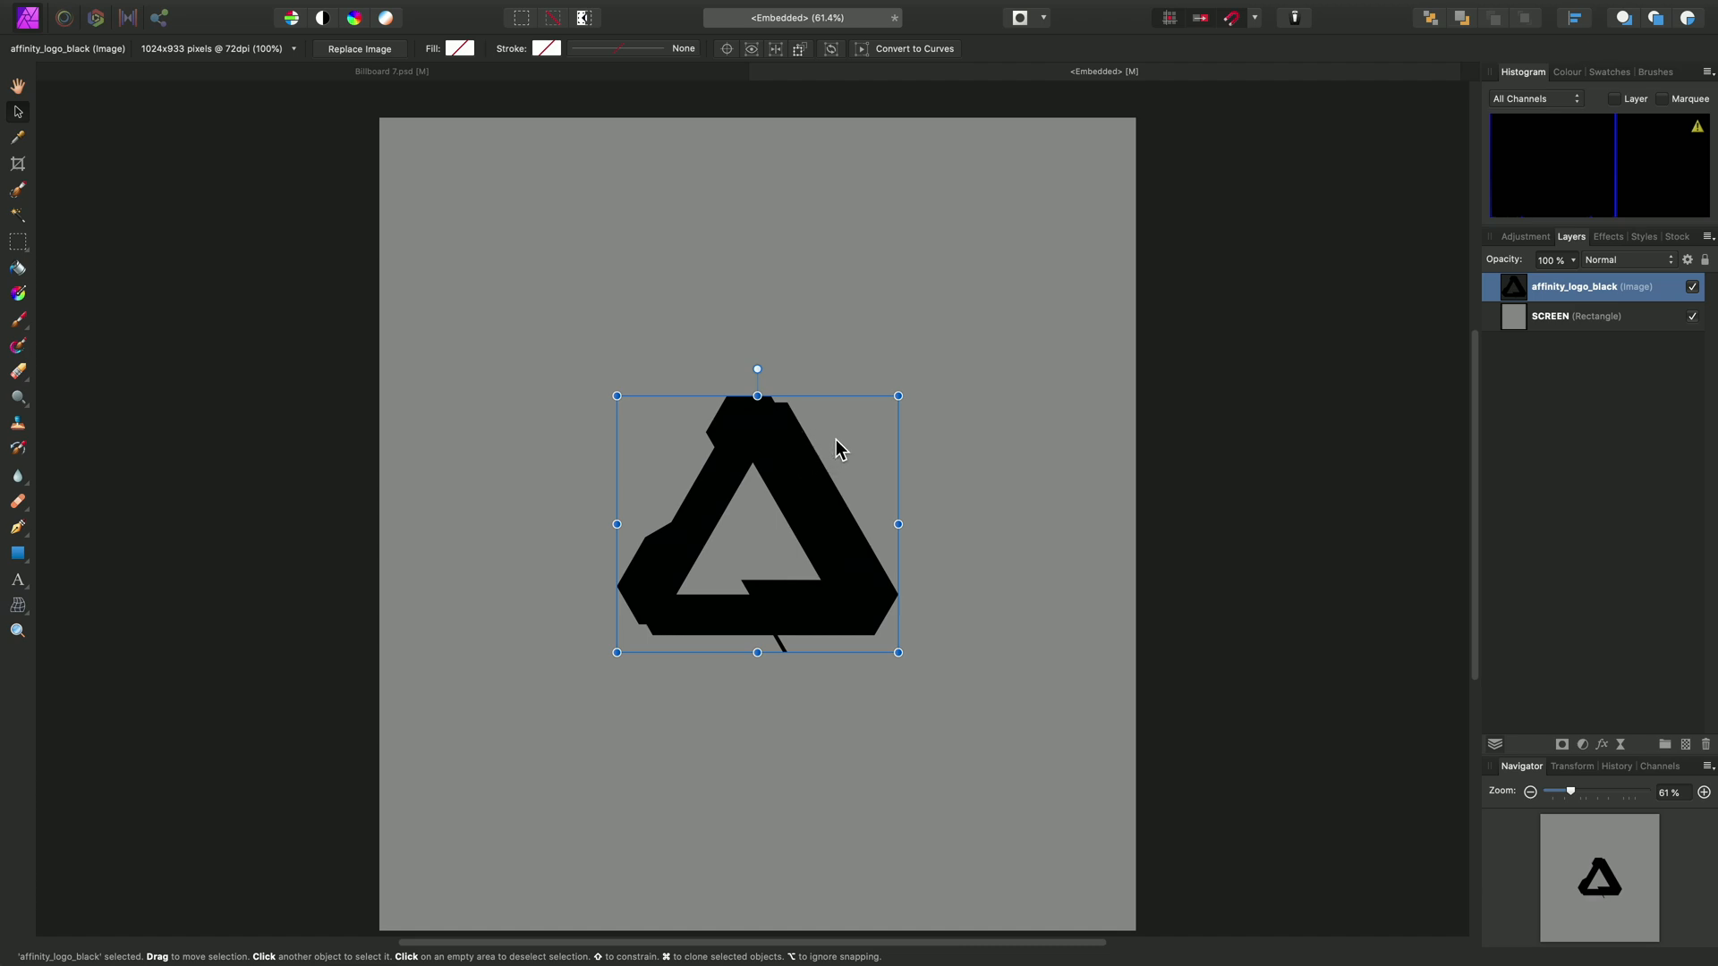
mouse_move(894, 393)
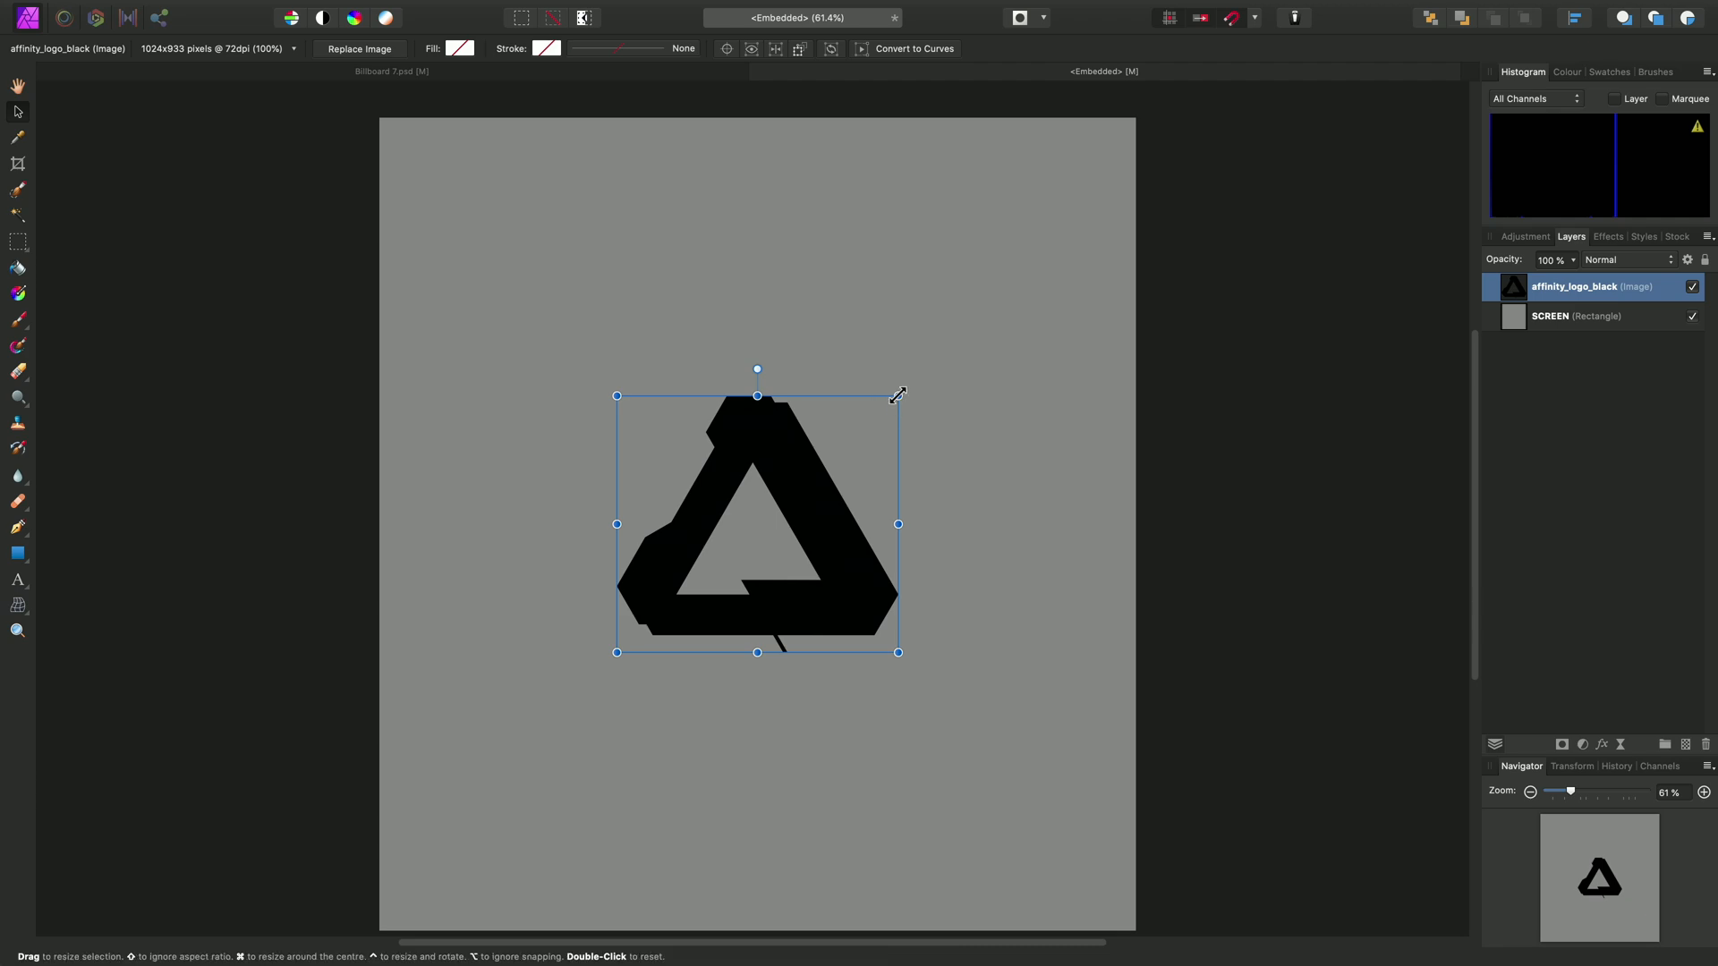
mouse_move(901, 391)
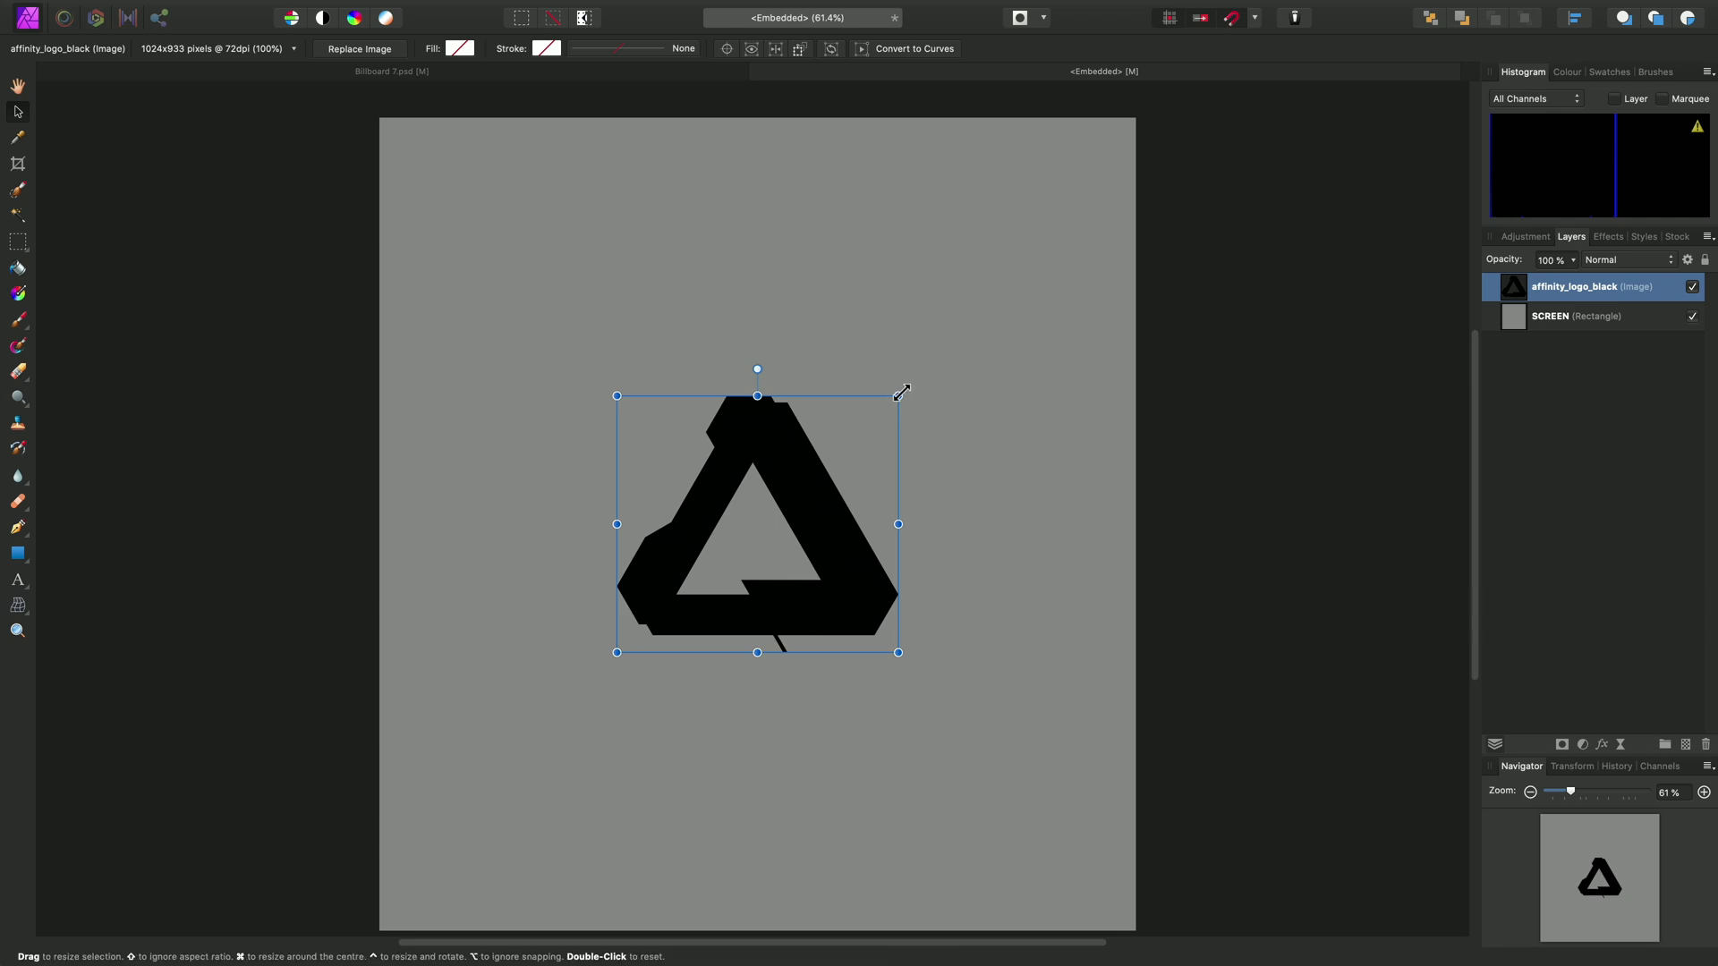
- Scale the black logo up by its corner handle to about 2024 px wide
drag(899, 395, 1036, 271)
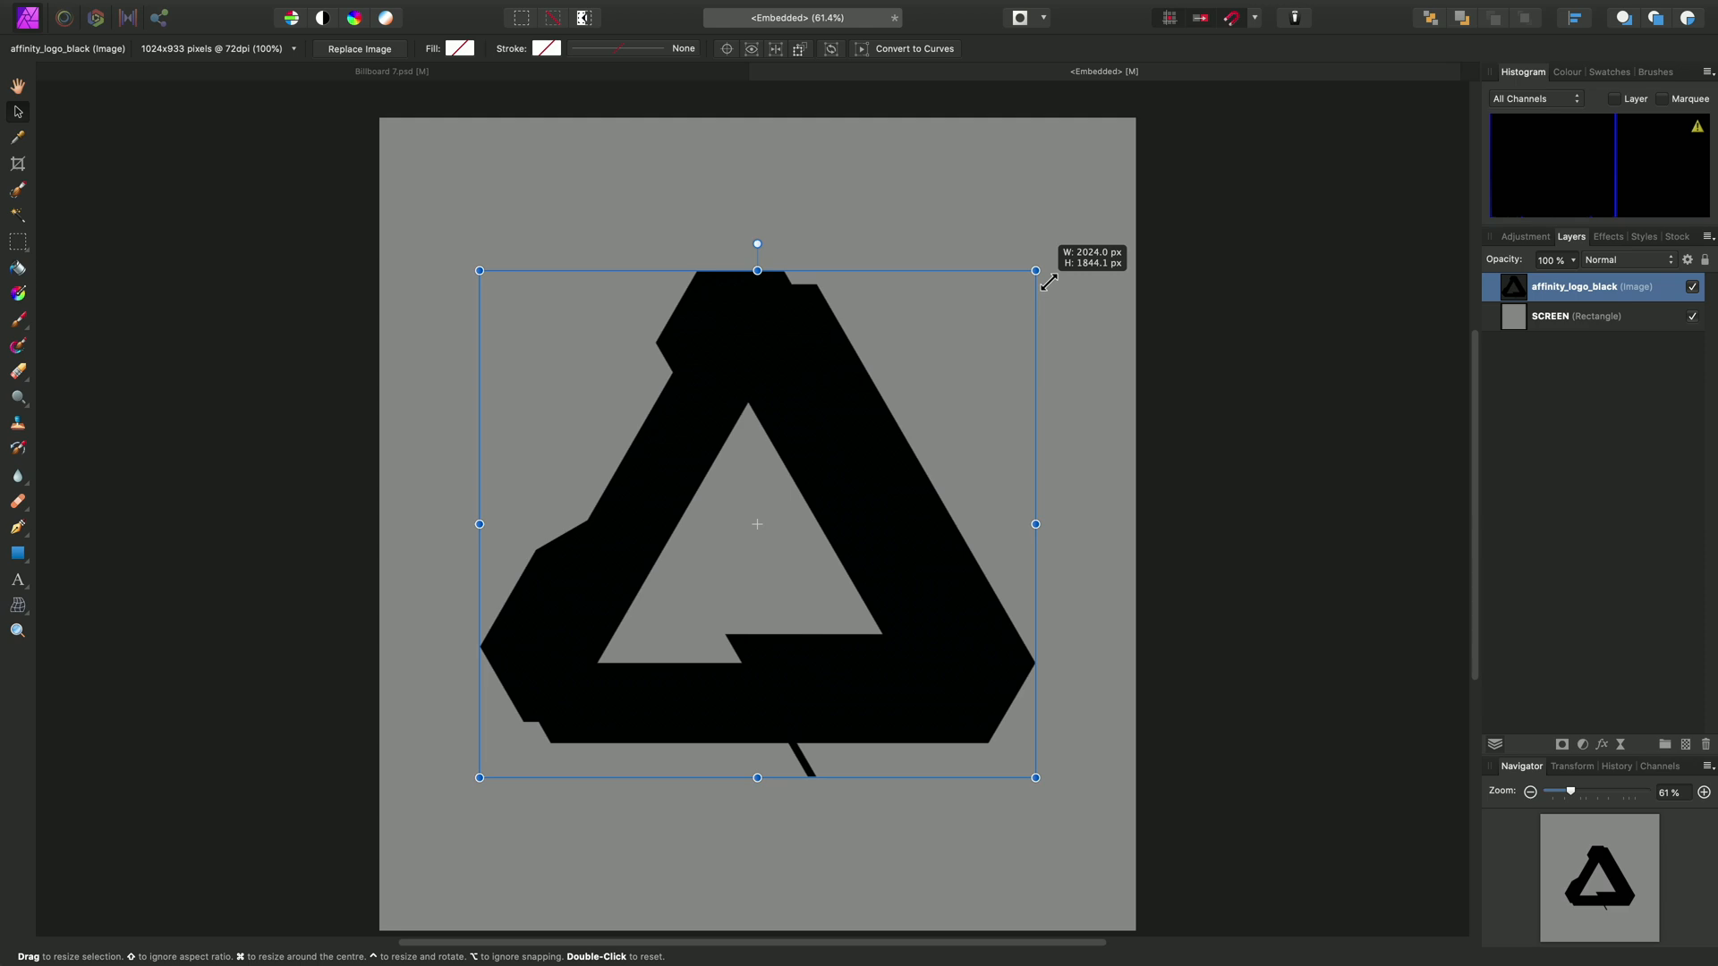
drag(1035, 270, 1087, 223)
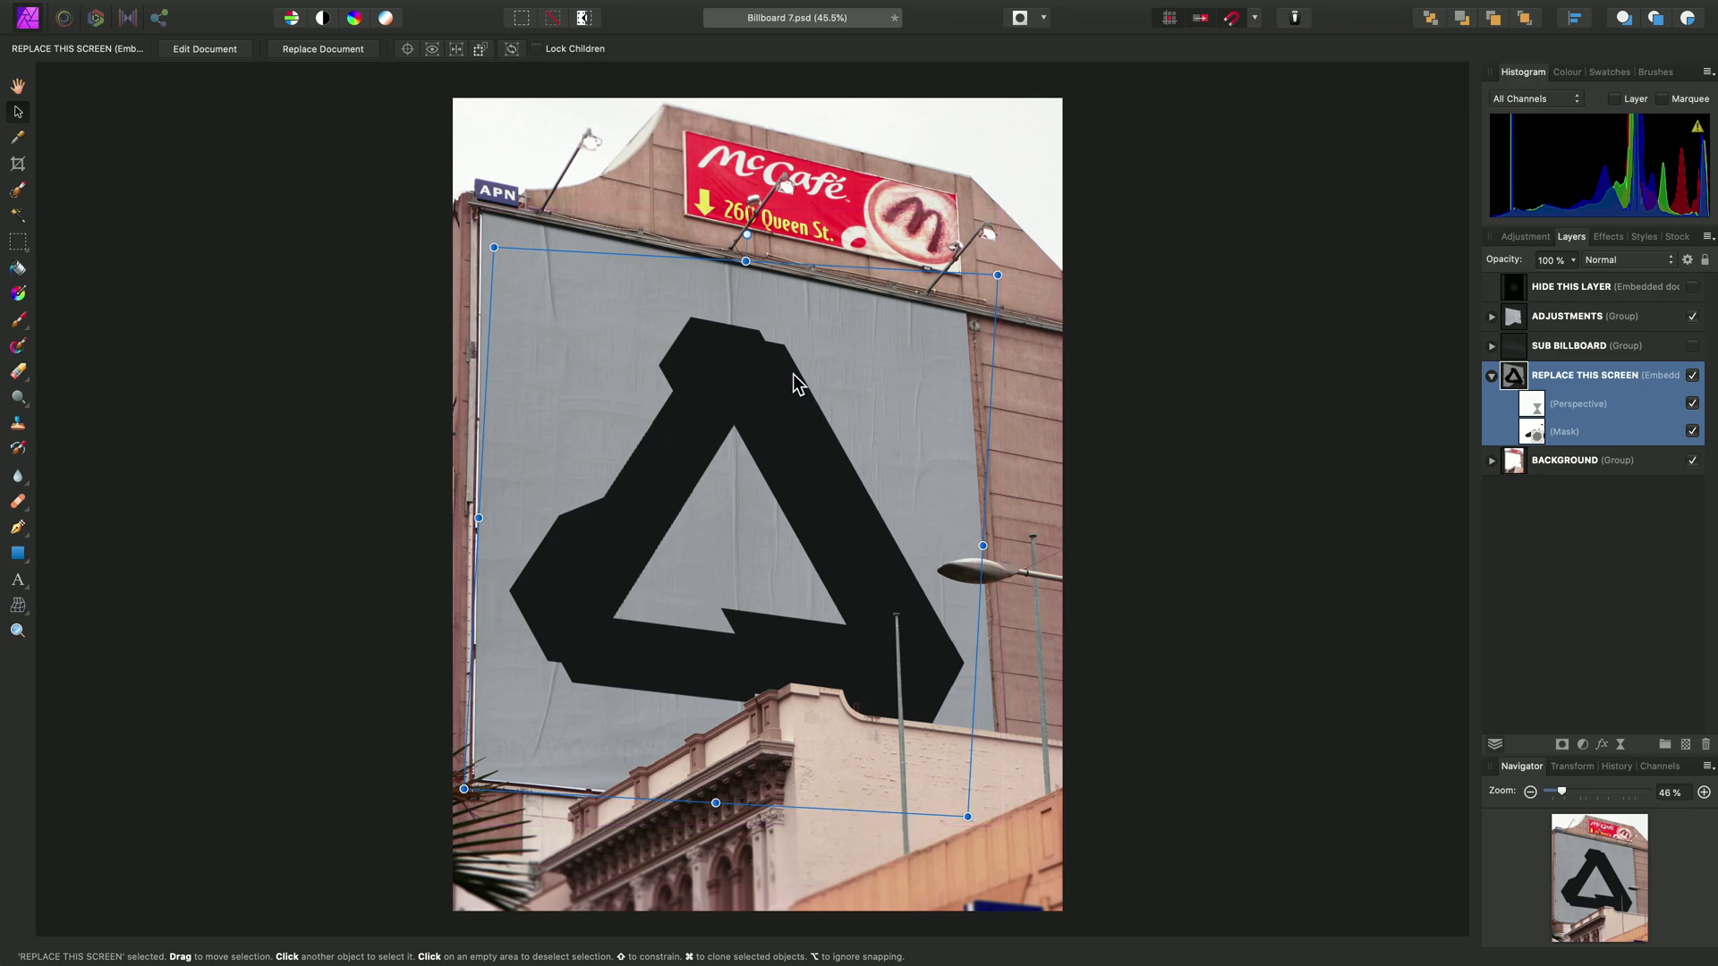
mouse_move(800, 427)
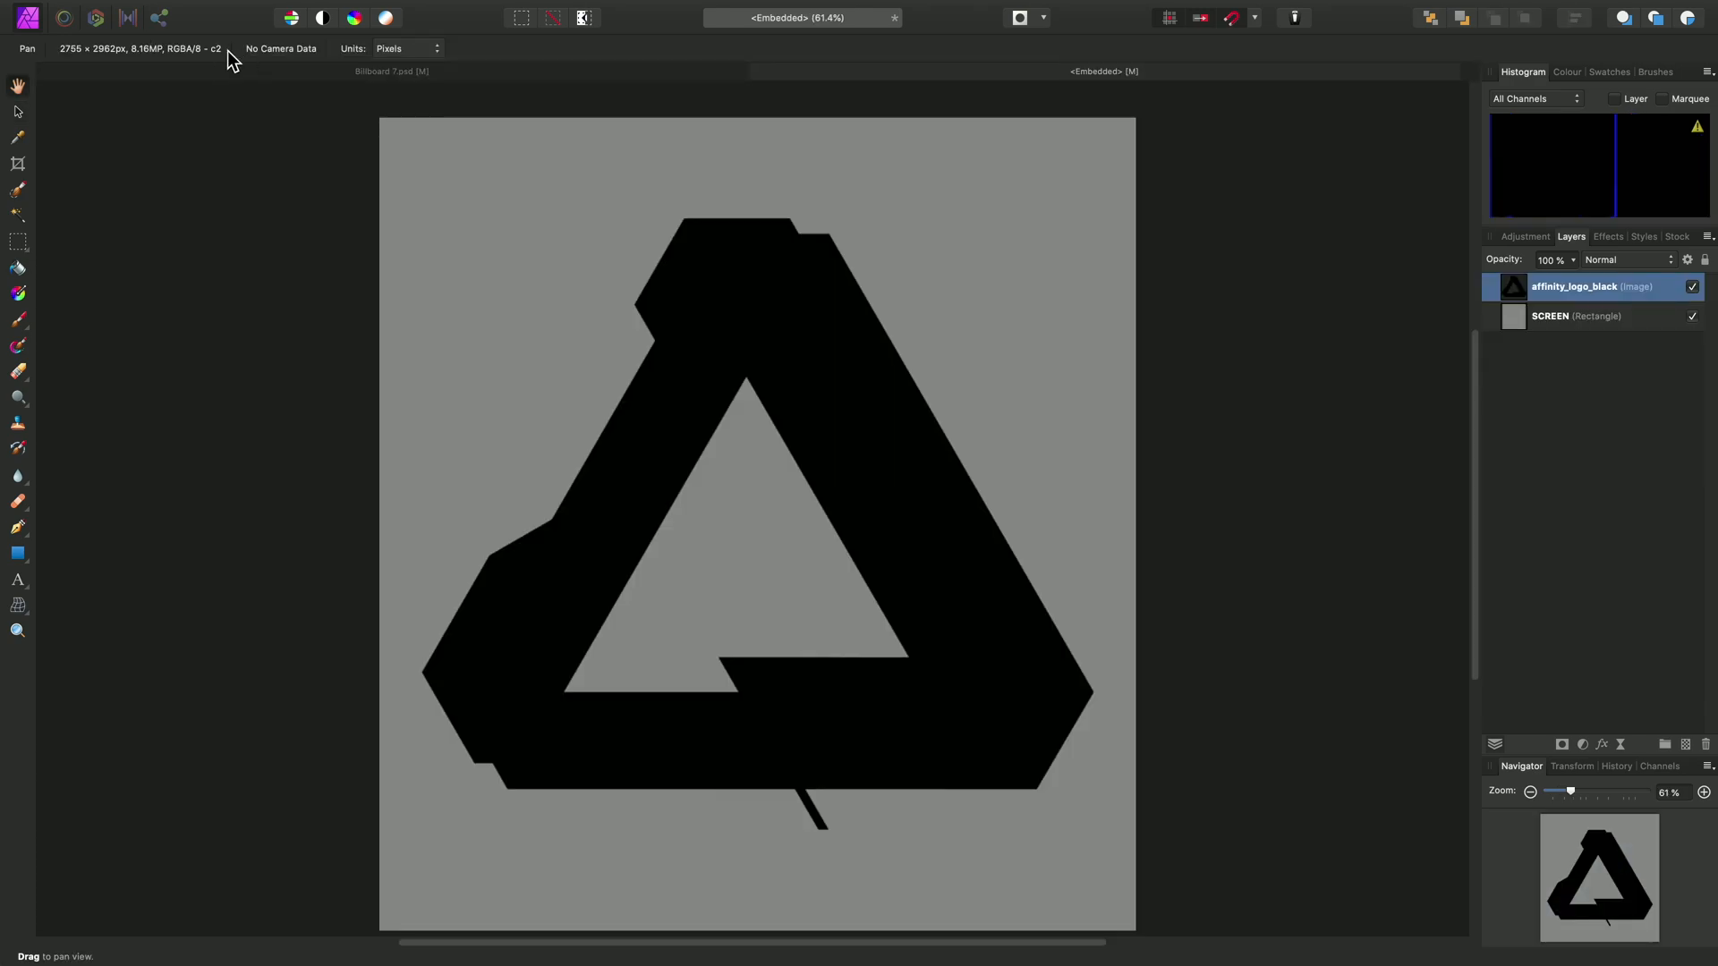
- Cmd-Tab over to Finder to fetch the white logo image
key(cmd+tab)
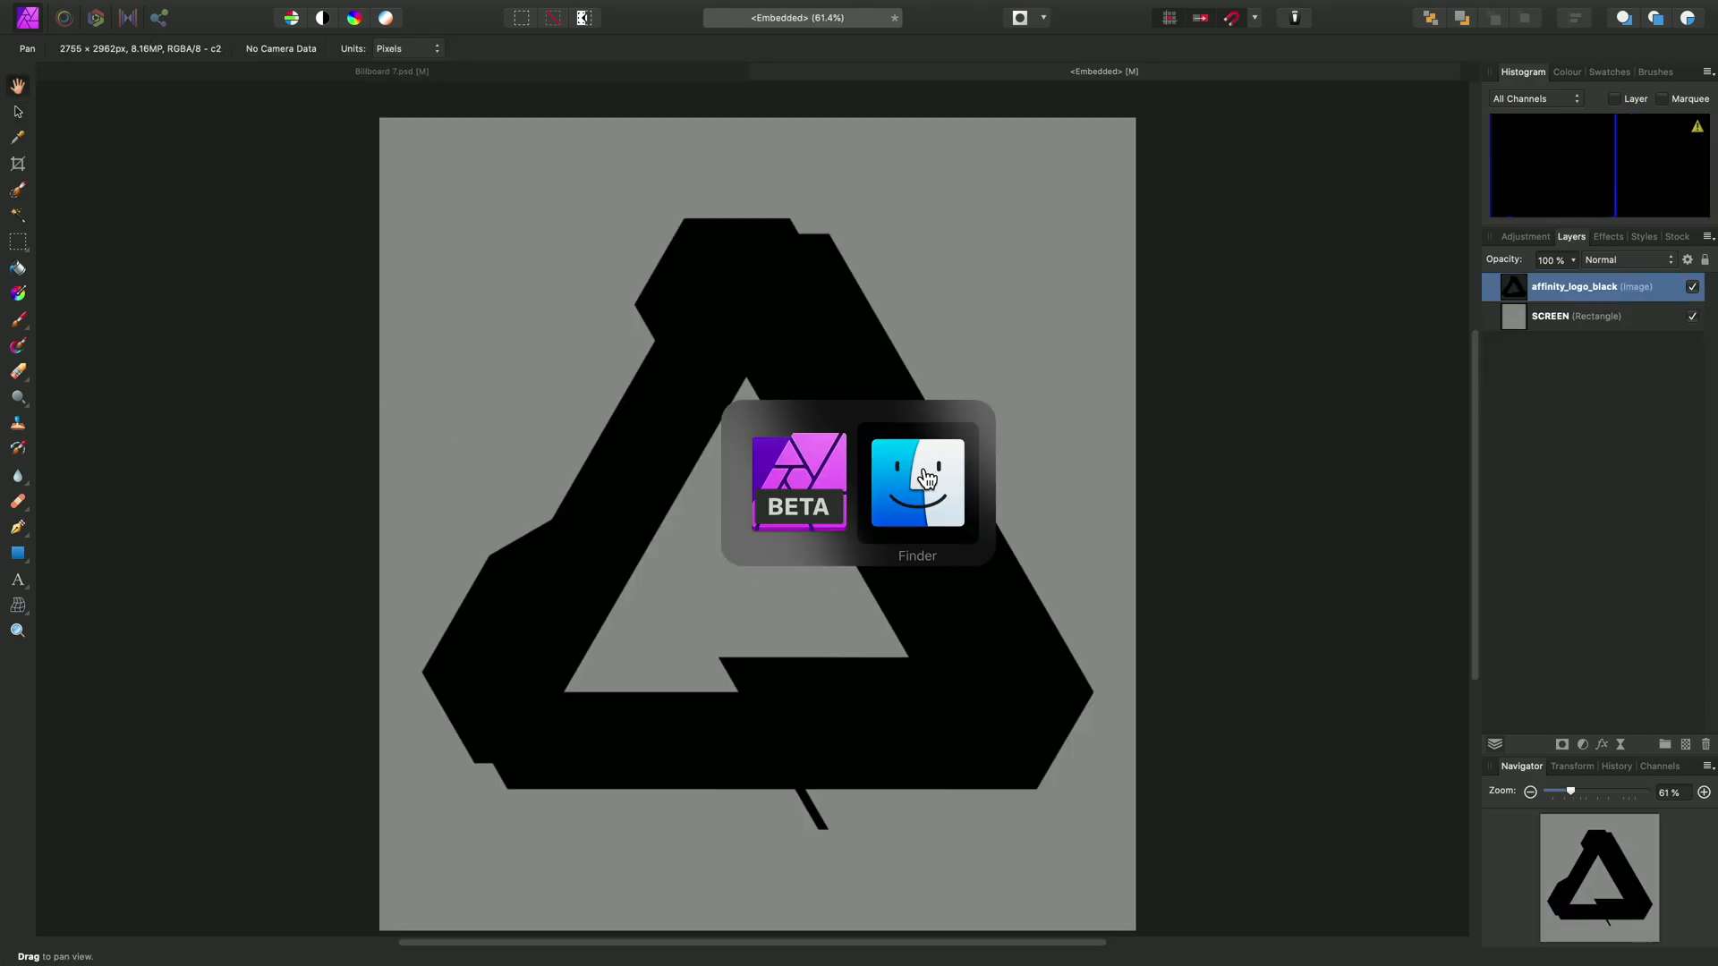
click(917, 484)
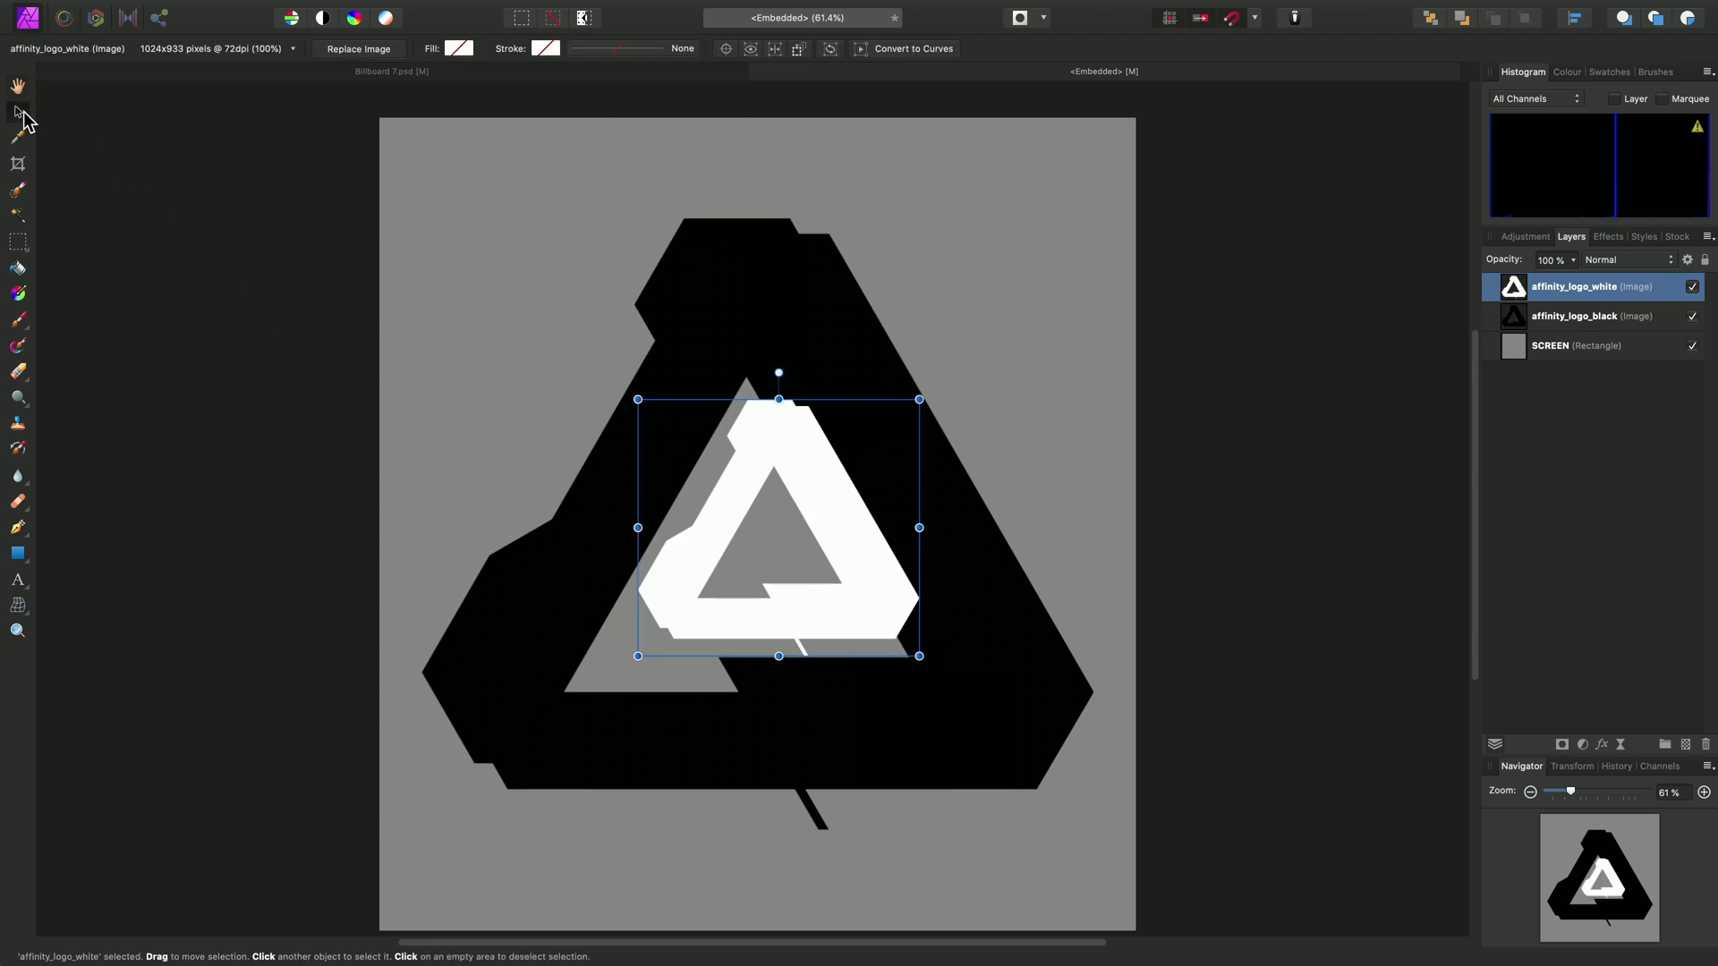
mouse_move(915, 656)
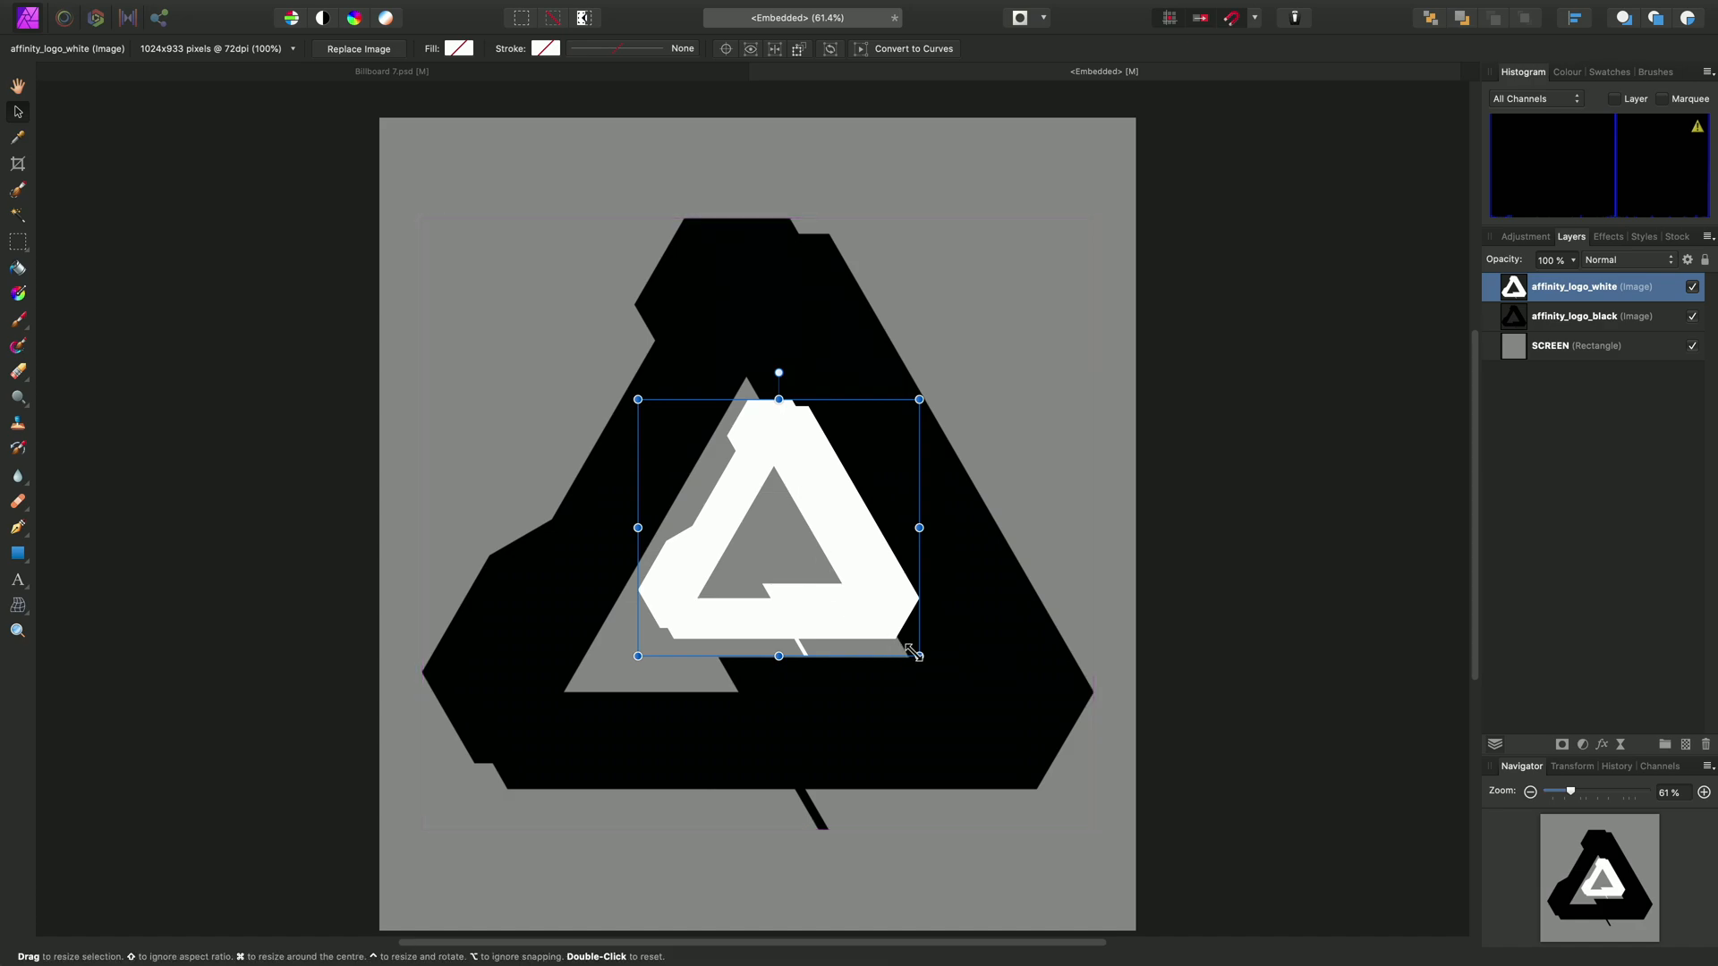
- Enlarge the white Affinity logo to exactly cover the black logo, then hide the black logo layer
drag(919, 655, 1082, 805)
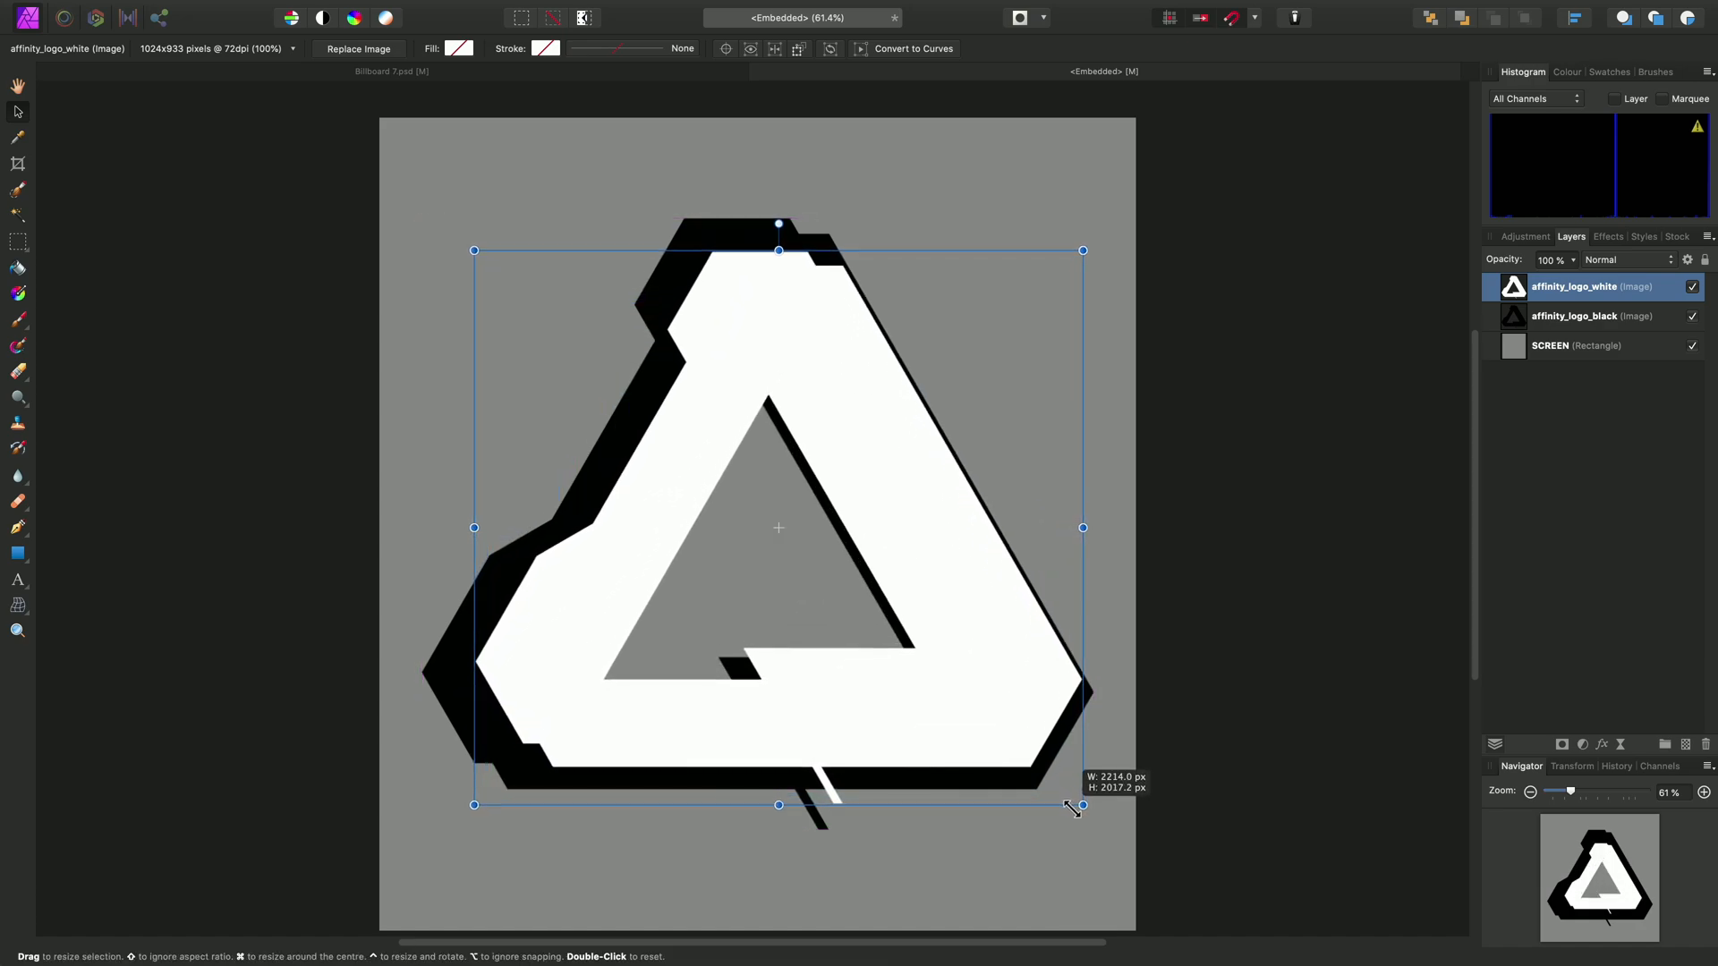
drag(1083, 805, 1092, 814)
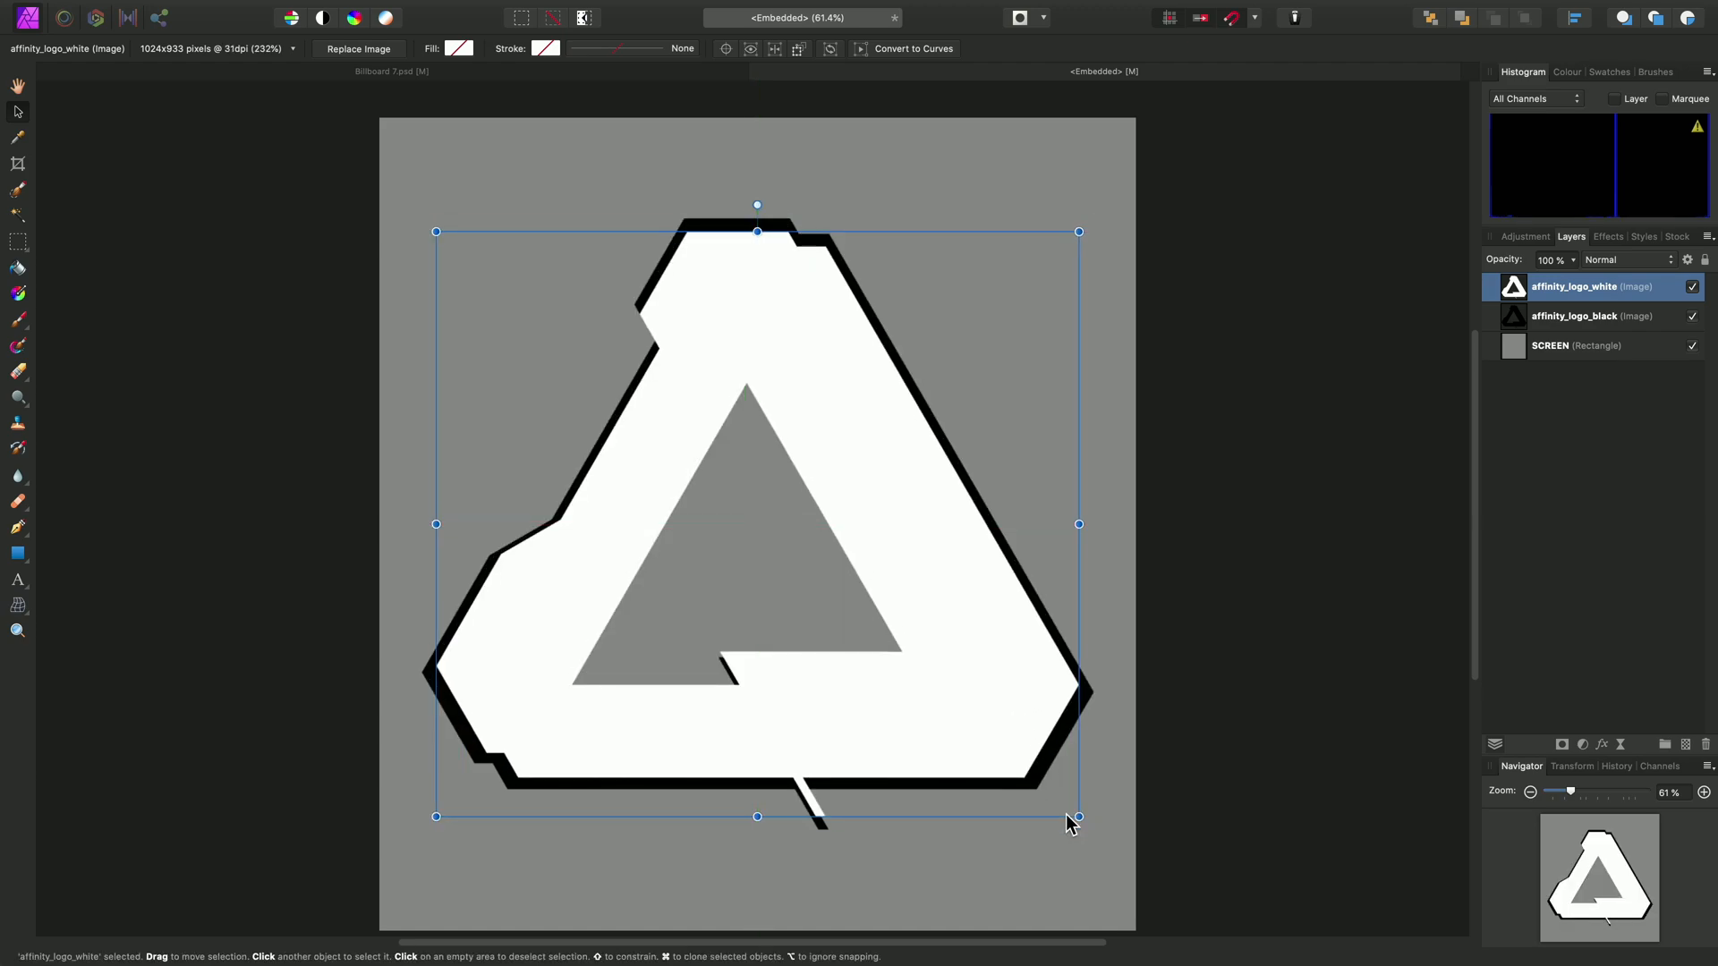
drag(1078, 816, 1092, 829)
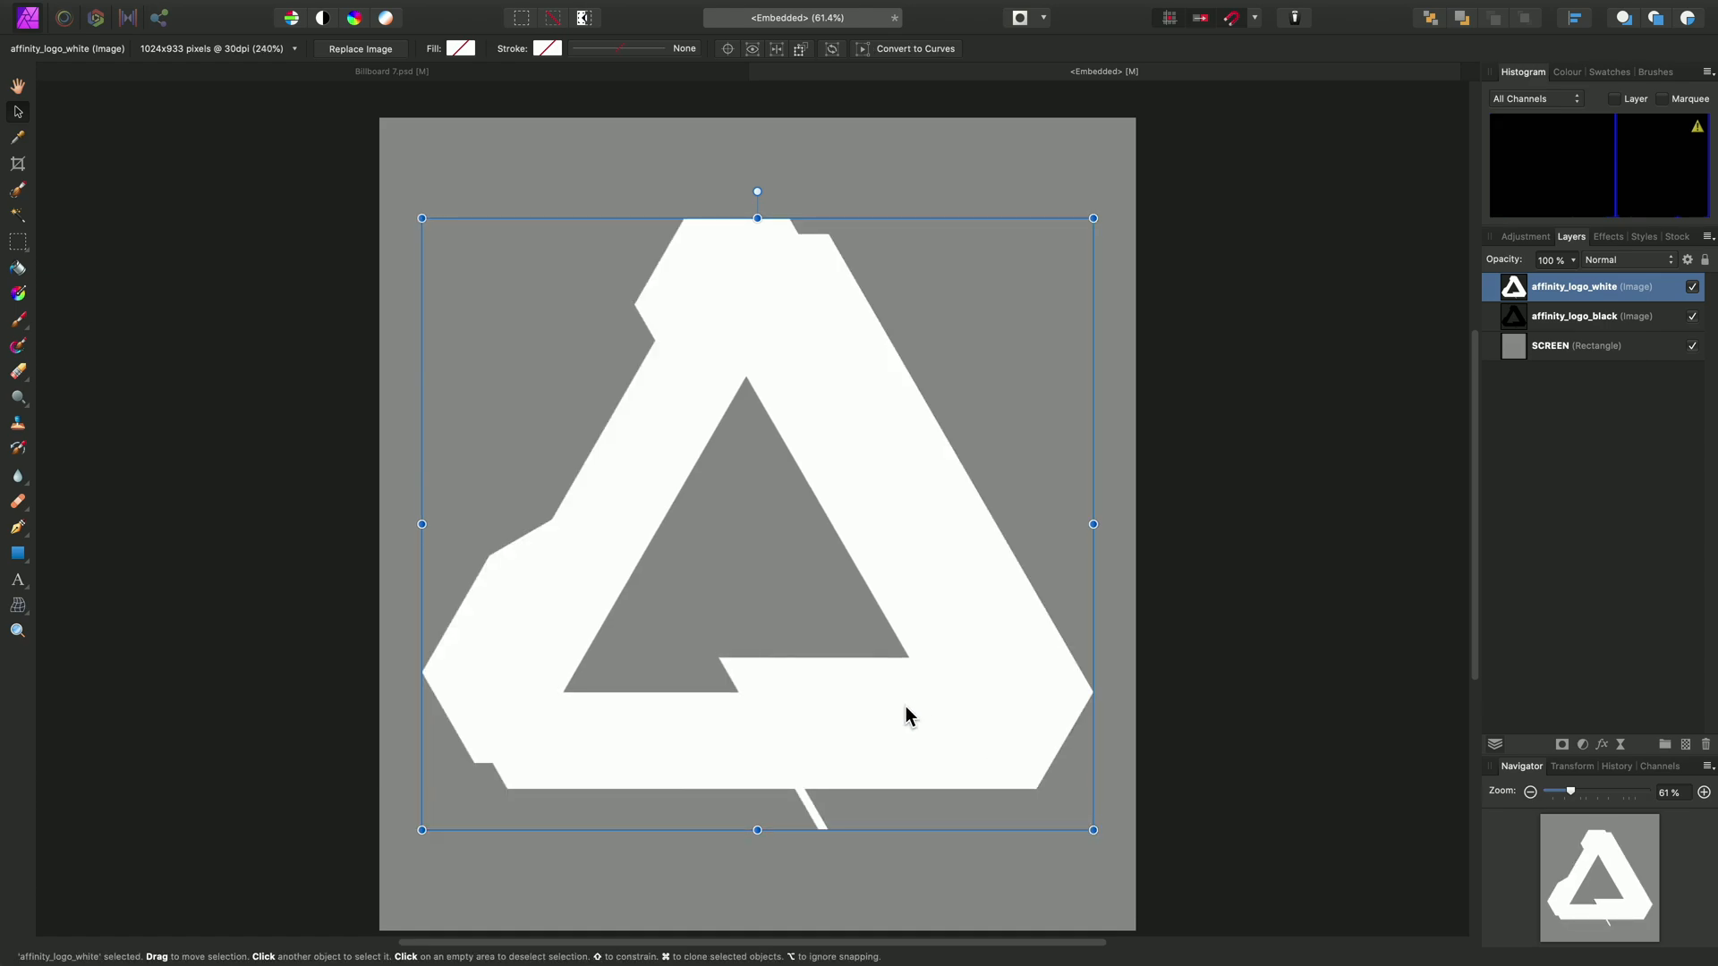
click(1692, 315)
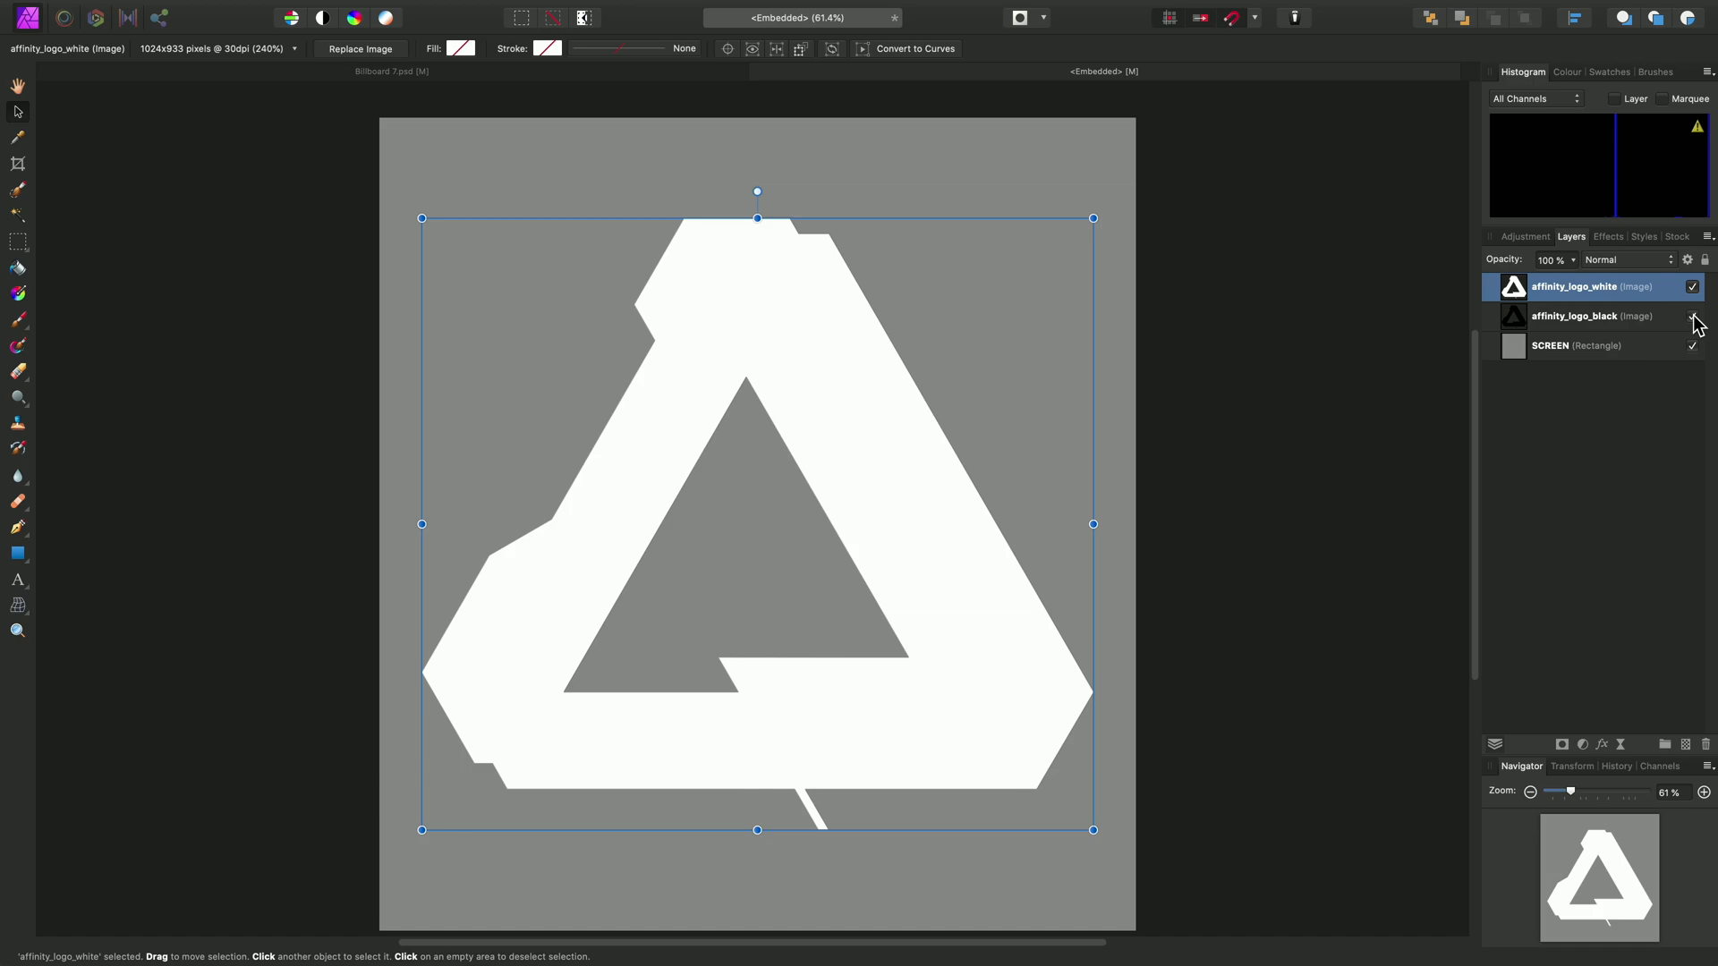